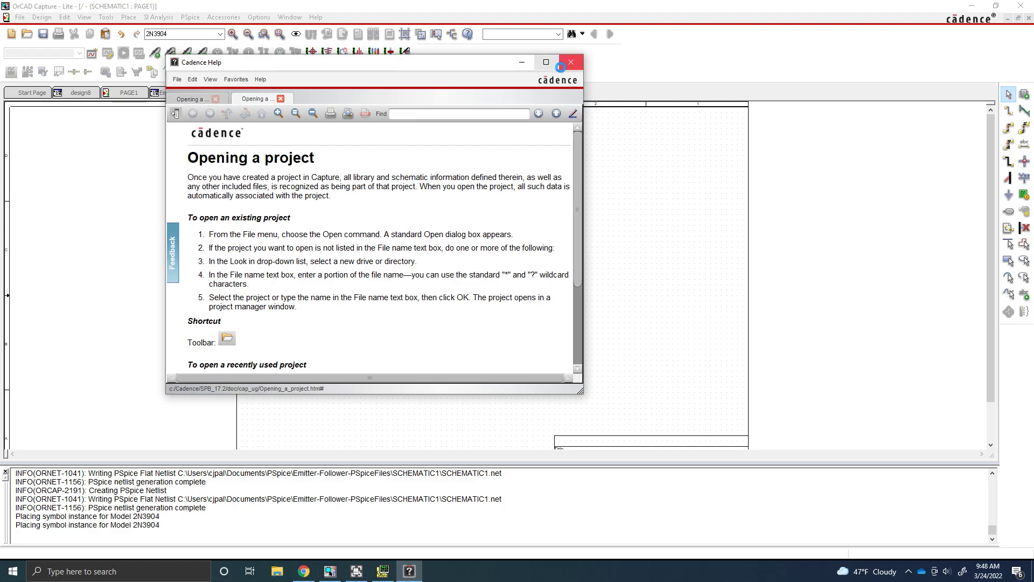
Close the Cadence 'Opening a project' help page and bring up the emitter-follower lab manual.
left_click(570, 61)
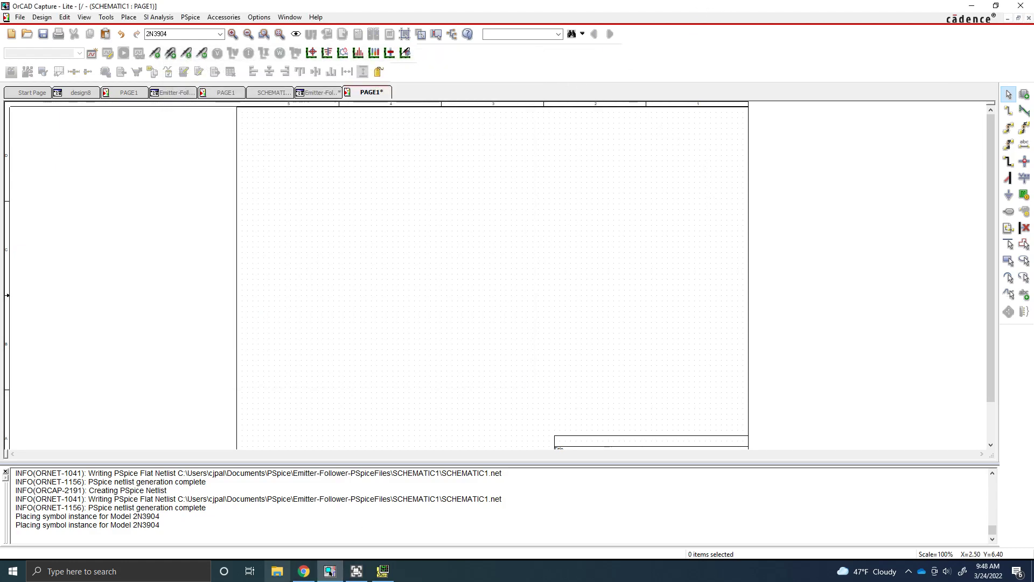
left_click(303, 571)
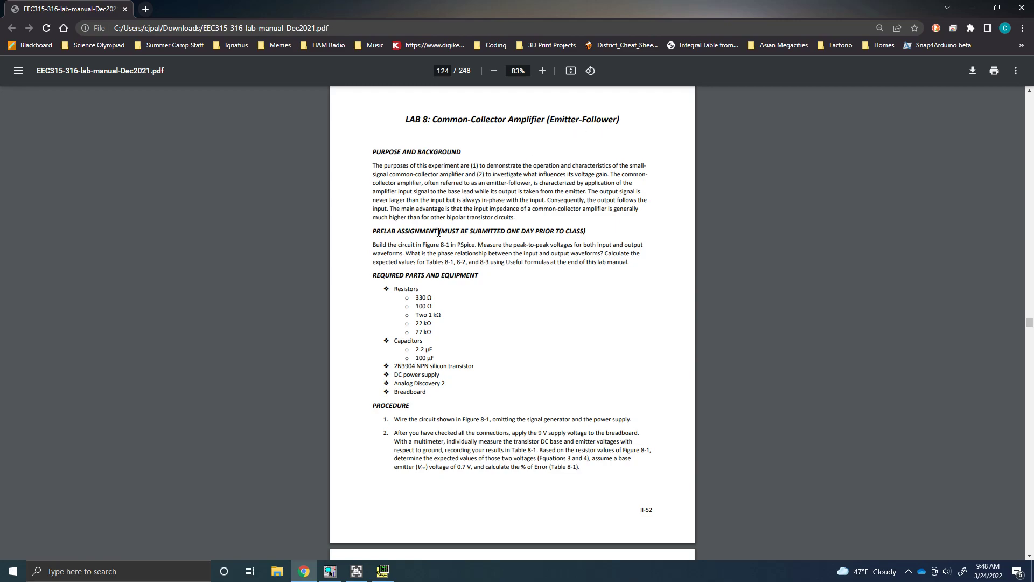
mouse_move(475, 242)
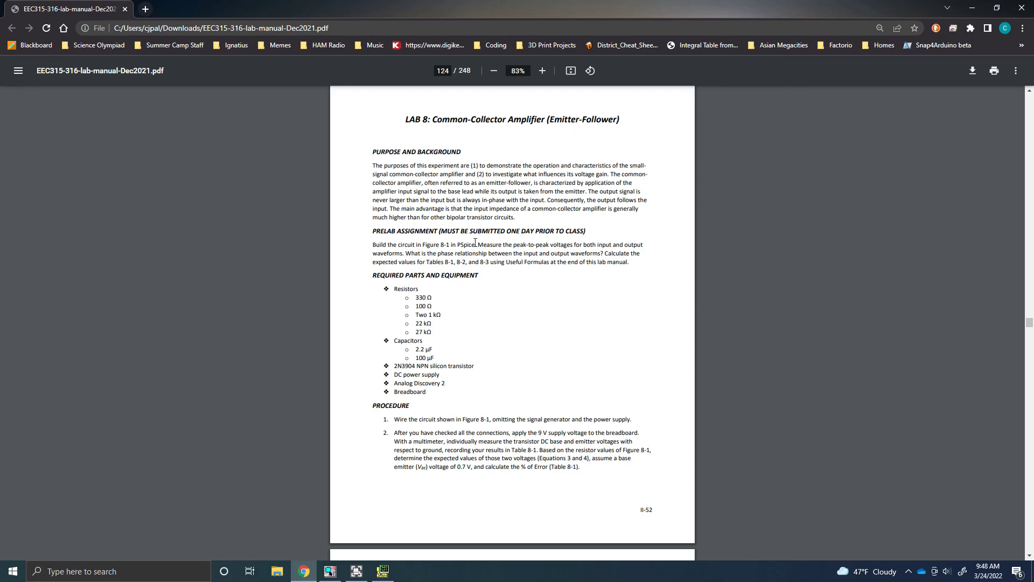
mouse_move(554, 244)
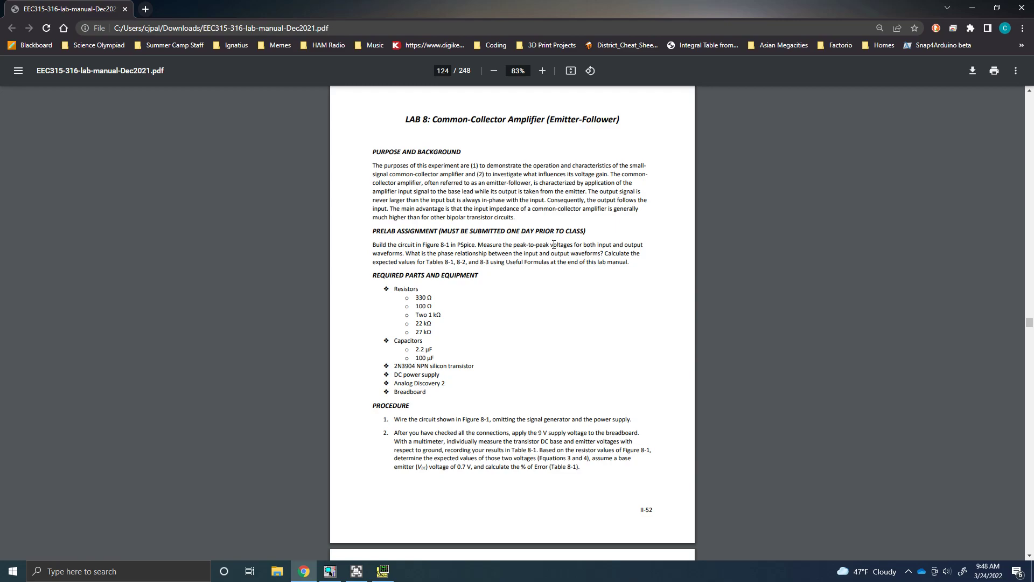
mouse_move(364, 517)
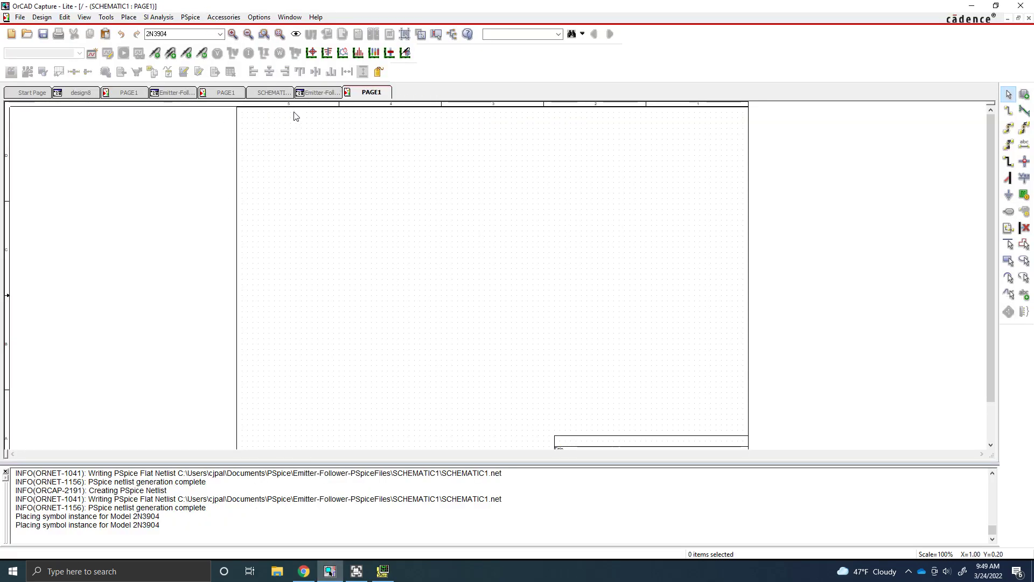
Create a blank PSpice Analog or Mixed A/D project named 'Emitter-Follower-Amplifier'.
left_click(20, 16)
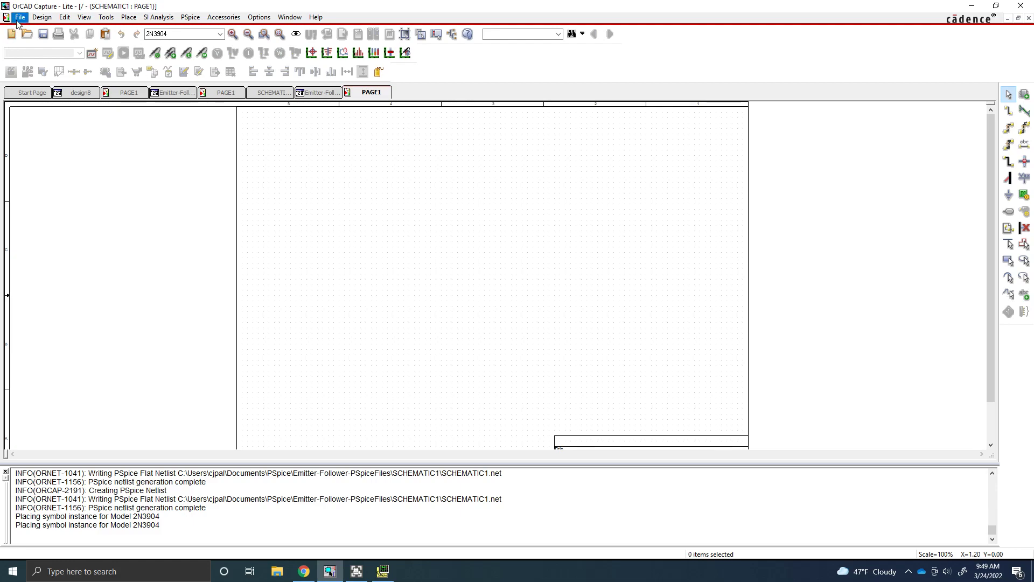
left_click(20, 17)
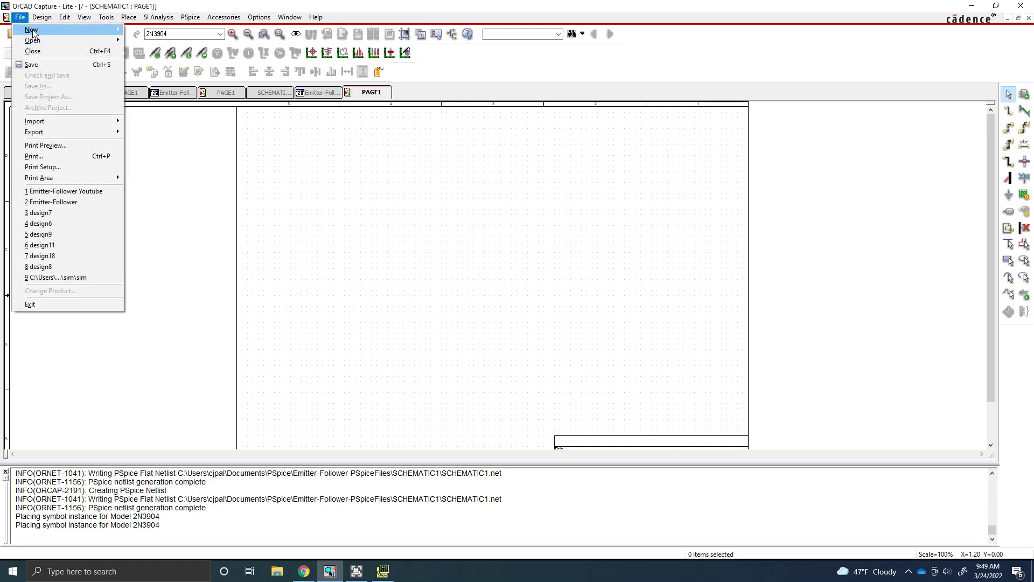
mouse_move(30, 29)
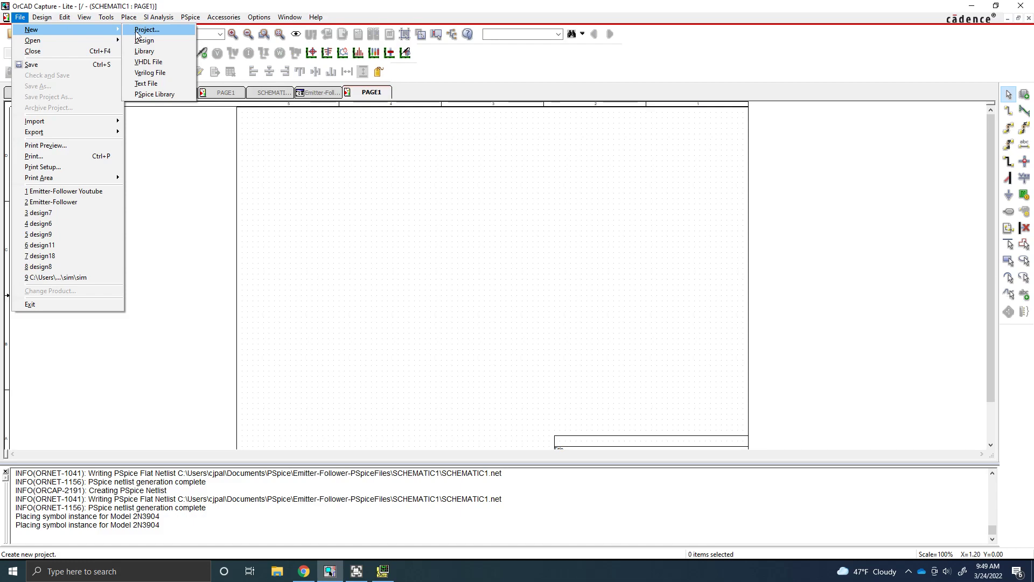
left_click(146, 29)
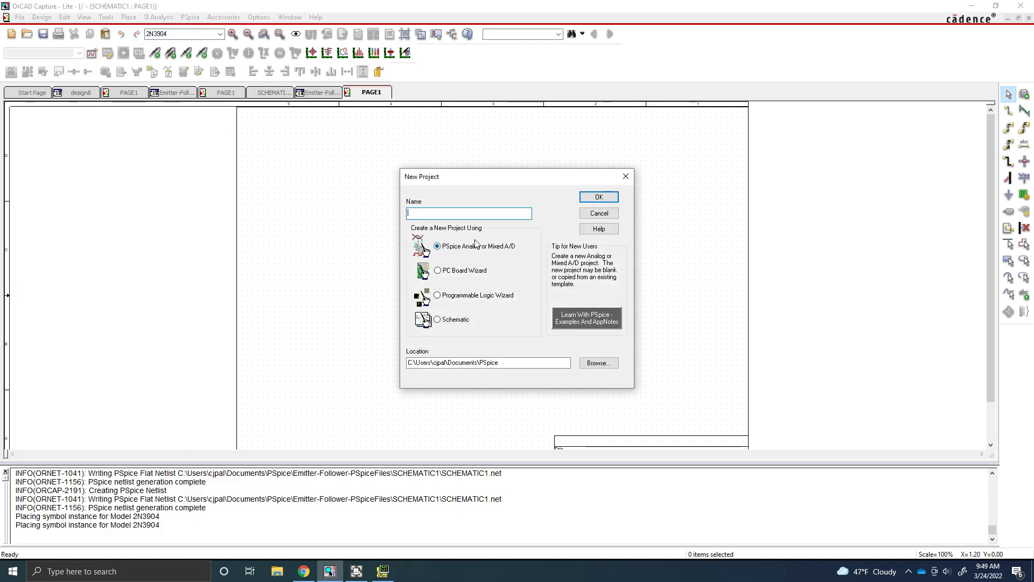
type("Emitter-Foll")
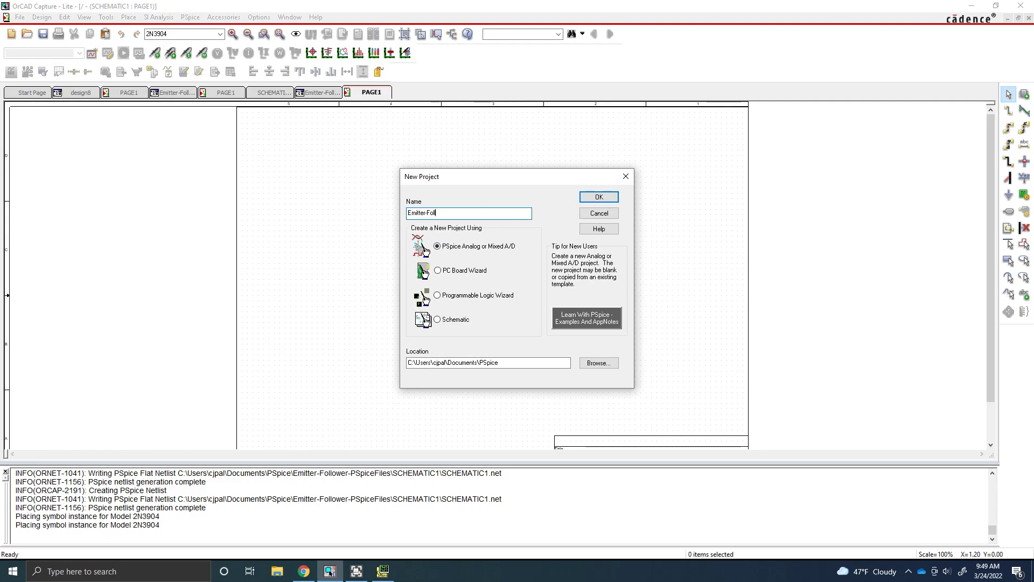
type("ower")
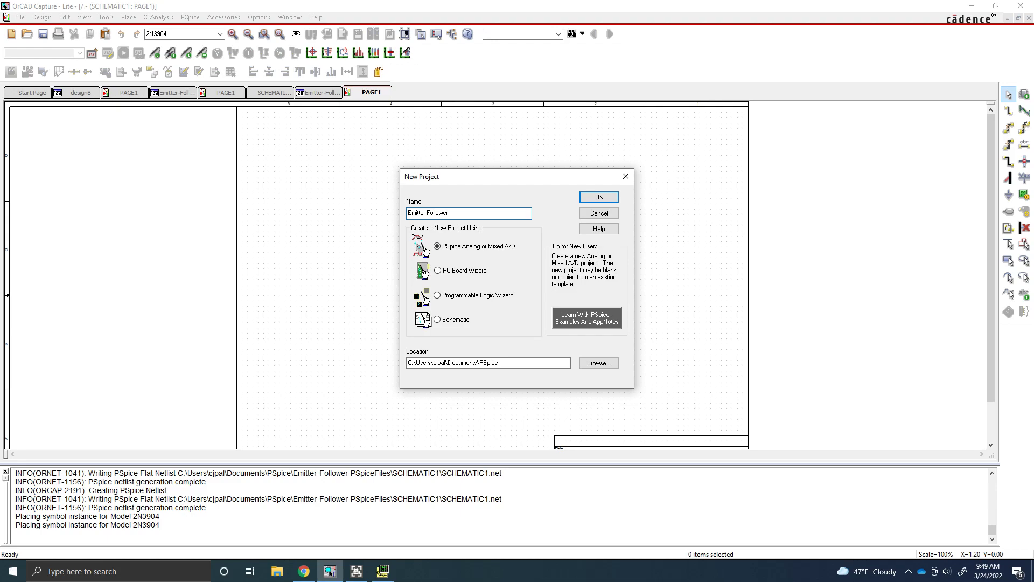
type("-Amm")
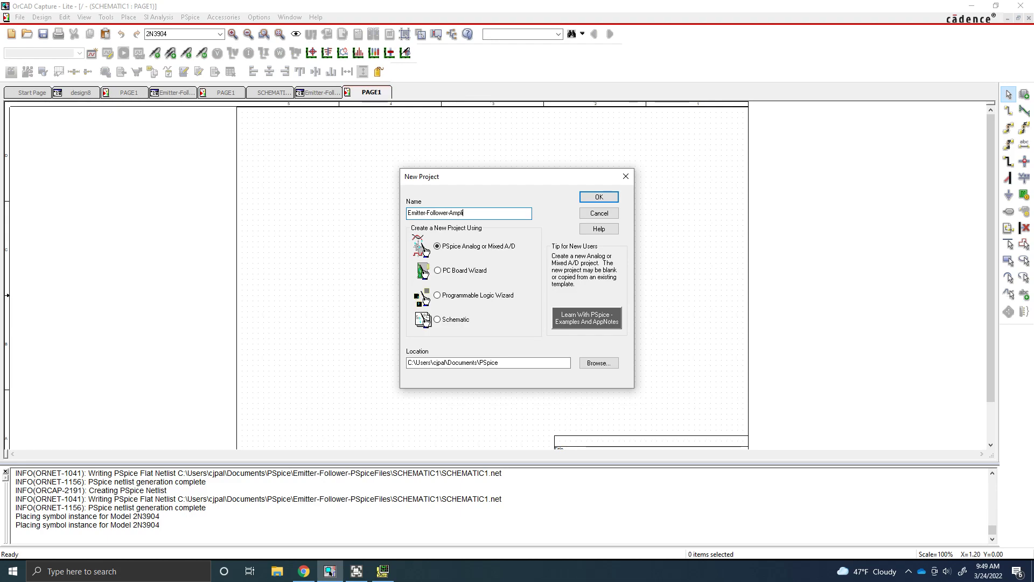
type("ifier")
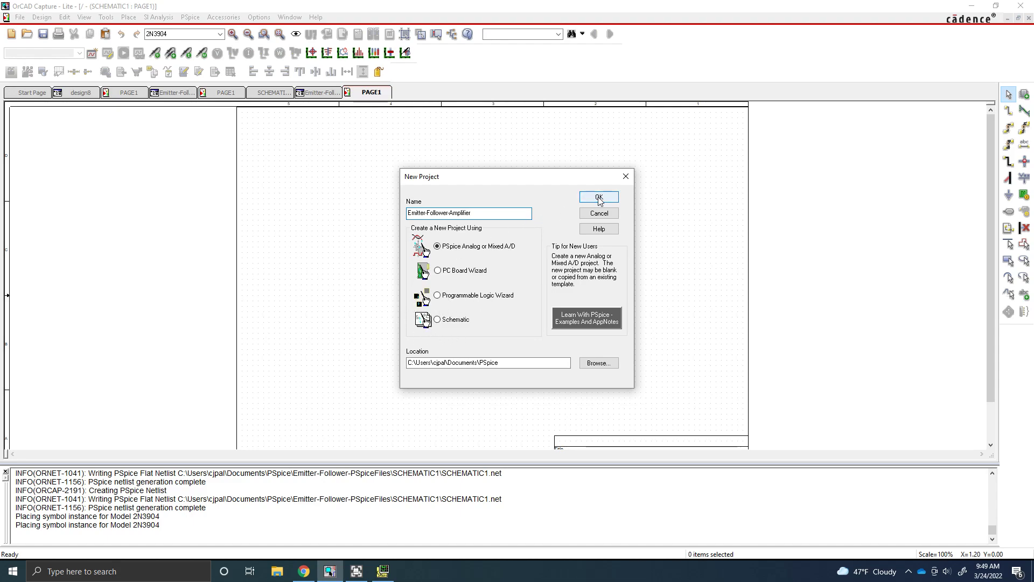
left_click(597, 196)
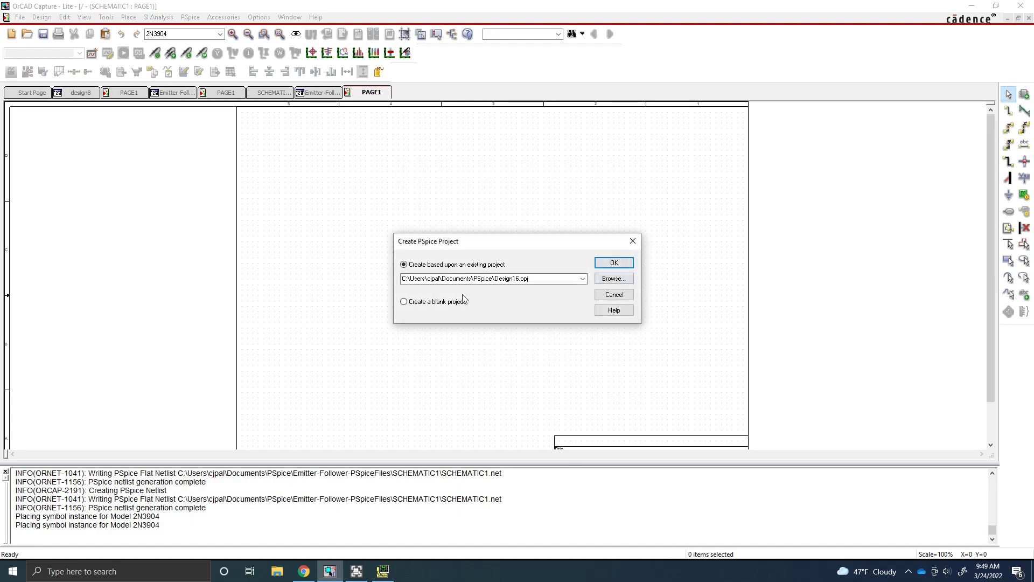
left_click(403, 301)
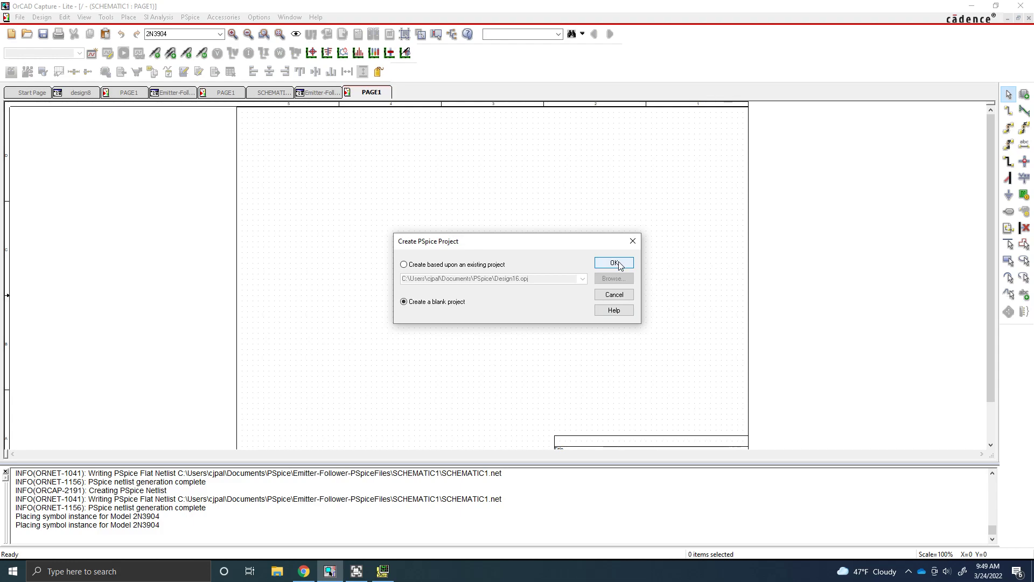
left_click(611, 263)
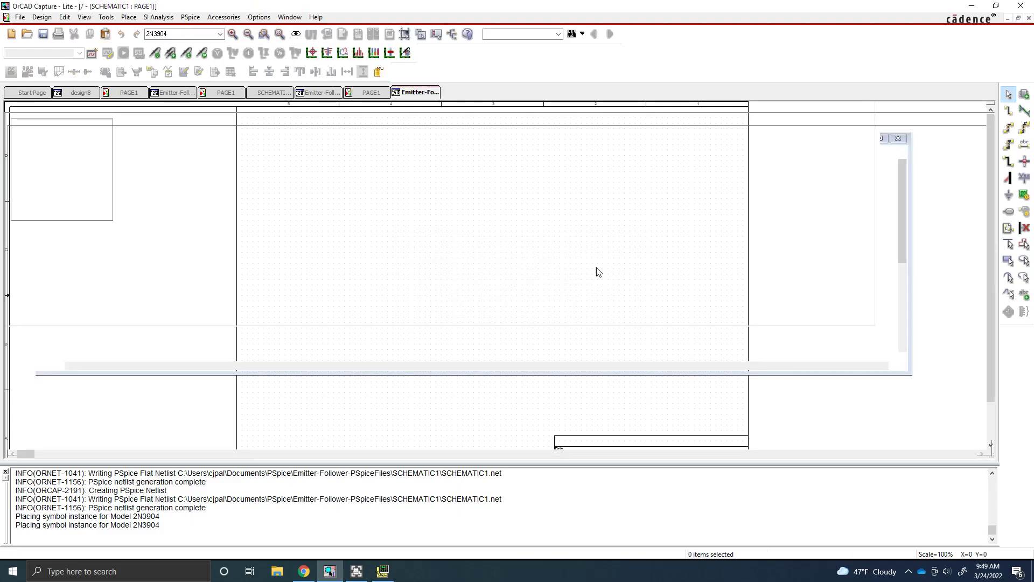
Search PSpice parts for 2n3904 and place the 2N3904 transistor Q1 on the page.
left_click(467, 91)
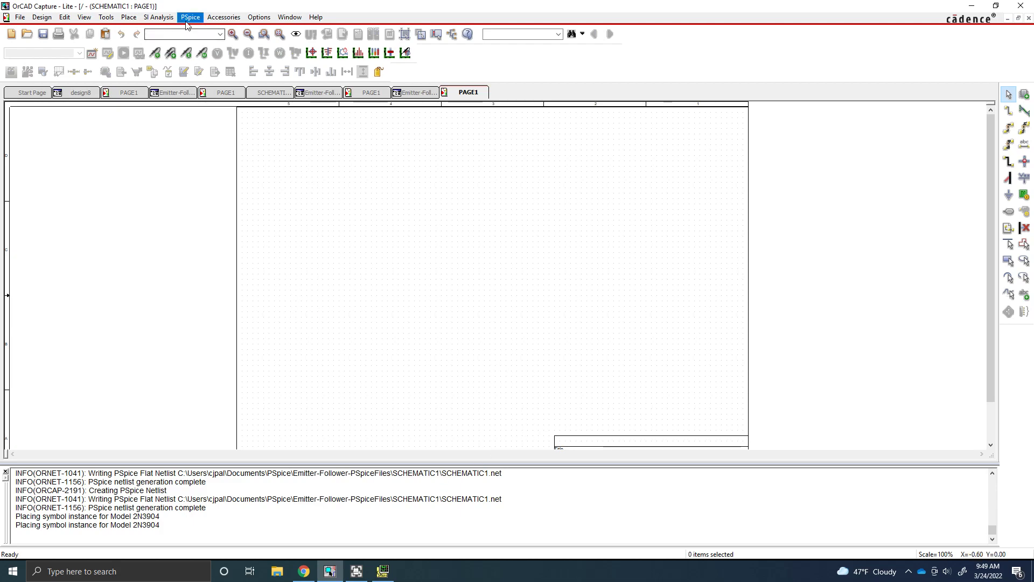
left_click(158, 17)
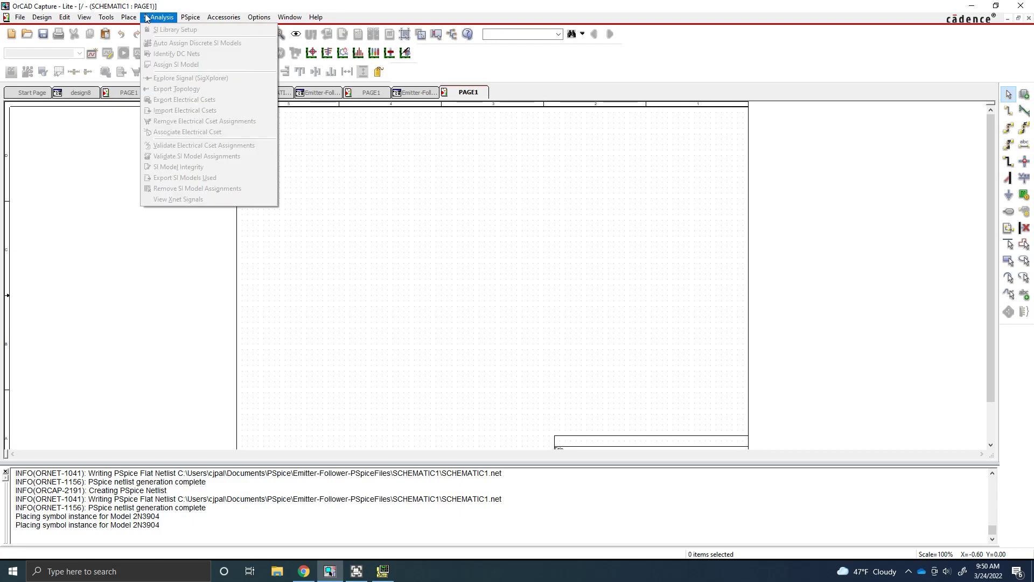
left_click(129, 17)
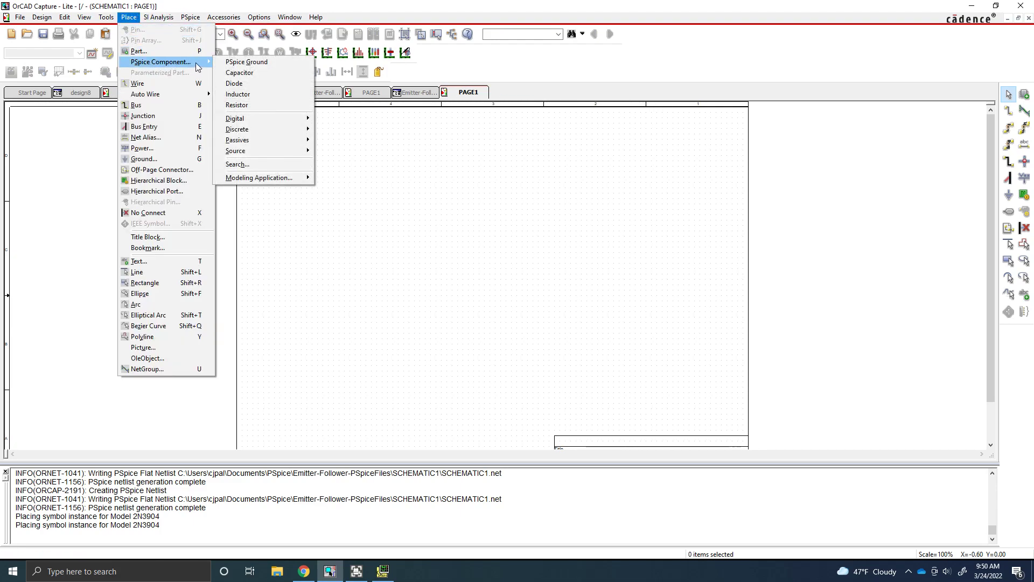
left_click(238, 163)
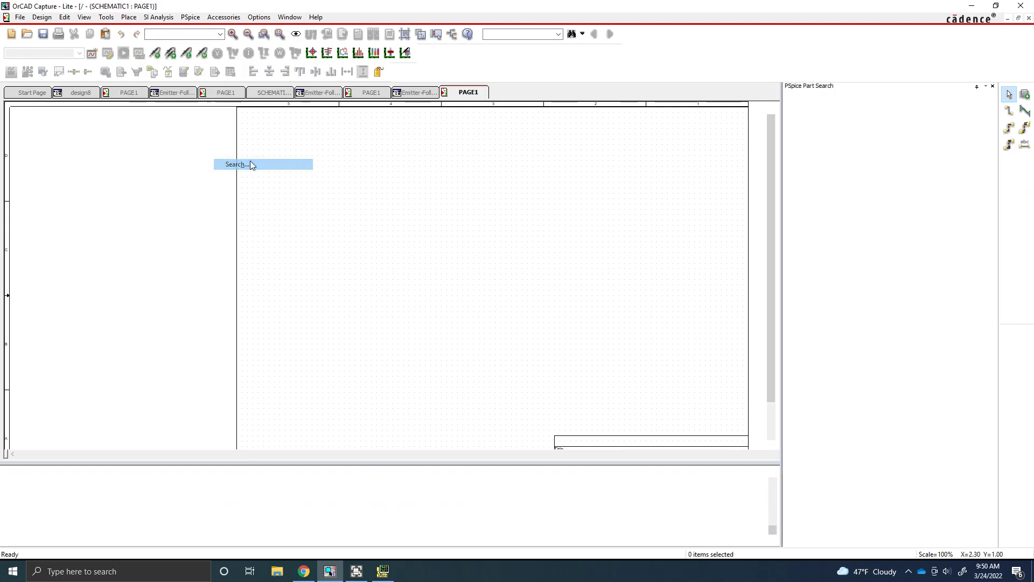
type("2n3904")
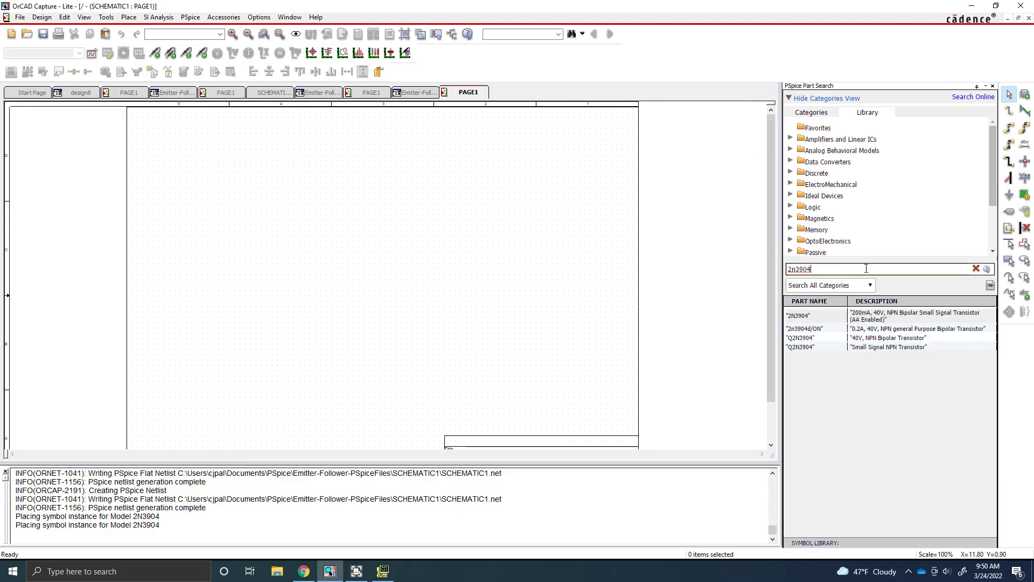
left_click(975, 268)
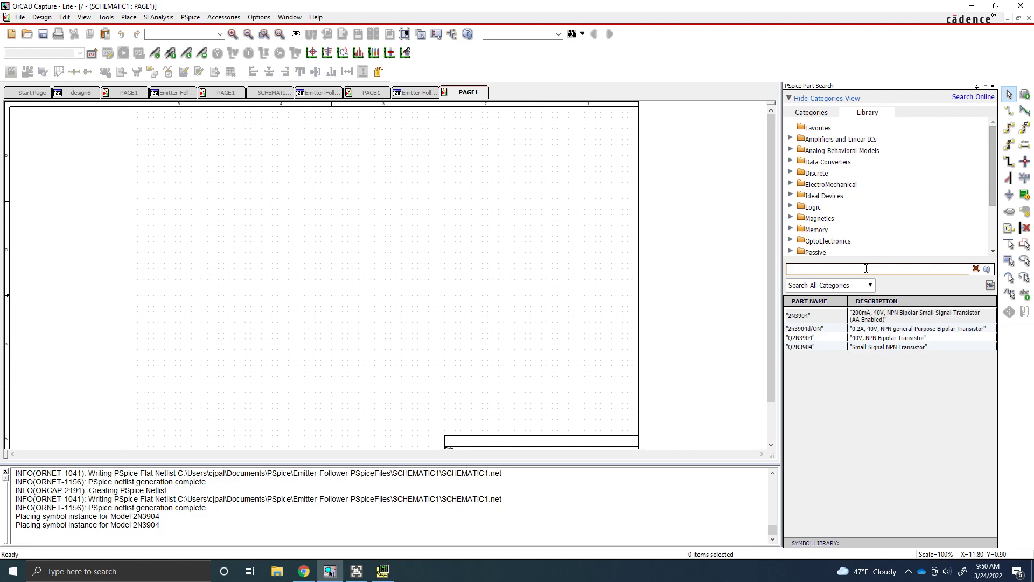
type("2n3904")
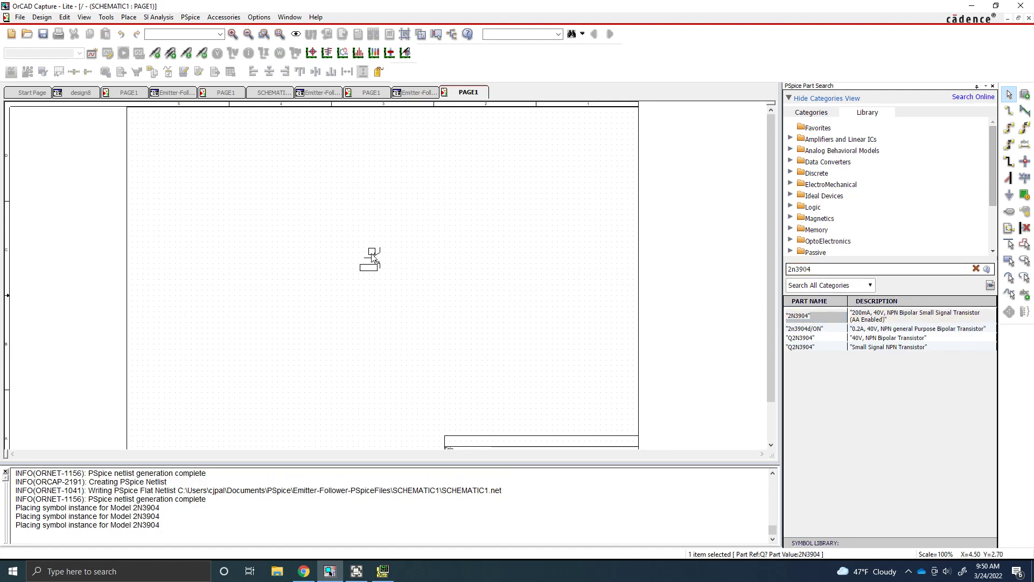
left_click(372, 257)
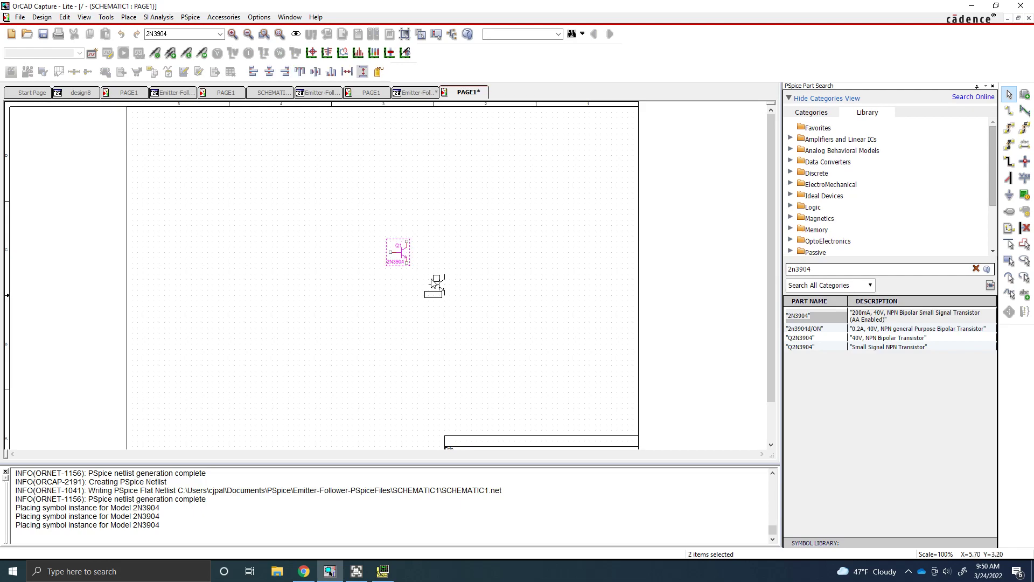
left_click(314, 253)
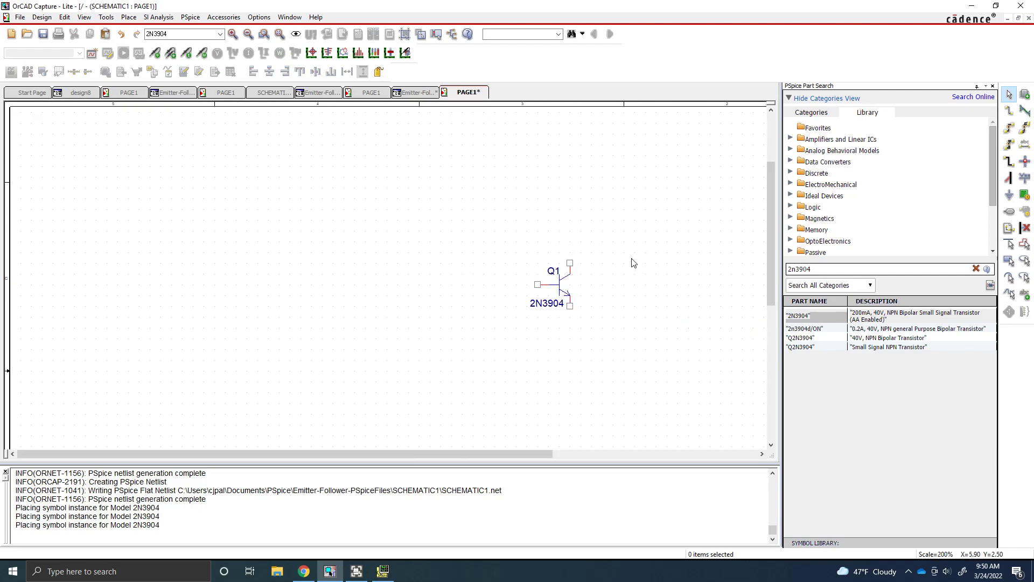
mouse_move(510, 228)
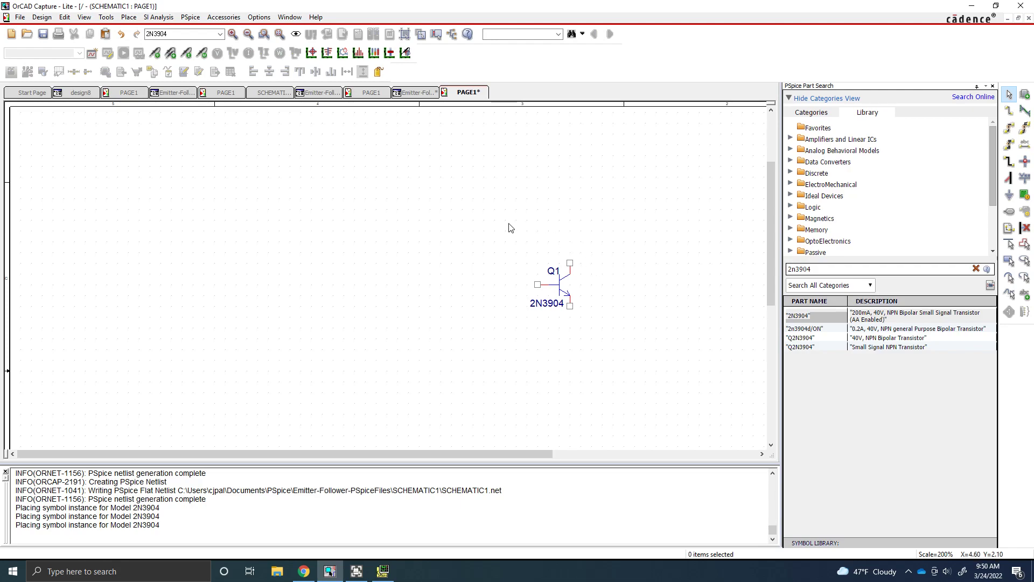
mouse_move(493, 233)
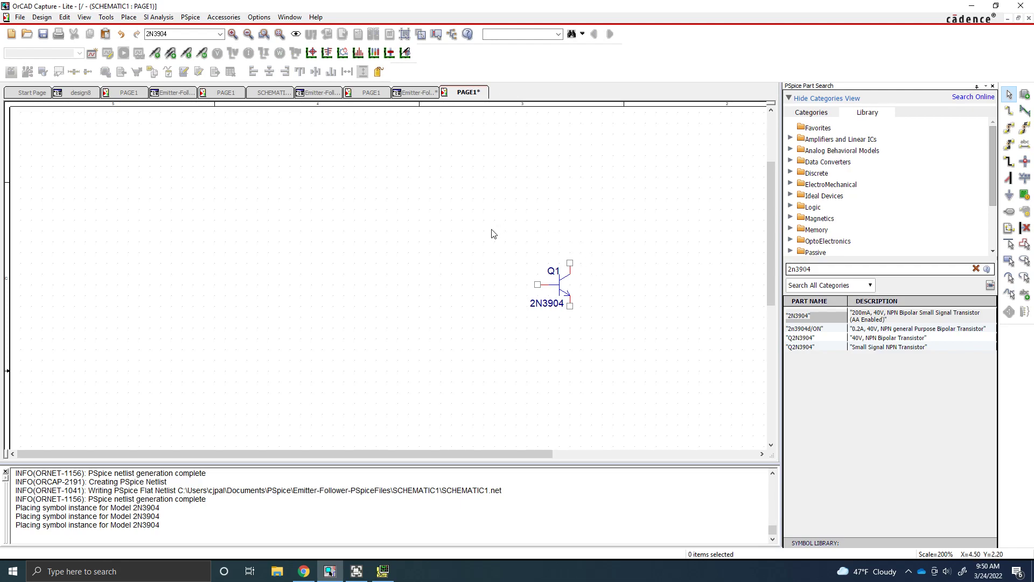
mouse_move(464, 221)
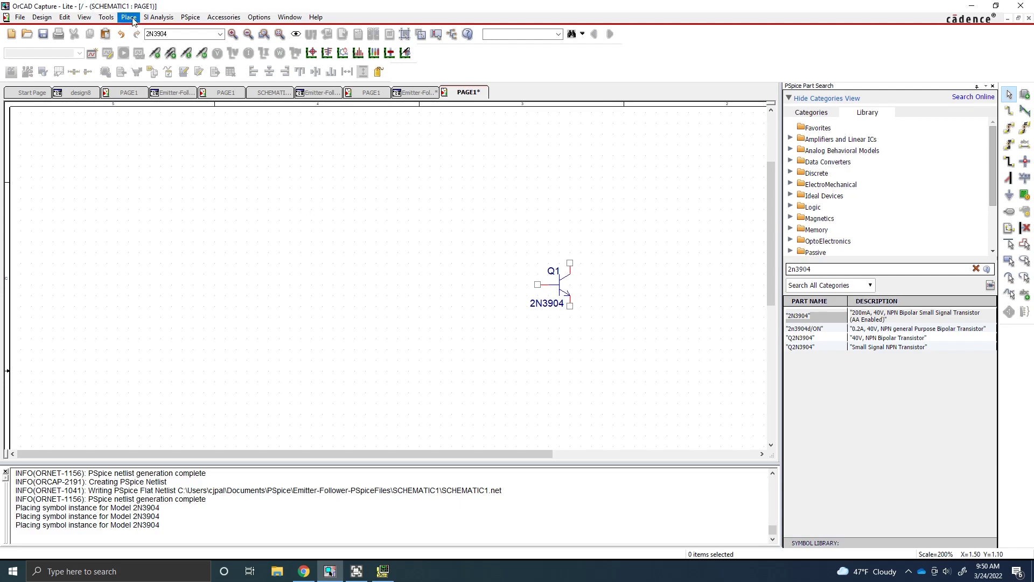
Place 1k resistors R1 through R4, positioning R1 above transistor Q1.
left_click(128, 17)
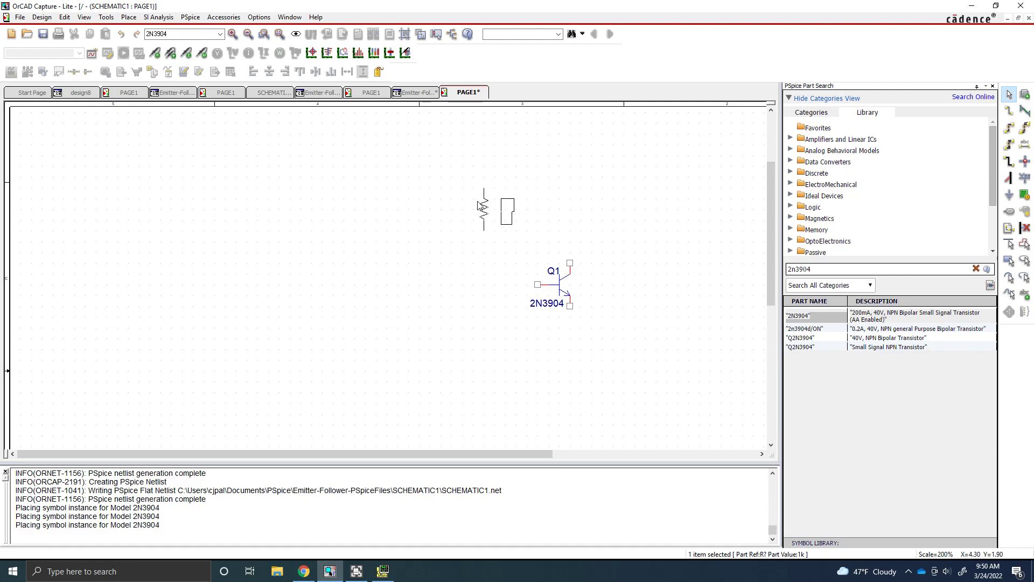
left_click_drag(493, 209, 503, 220)
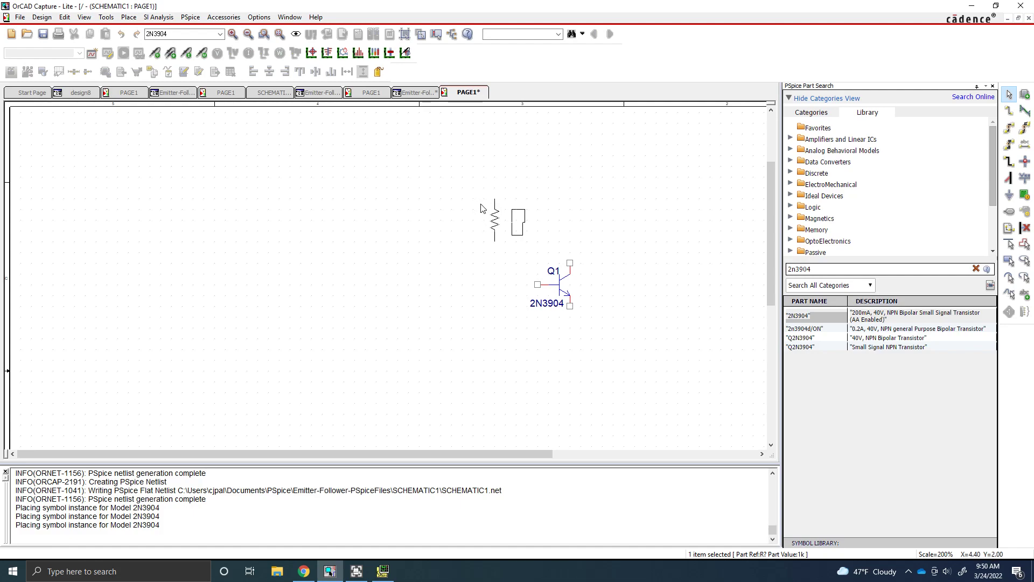
left_click_drag(495, 220, 518, 253)
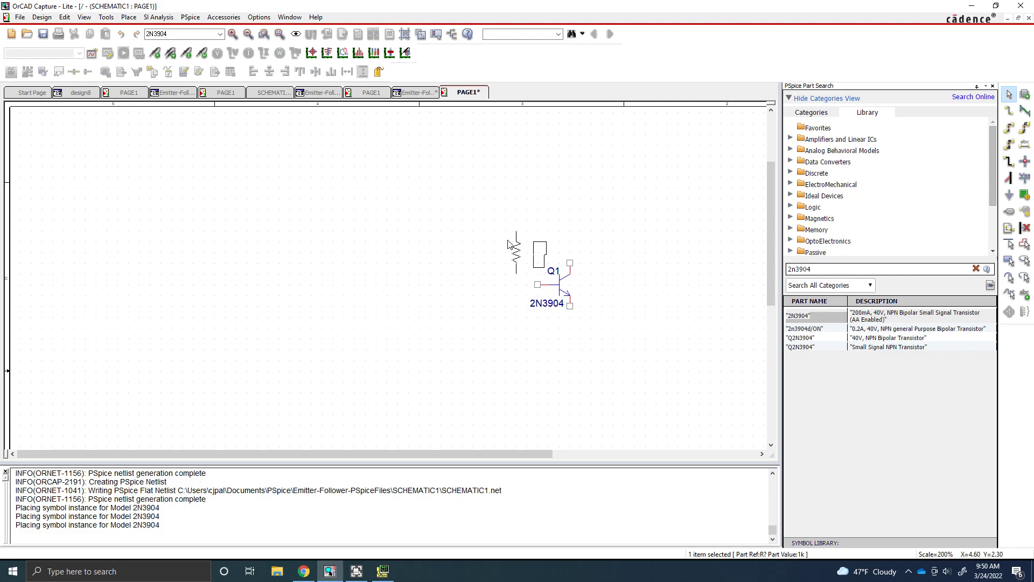
left_click_drag(515, 253, 520, 234)
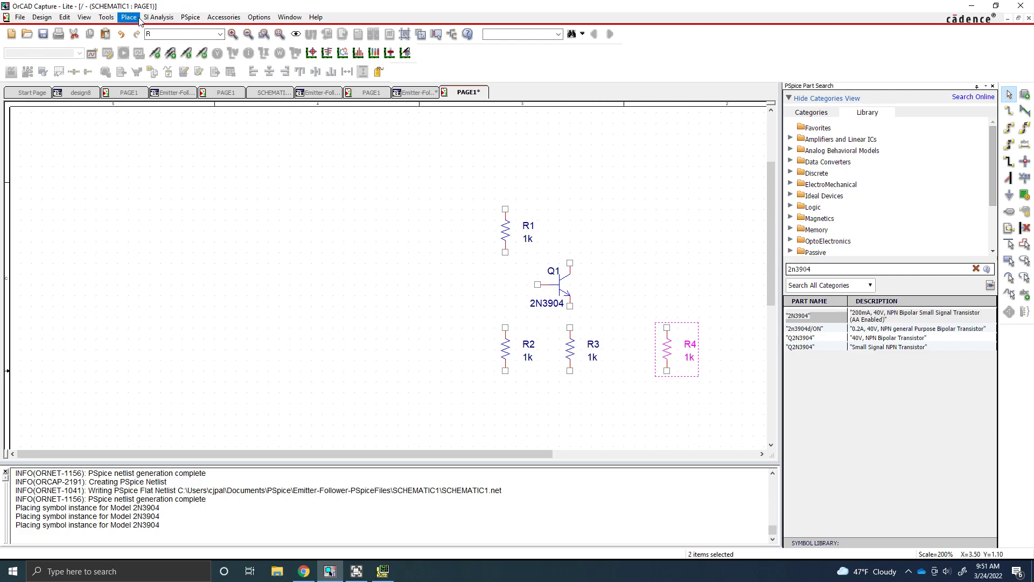
Place 1n capacitors C1 and C2 on either side of transistor Q1.
left_click(129, 17)
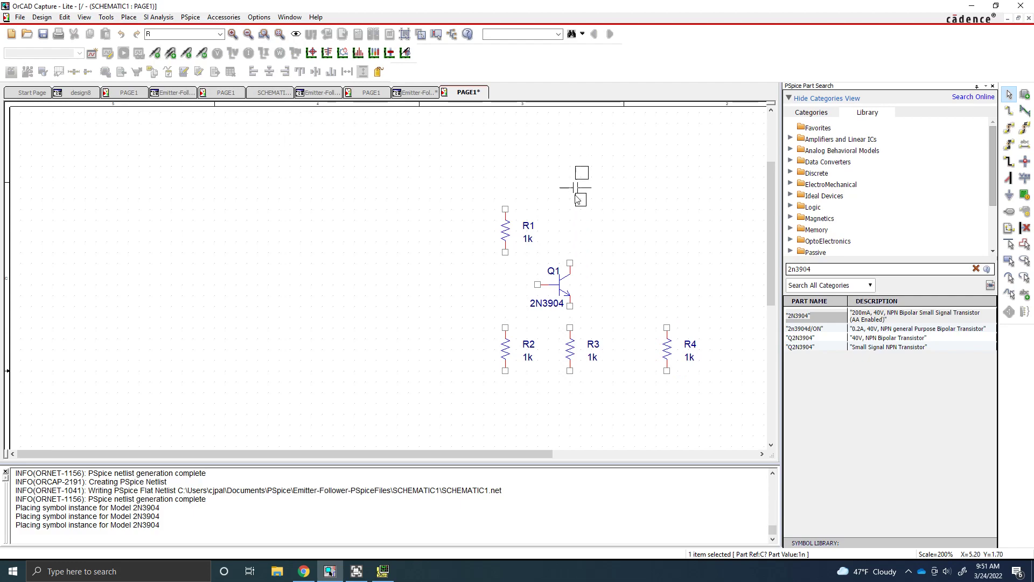
left_click_drag(577, 185, 629, 310)
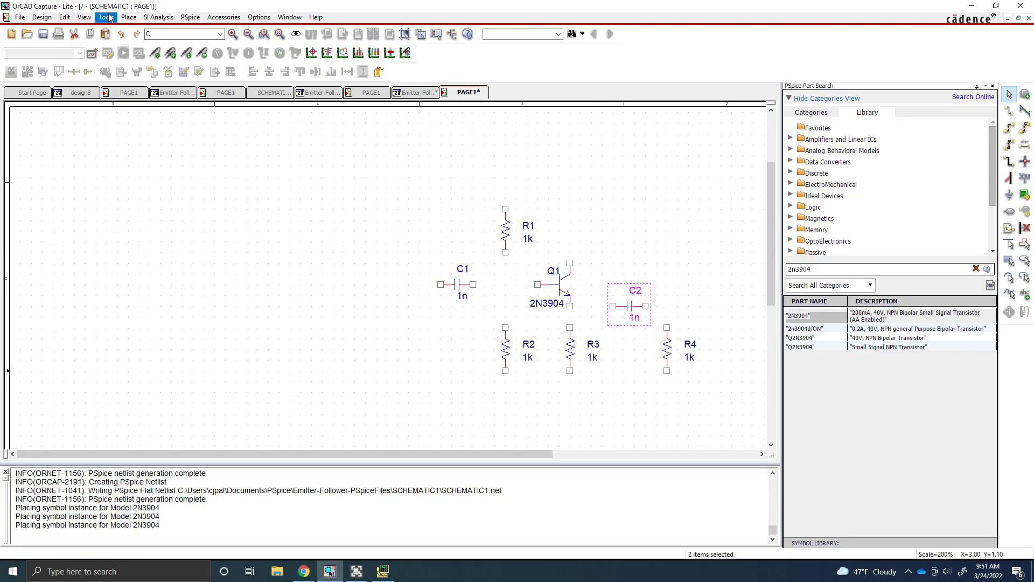
Place PSpice grounds below R2, R3, R4, one at lower left and one at top right.
left_click(128, 17)
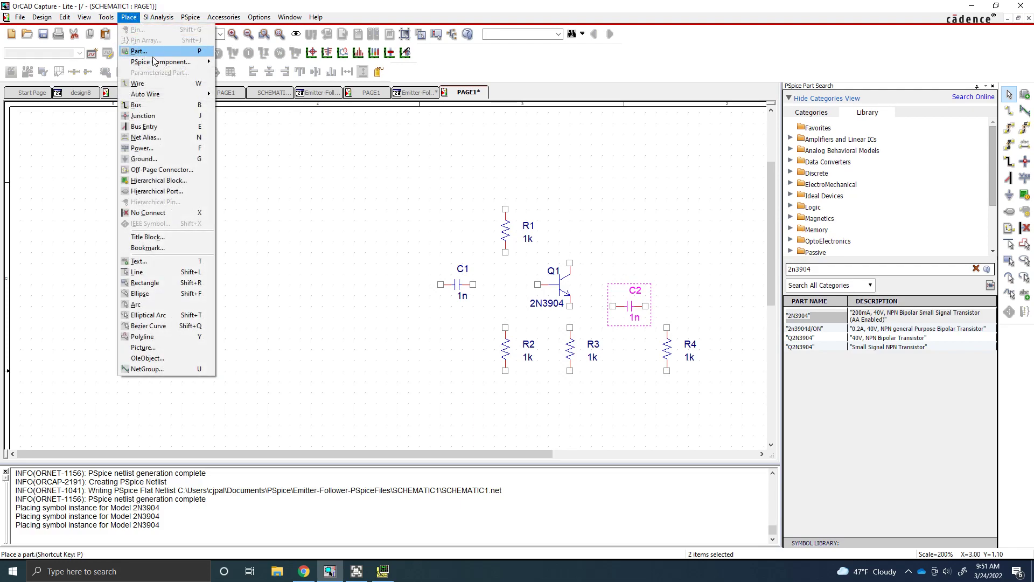
mouse_move(161, 62)
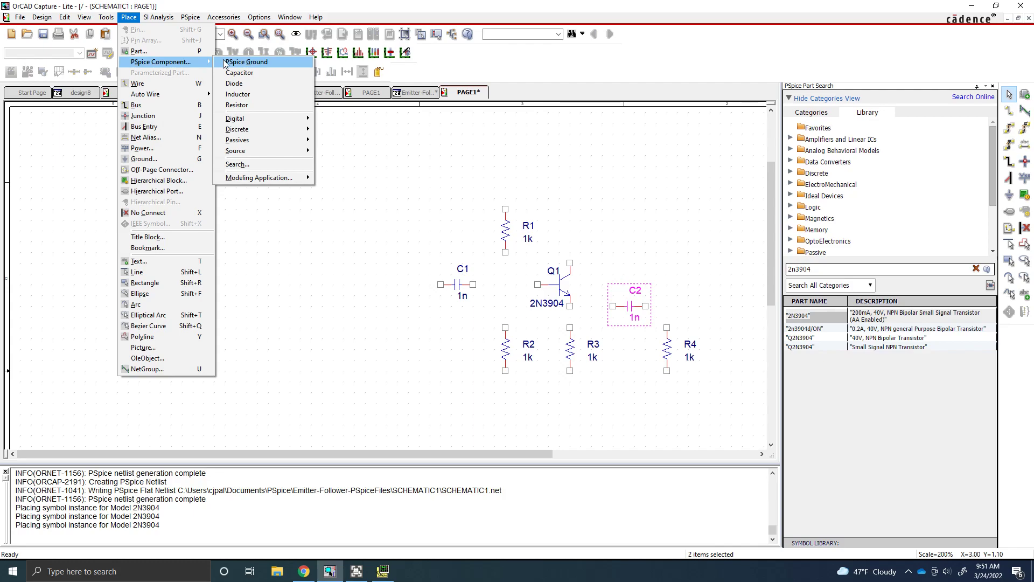
left_click(246, 61)
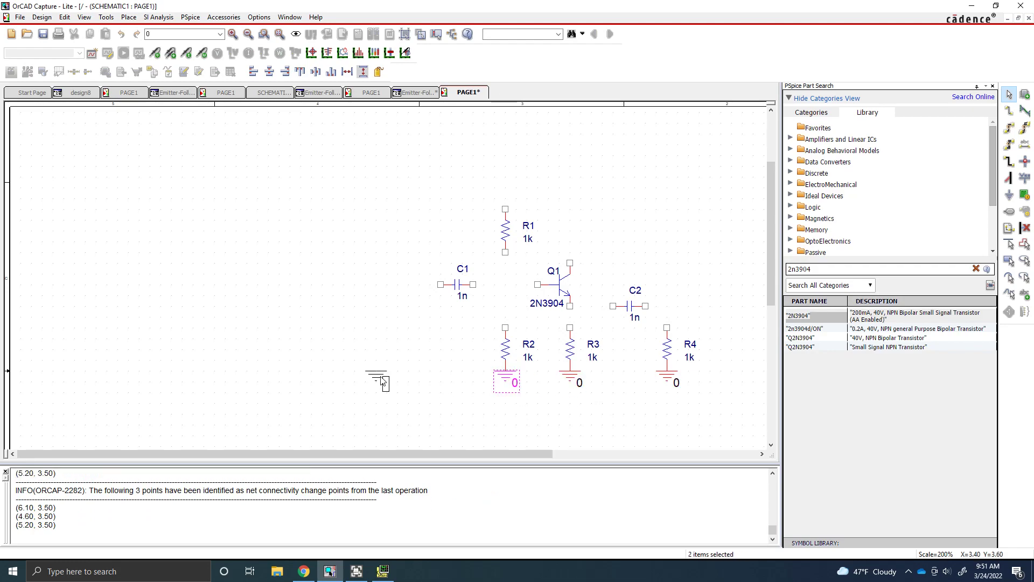
left_click_drag(379, 381, 646, 175)
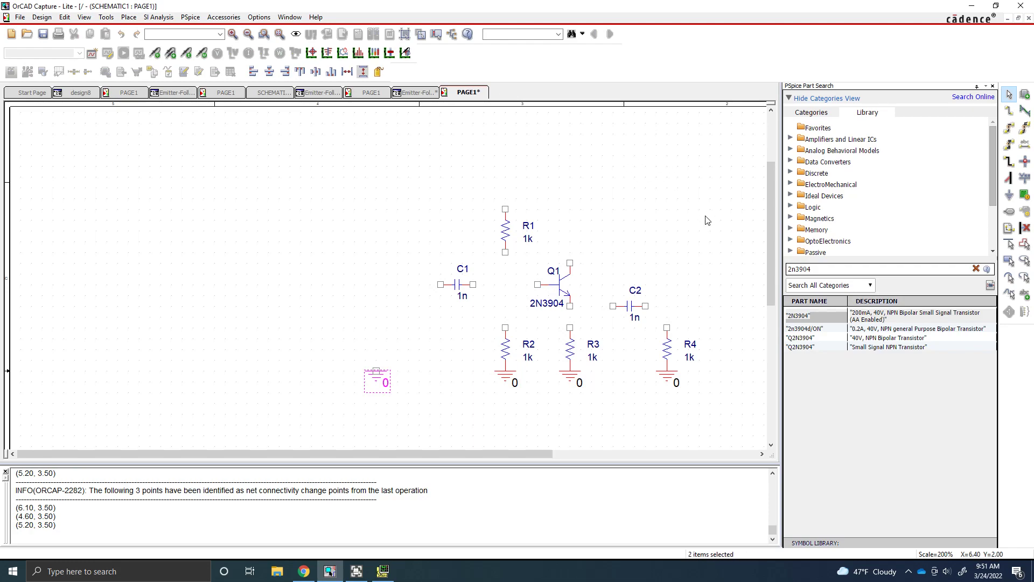
left_click_drag(376, 381, 653, 144)
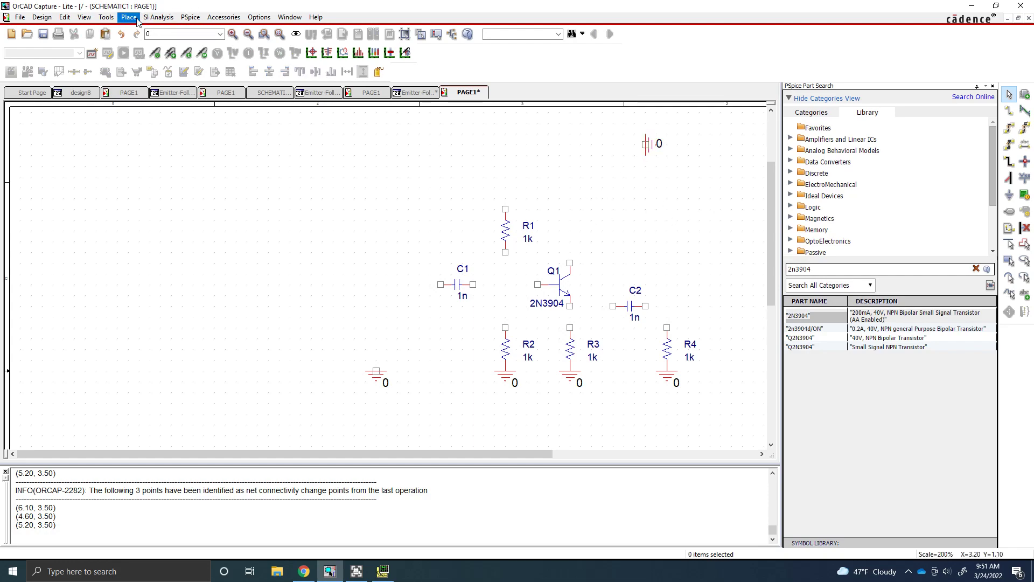
left_click(128, 17)
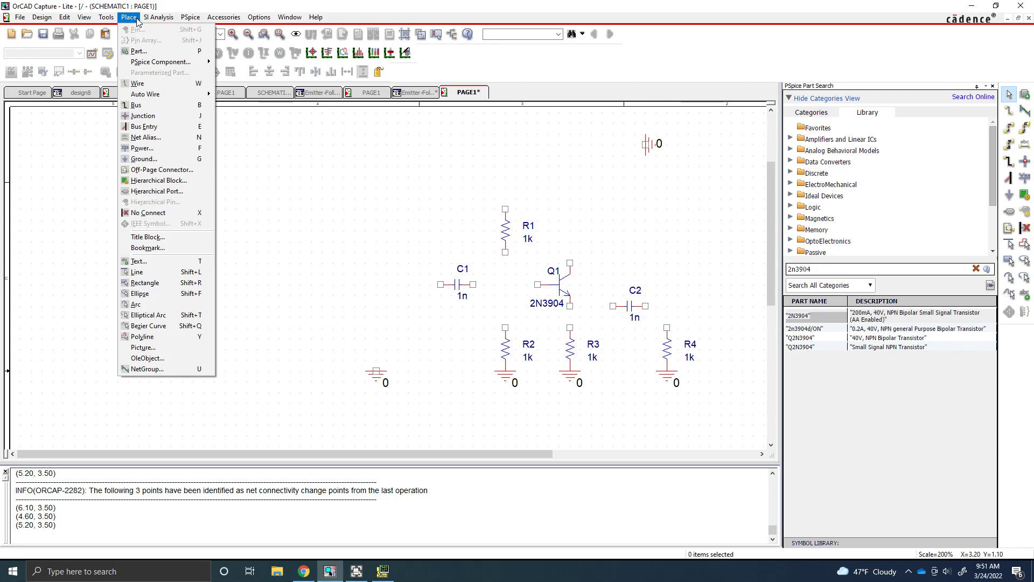
mouse_move(160, 61)
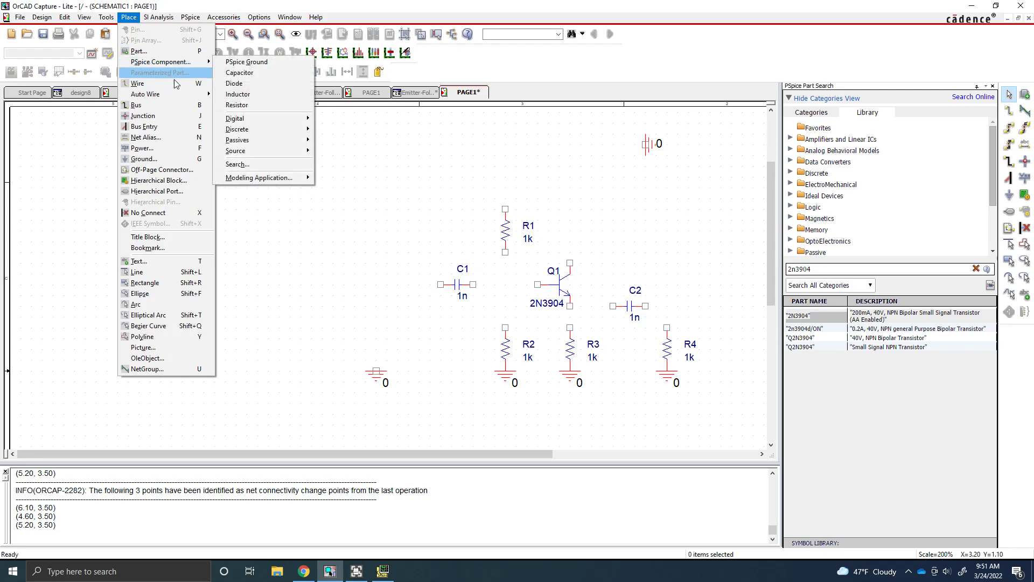
mouse_move(235, 150)
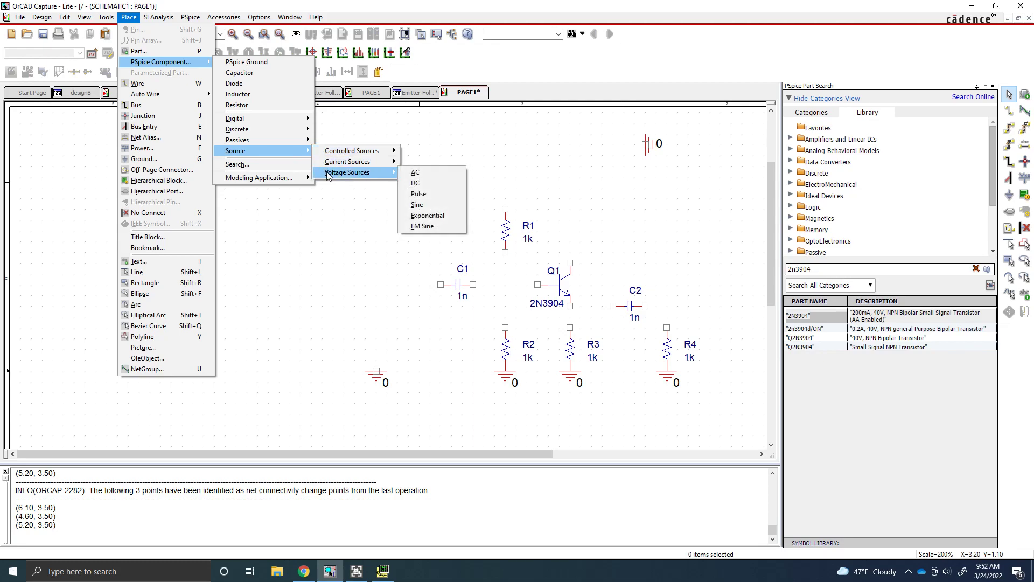
mouse_move(396, 179)
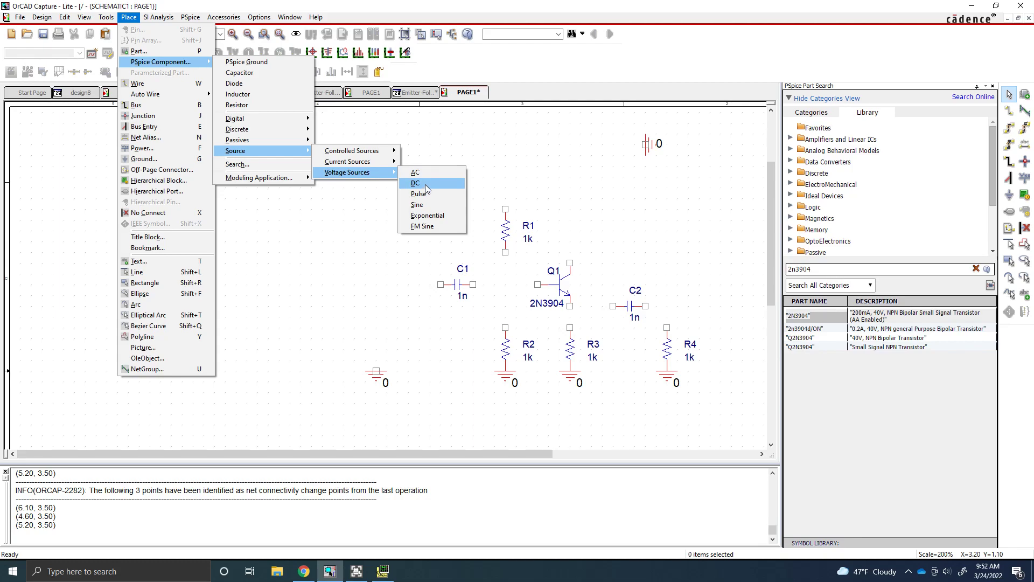
Place DC voltage source V1 (0Vdc) beside the top-right ground.
left_click(414, 183)
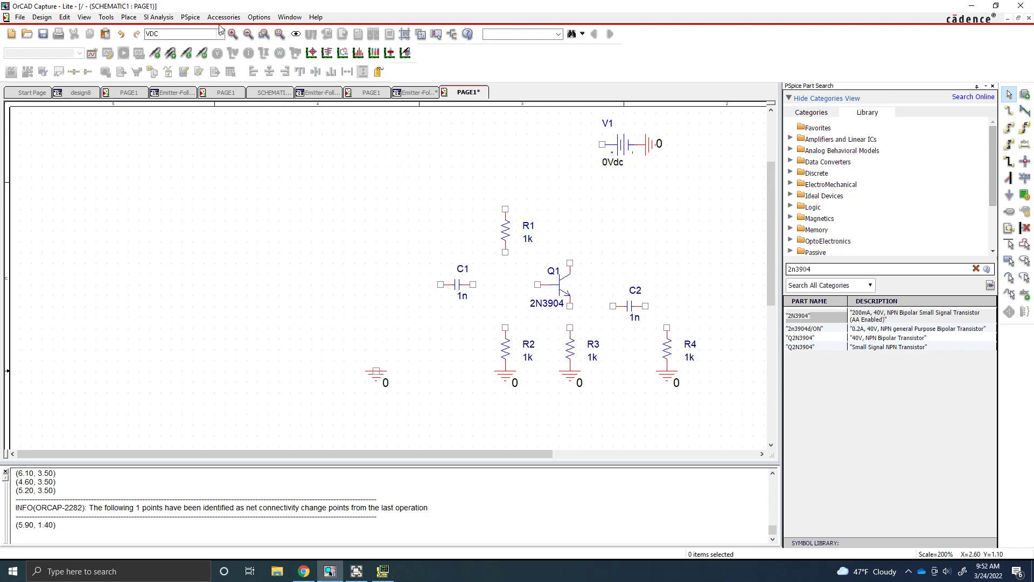
Place sine voltage source V2 to the left of capacitor C1.
left_click(128, 16)
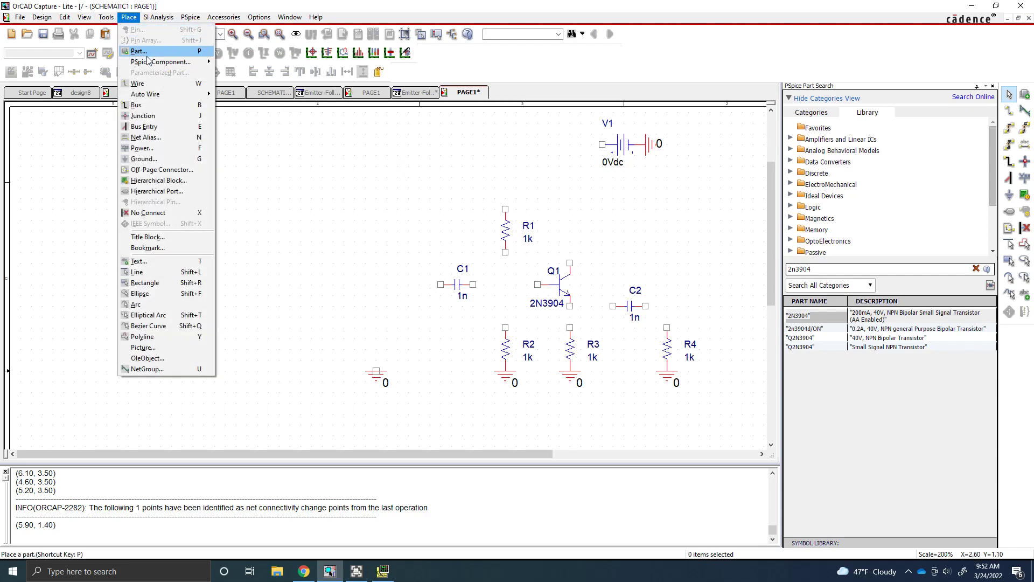
mouse_move(161, 61)
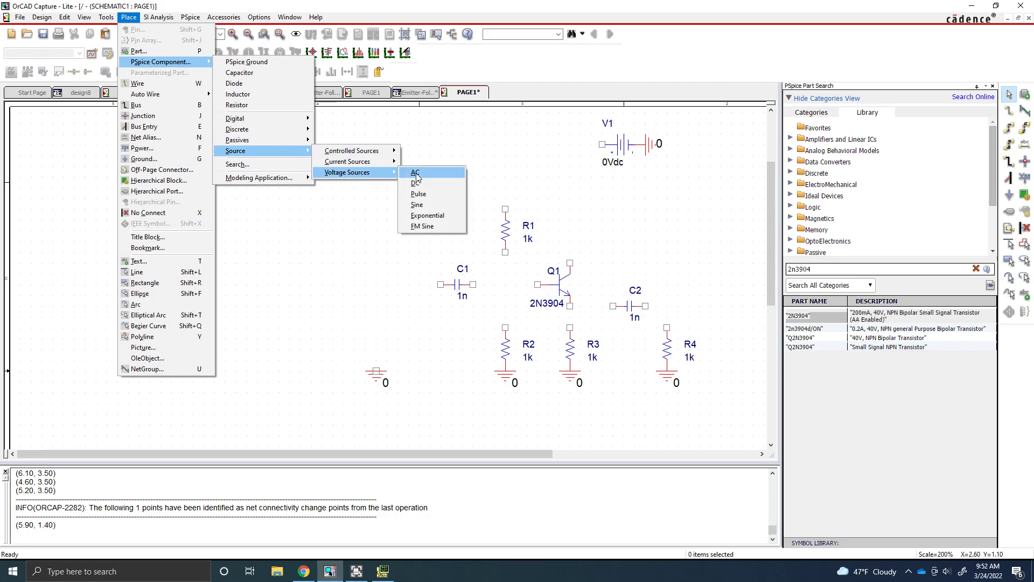
left_click(414, 172)
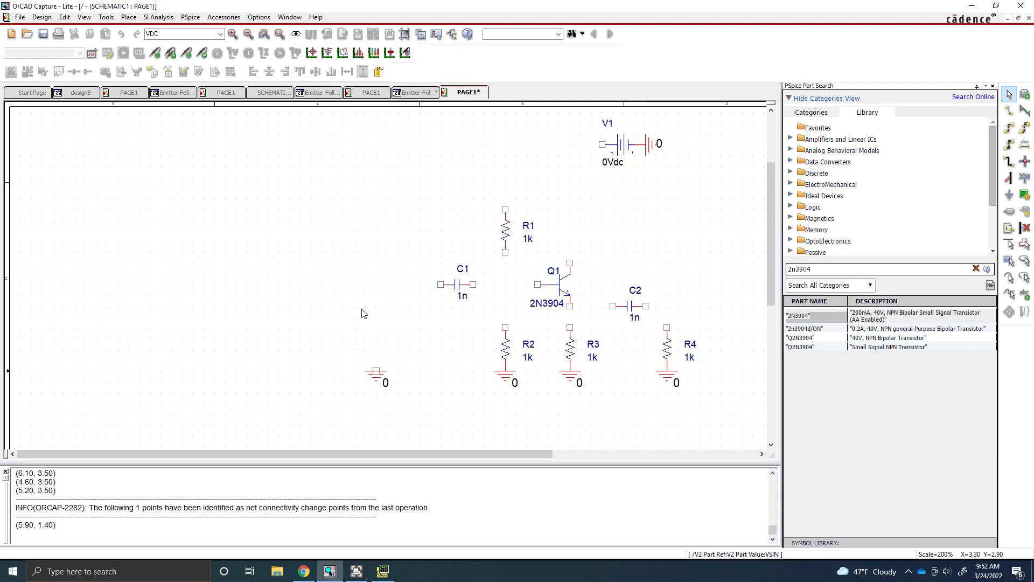
left_click(363, 313)
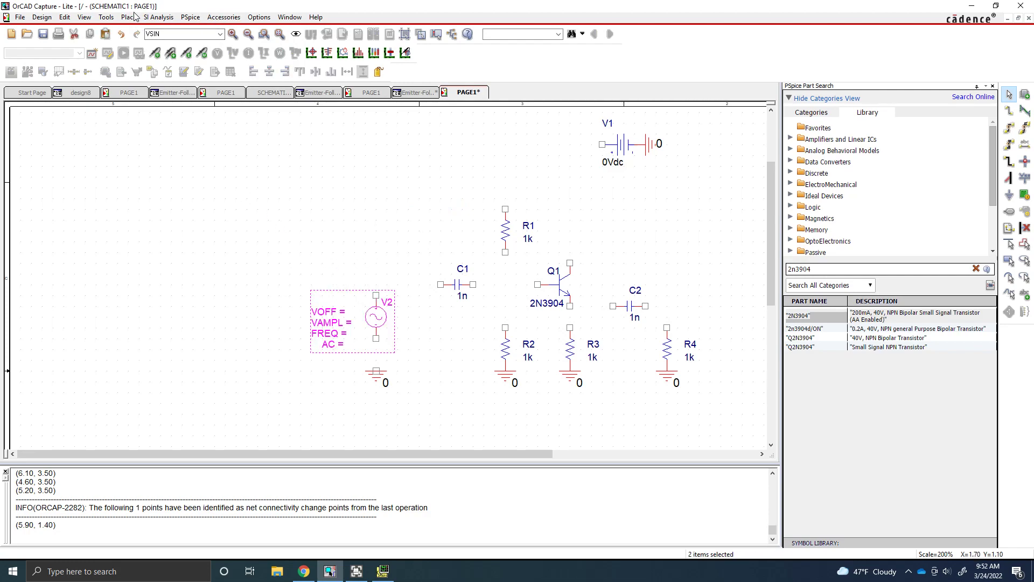
left_click(127, 17)
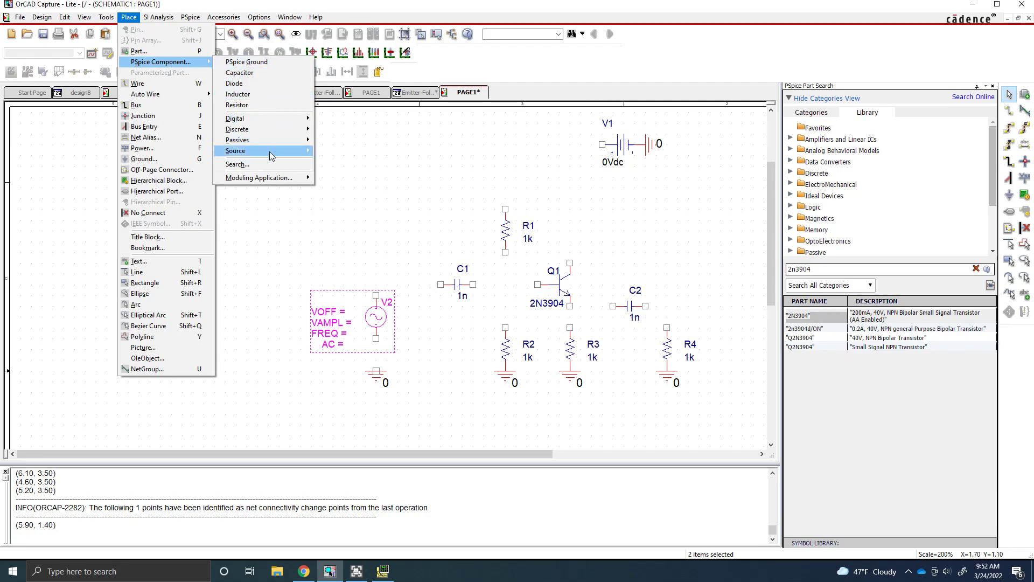
mouse_move(338, 172)
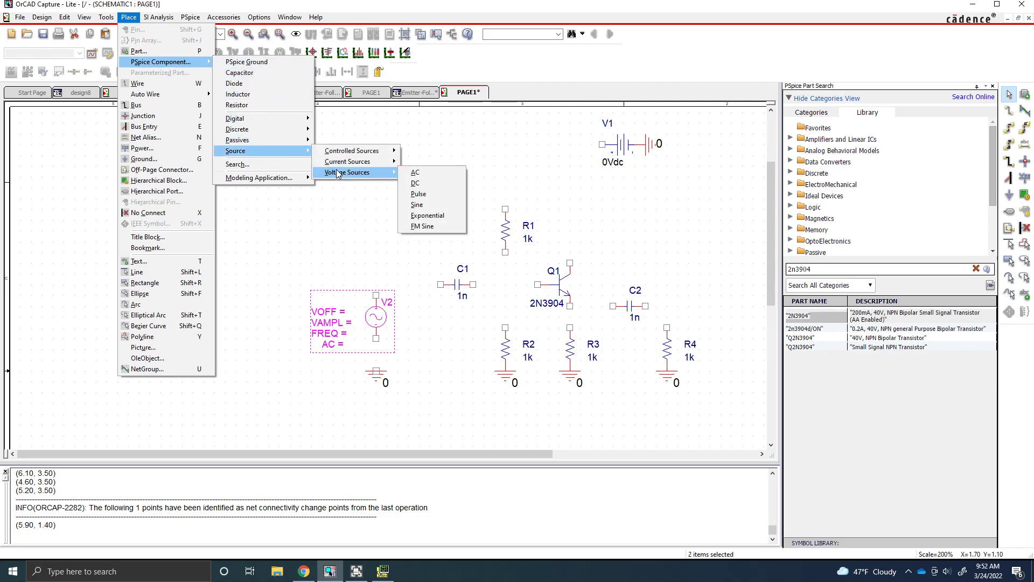
mouse_move(399, 206)
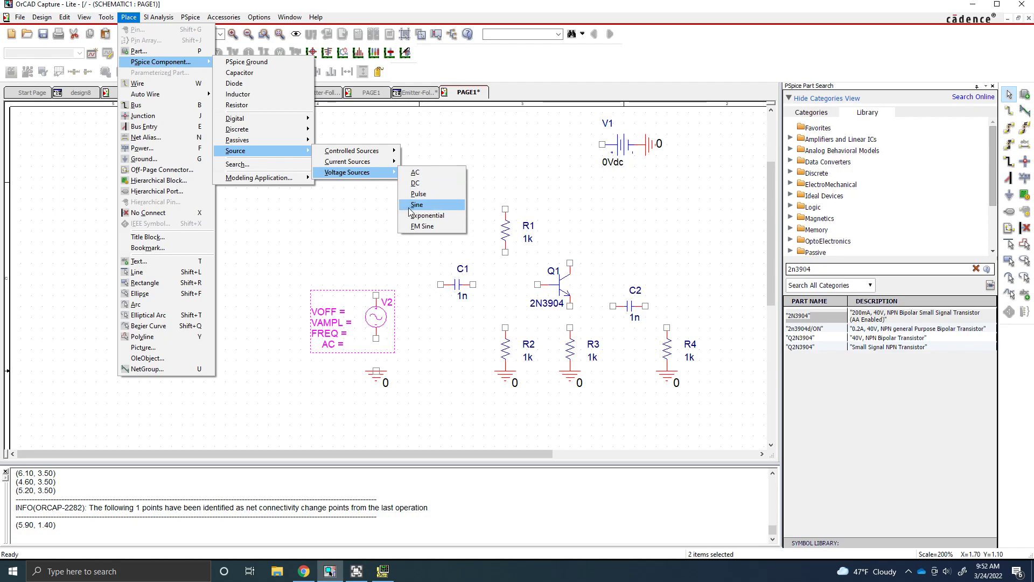
mouse_move(426, 208)
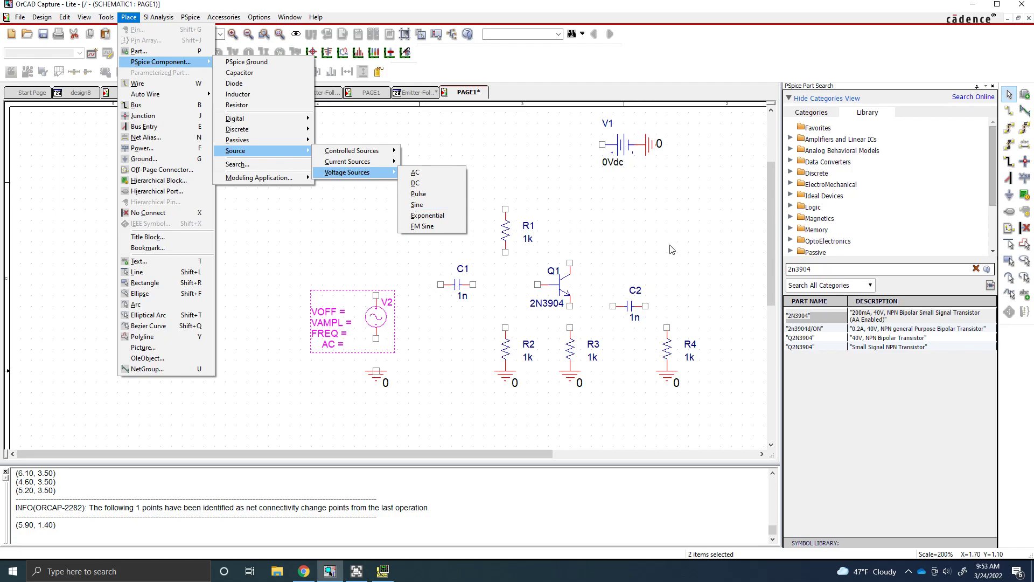
mouse_move(622, 231)
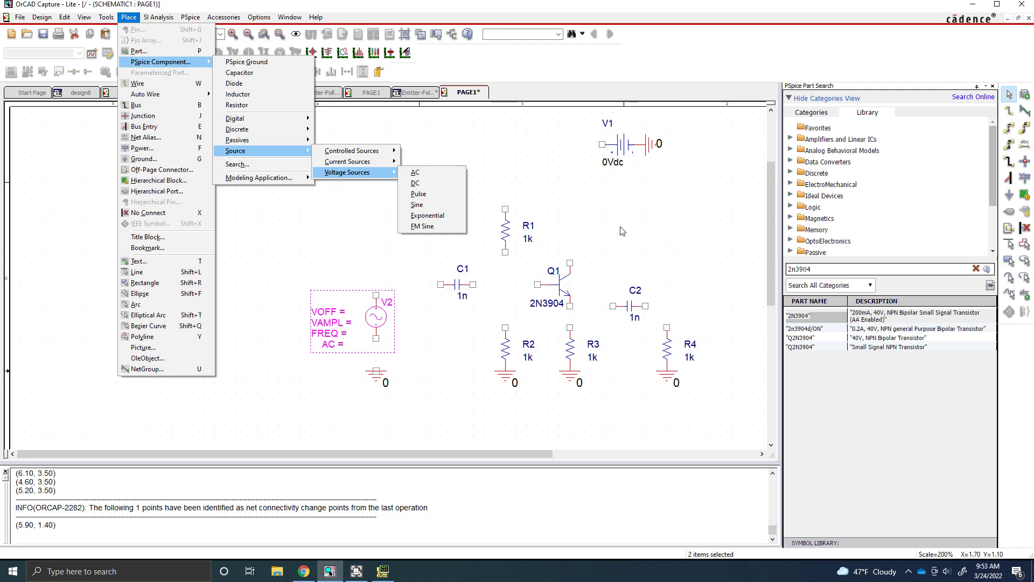
mouse_move(584, 232)
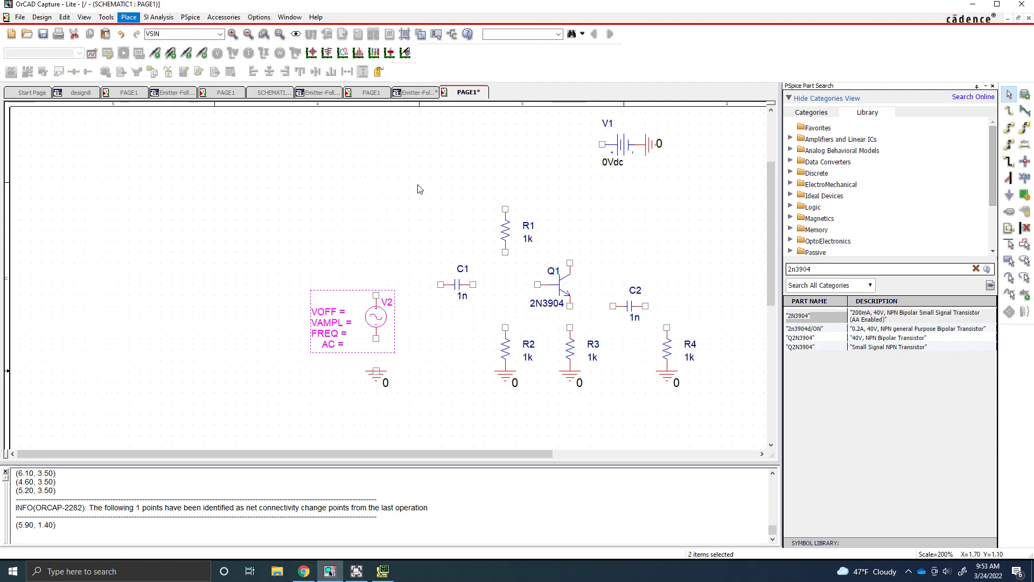
Draw wires between component pins, starting from V1's terminal.
left_click(418, 189)
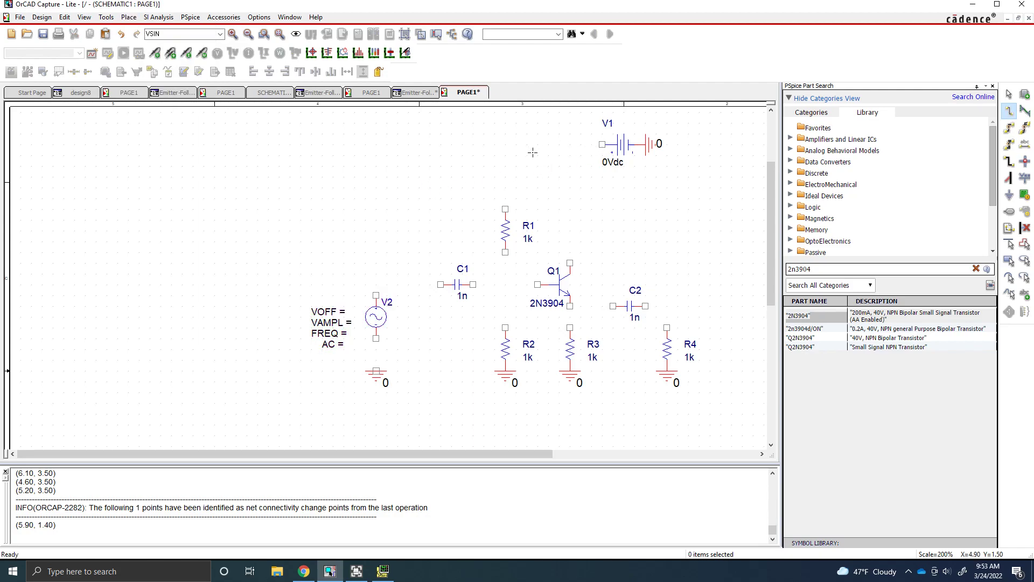
mouse_move(583, 186)
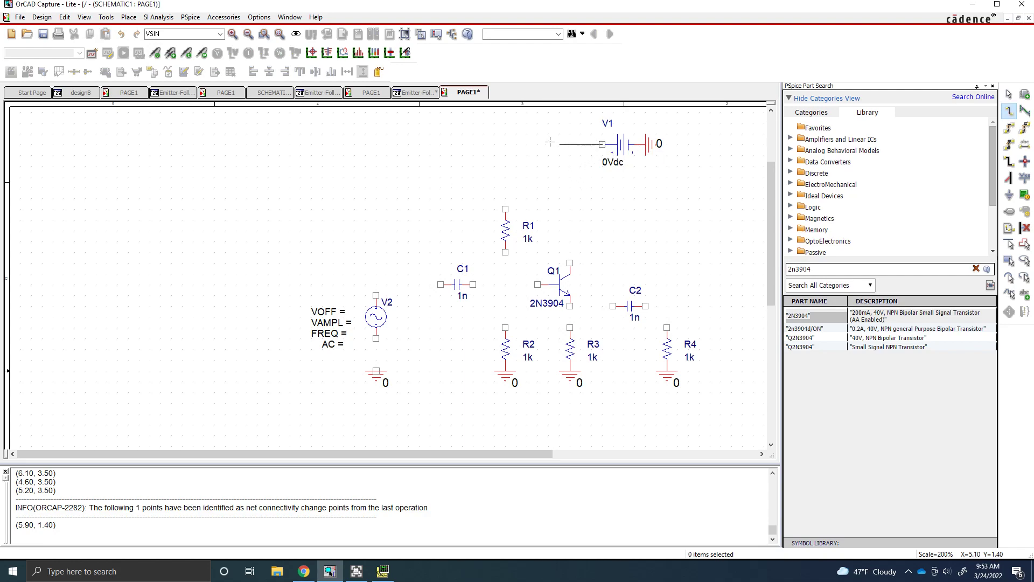
left_click(504, 208)
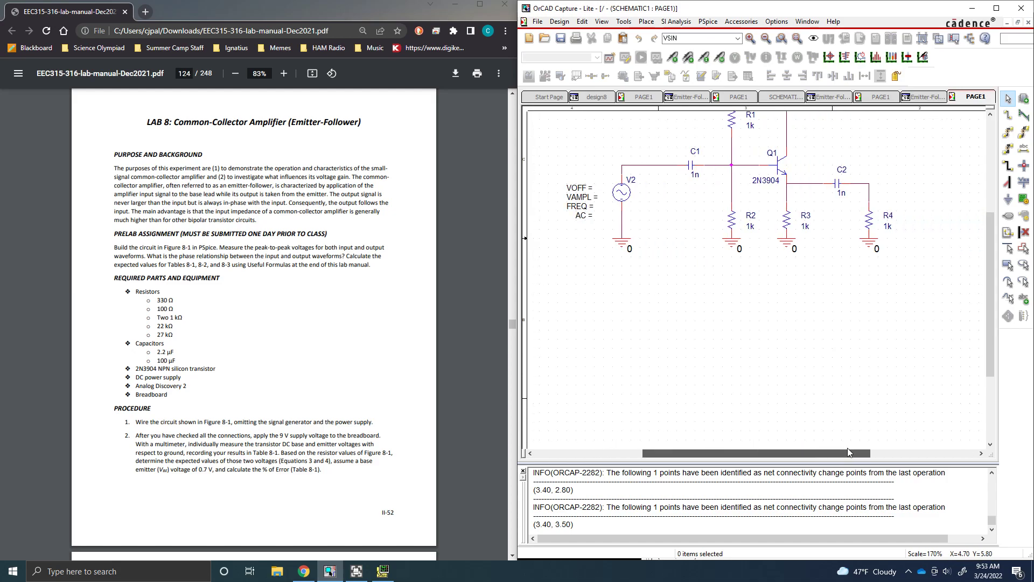
scroll("down", 3)
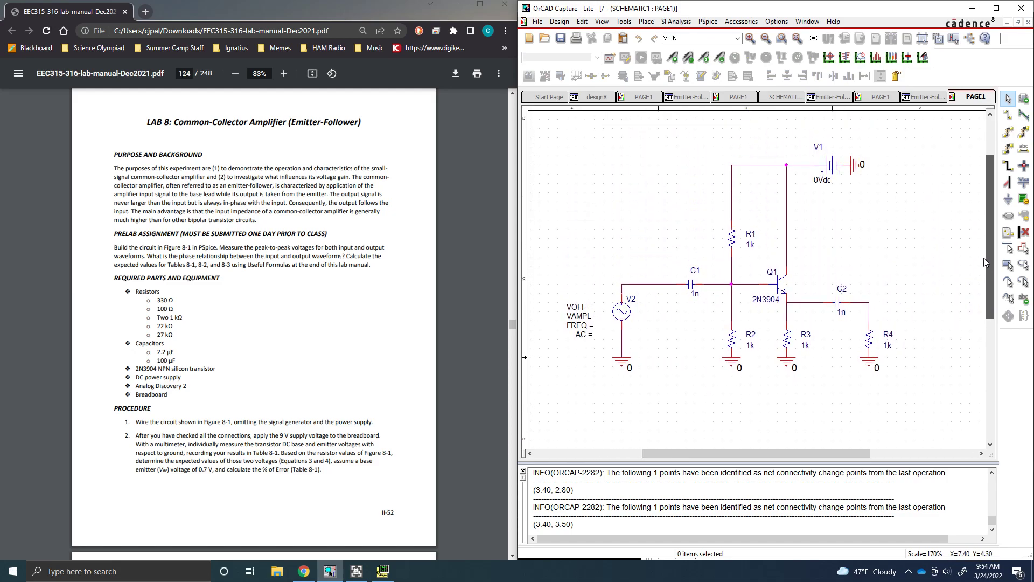
scroll("down", 3)
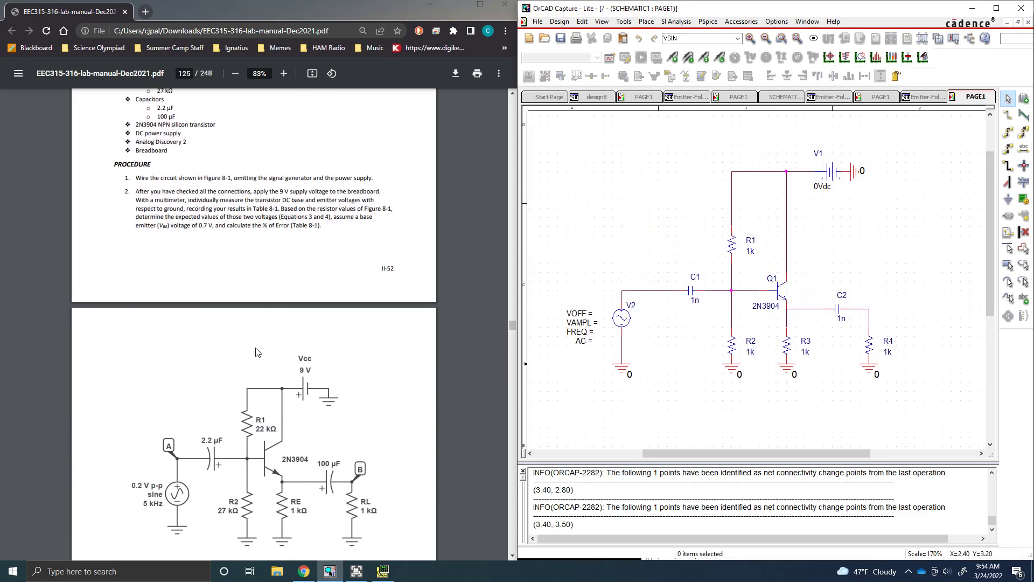
scroll("down", 3)
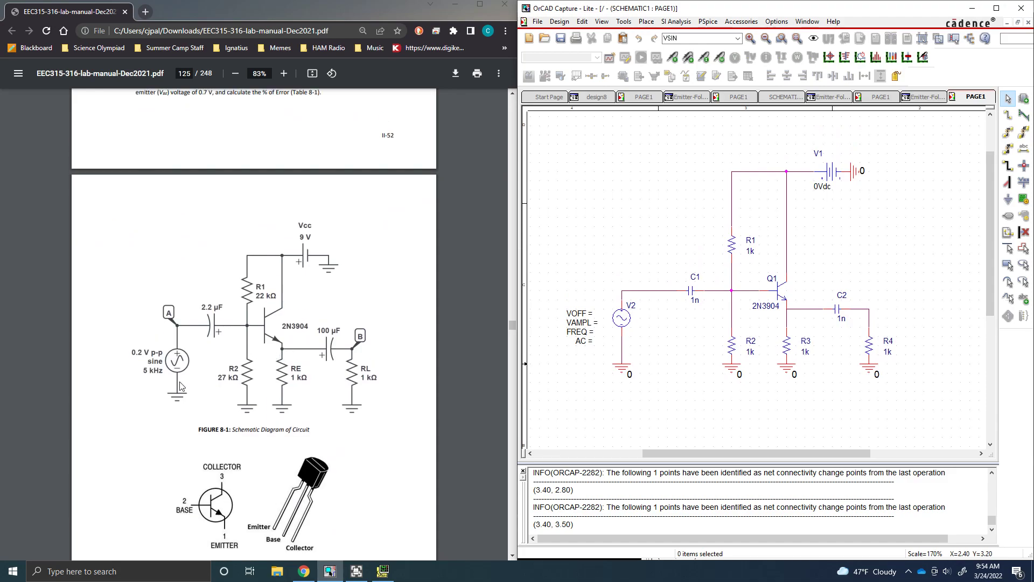
mouse_move(705, 288)
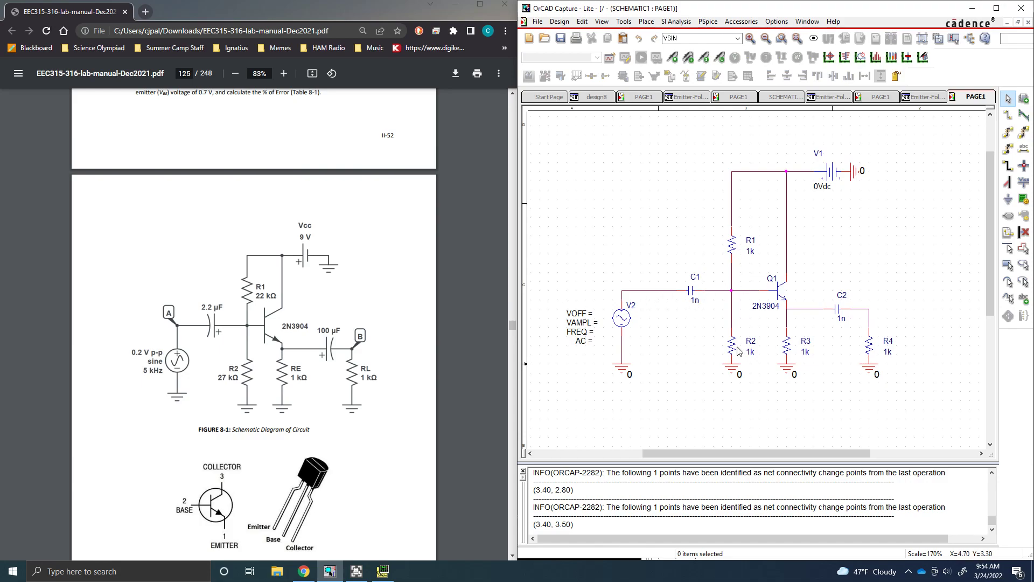
mouse_move(712, 253)
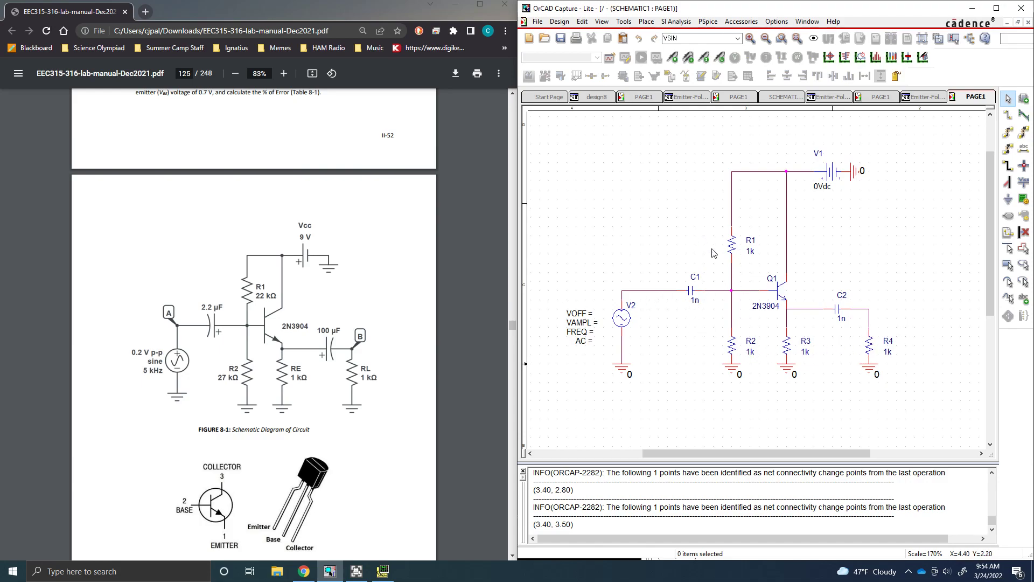
mouse_move(890, 177)
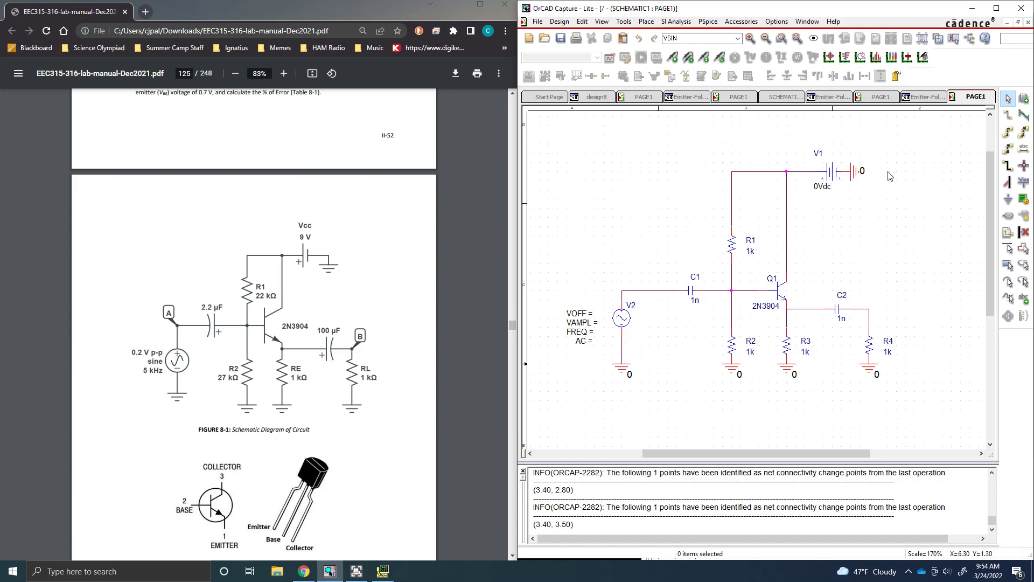
mouse_move(949, 384)
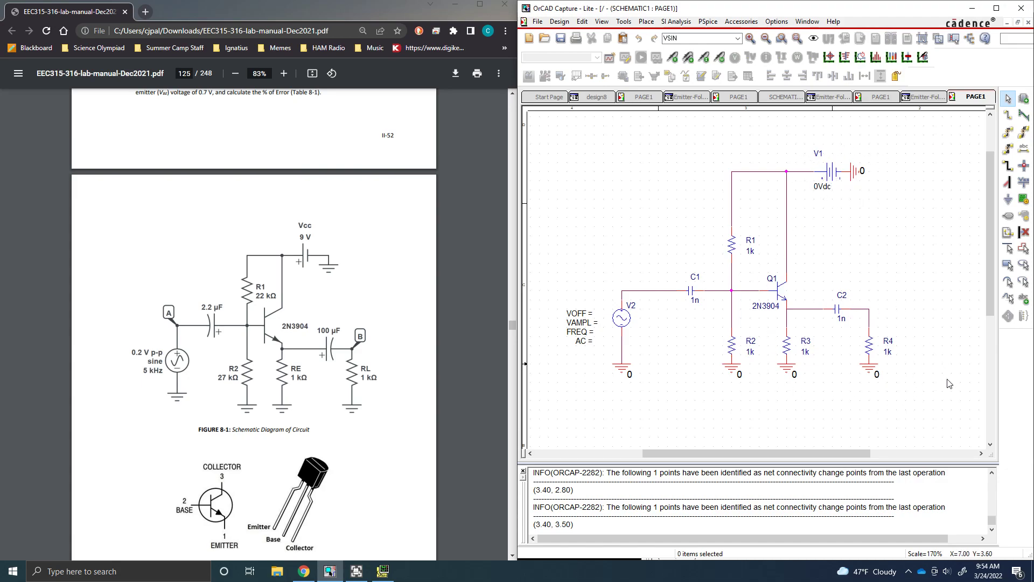
mouse_move(873, 394)
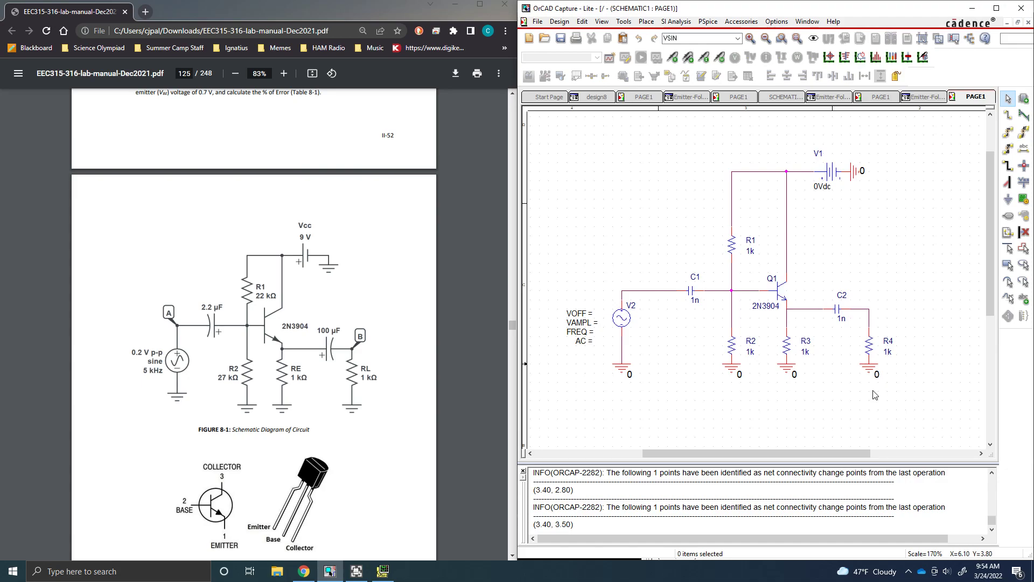
mouse_move(744, 395)
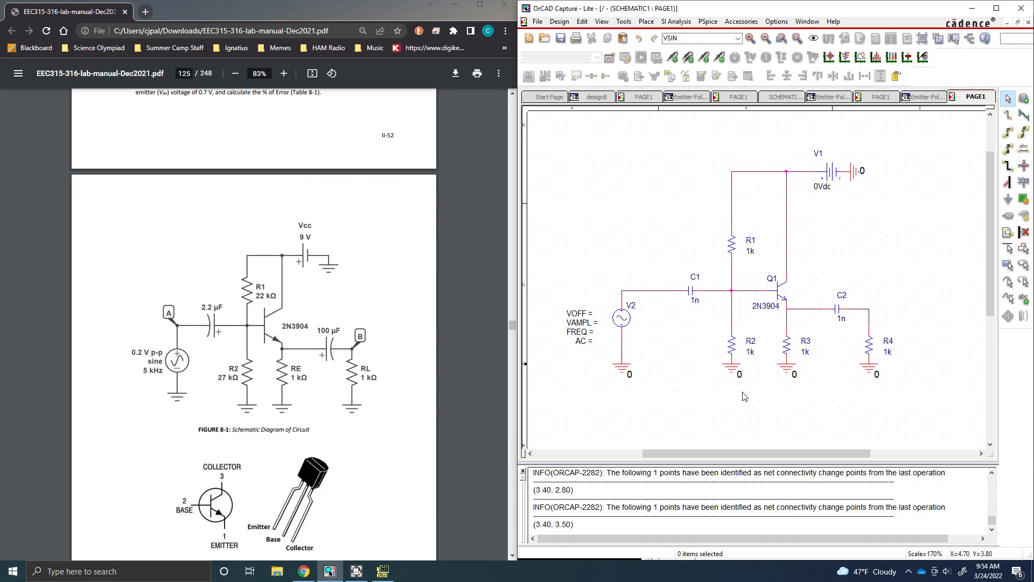
mouse_move(620, 317)
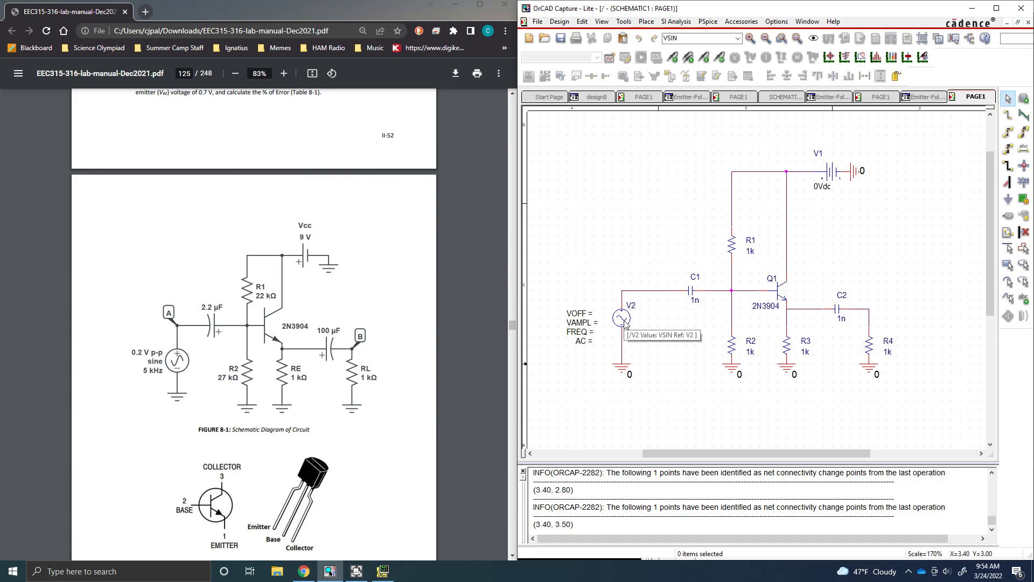
Set V2's properties to FREQ 5000, AC 0, VAMPL 0.1 and VOFF 0.
double_click(620, 319)
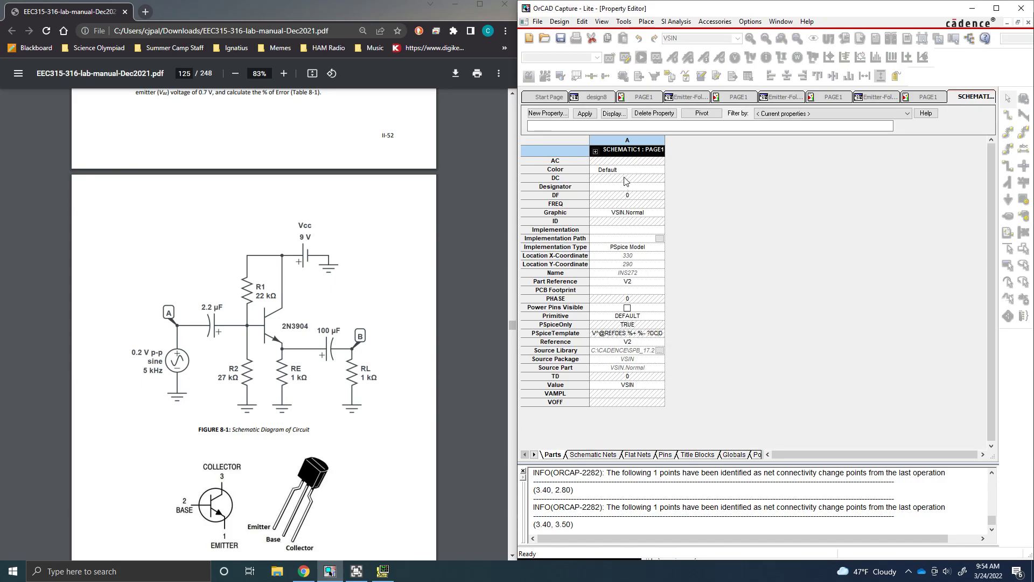
left_click(626, 204)
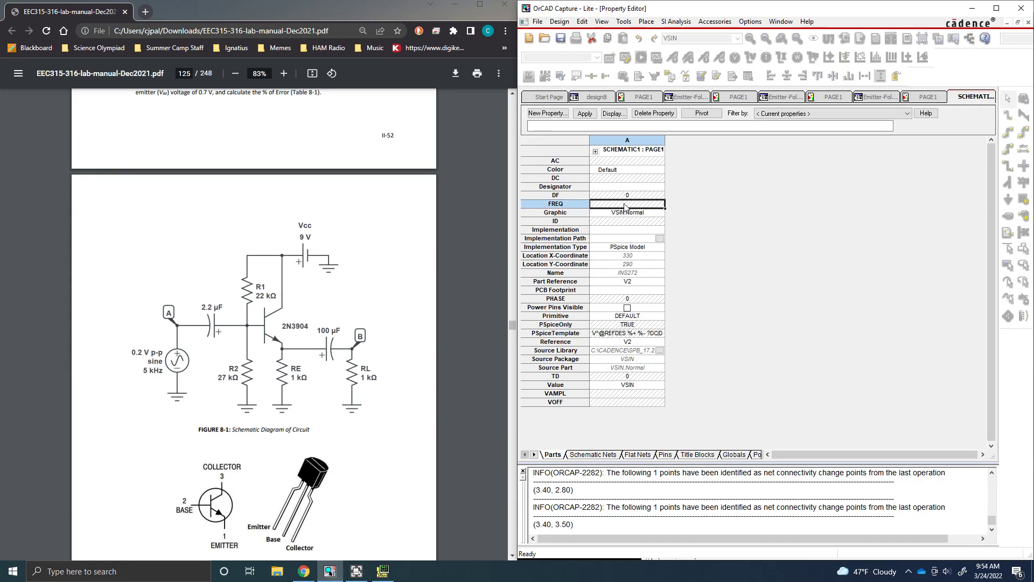
type("5000")
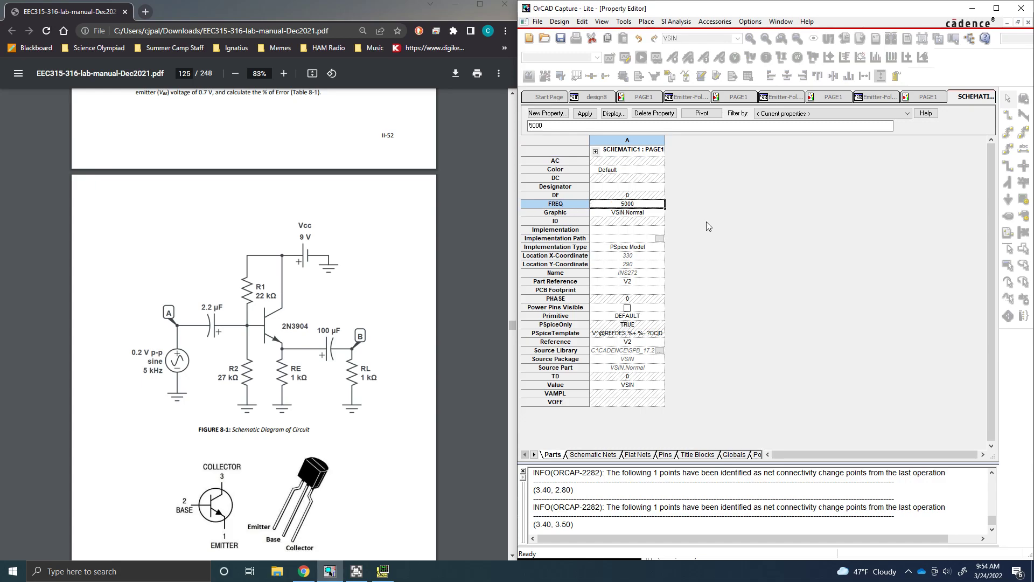
mouse_move(720, 231)
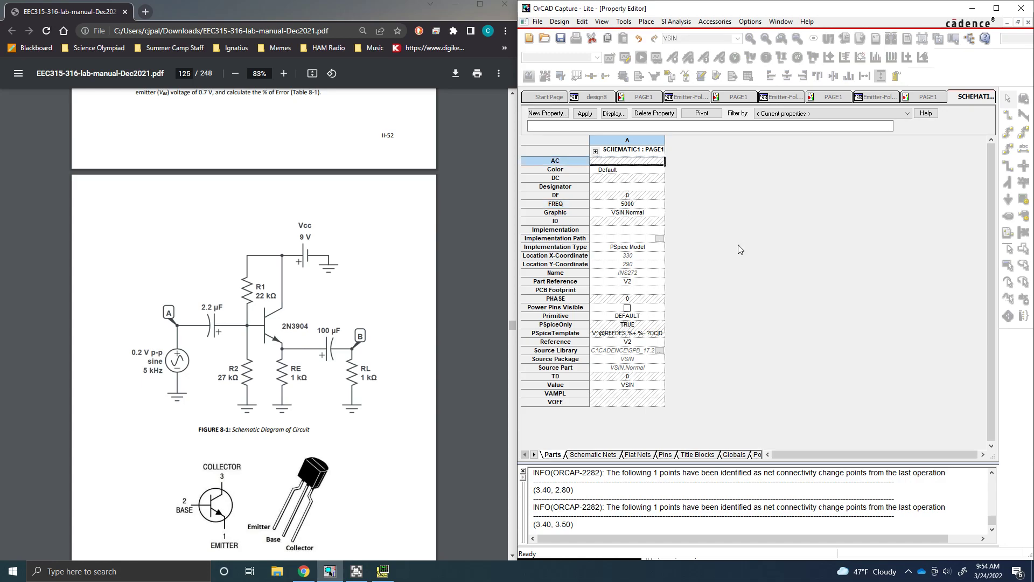
left_click(626, 161)
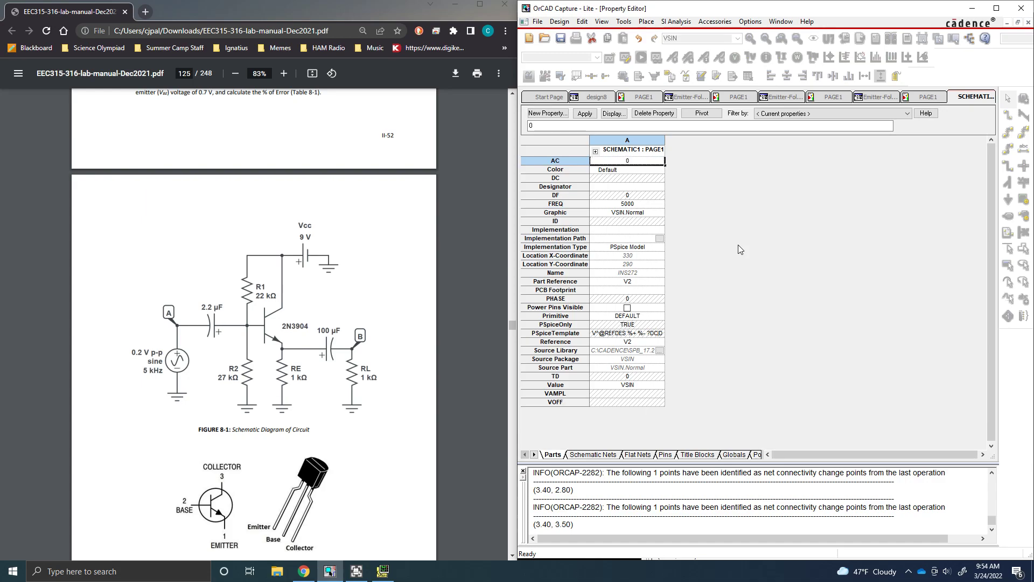
left_click(626, 160)
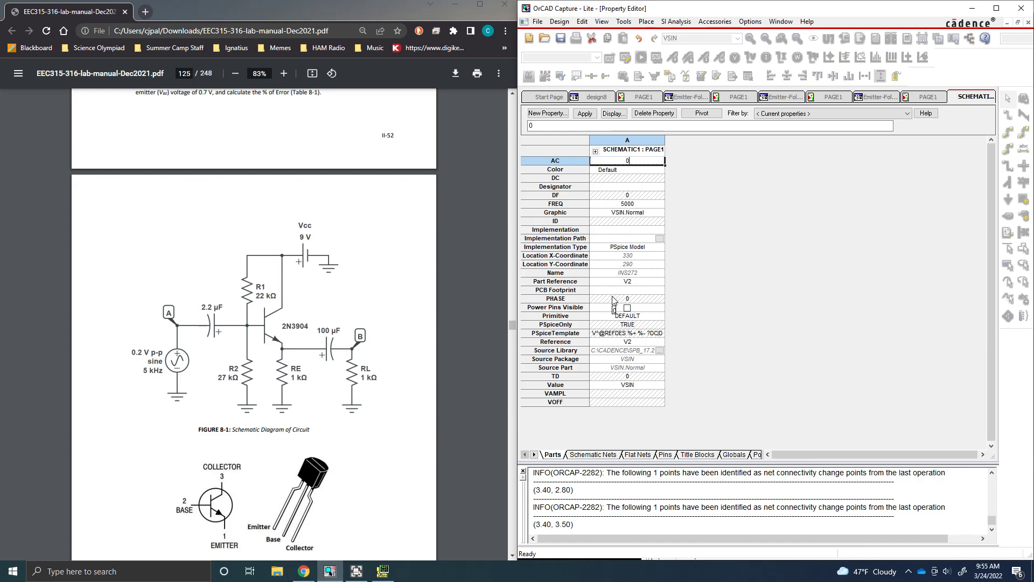
left_click(626, 393)
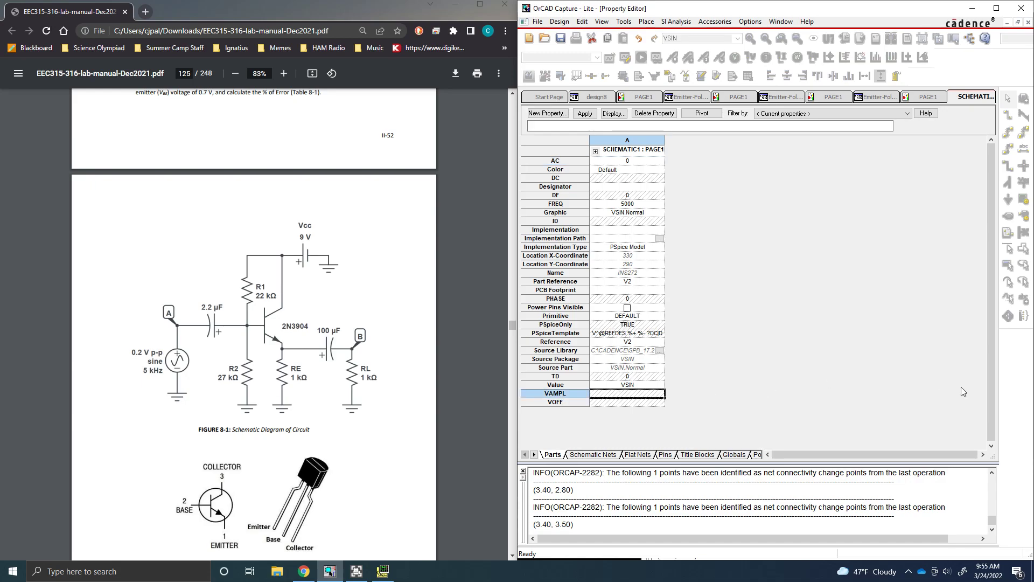
mouse_move(962, 400)
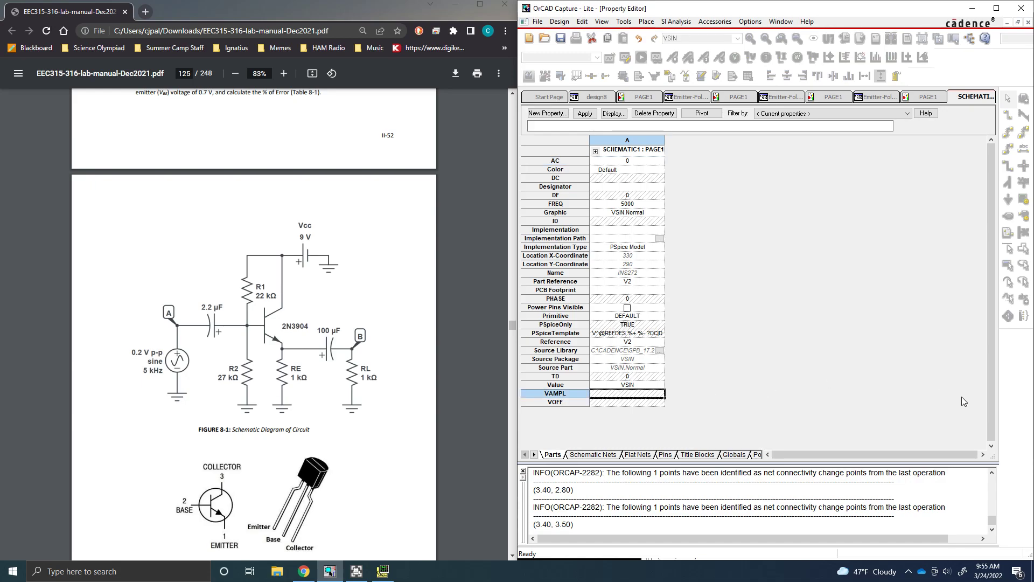
type("0.1")
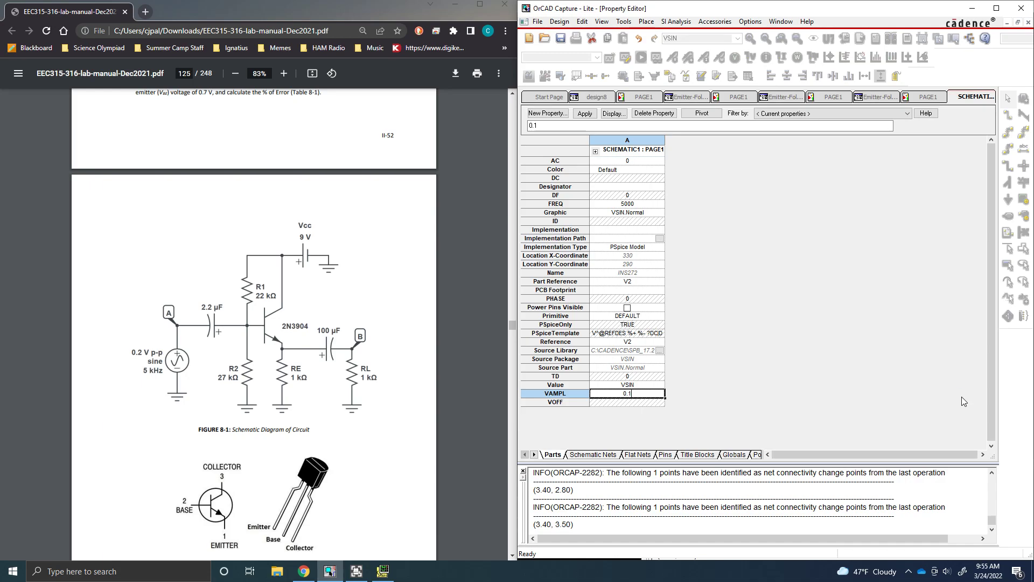
left_click(626, 402)
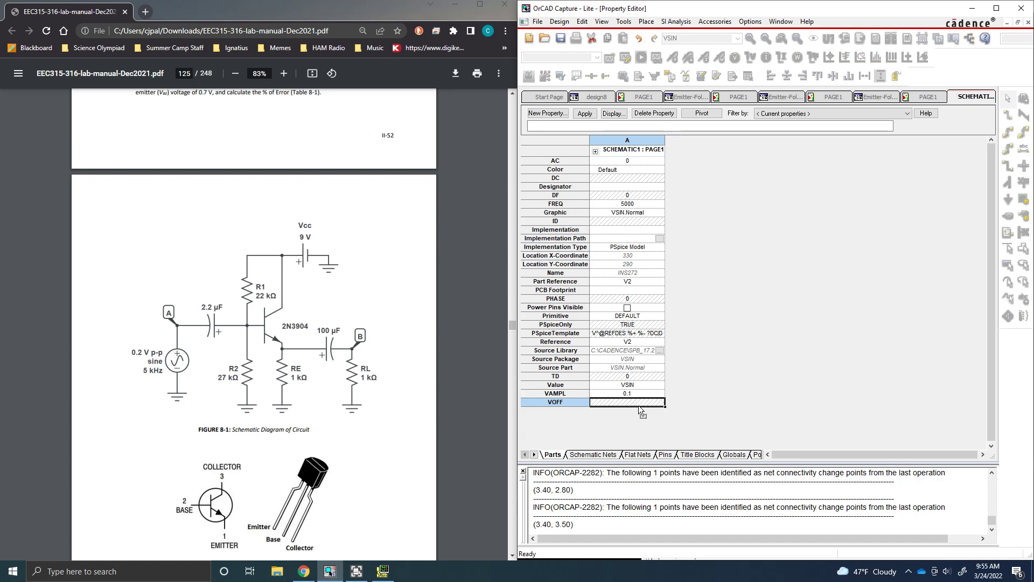
type("0")
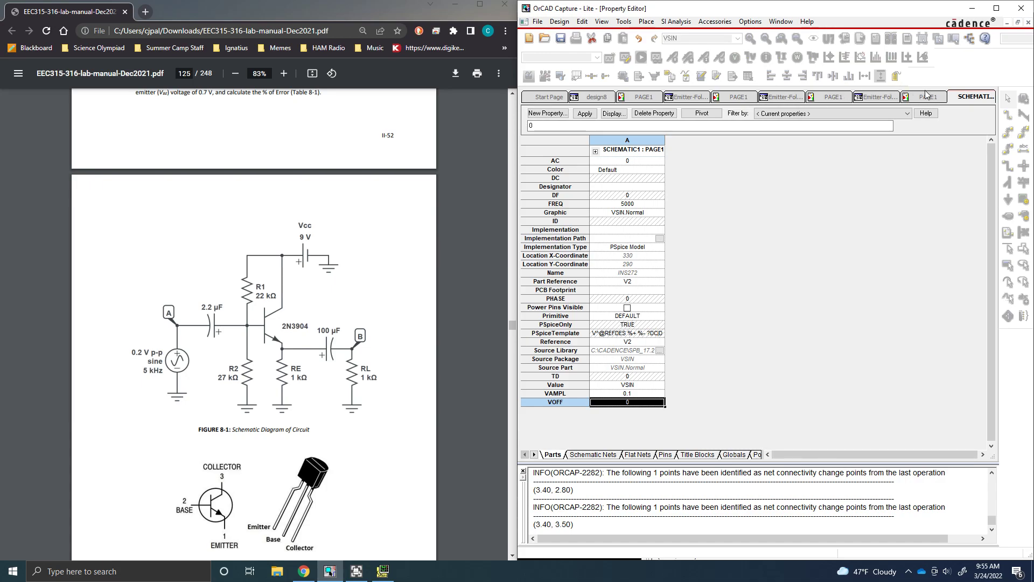
left_click(928, 97)
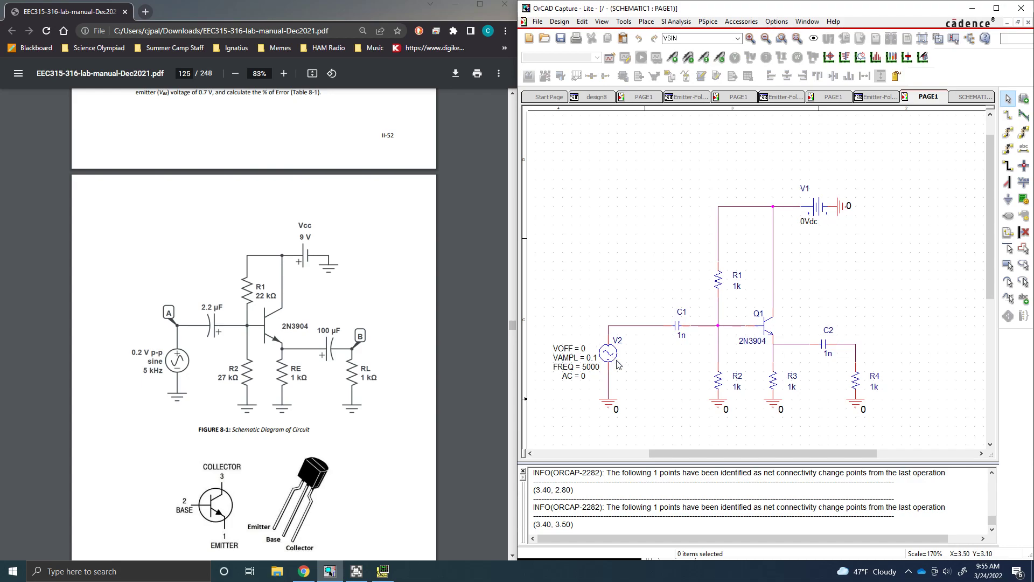
mouse_move(756, 213)
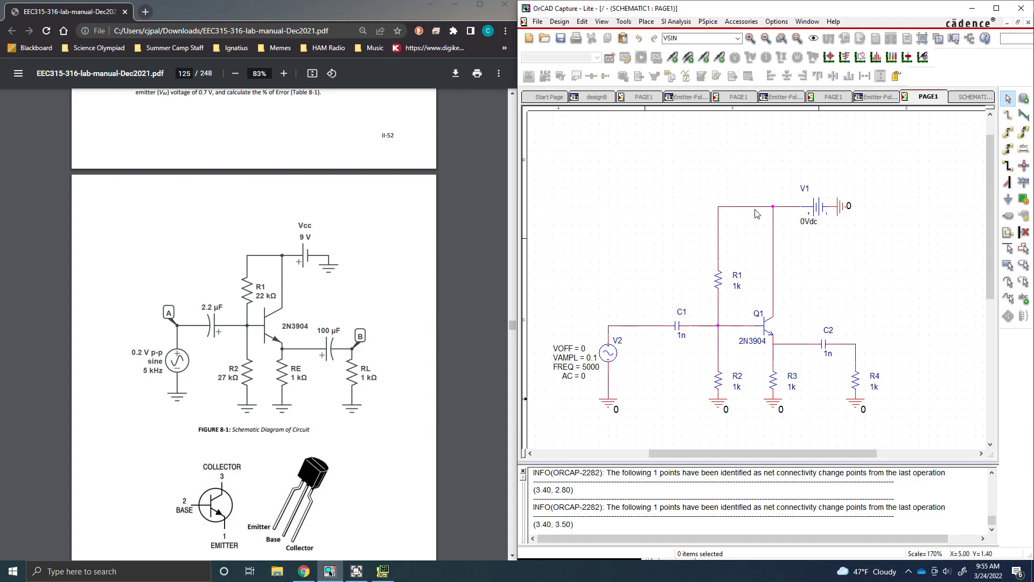
Set supply V1's DC value to 9Vdc and return to the schematic page.
double_click(827, 205)
type("9Vdc")
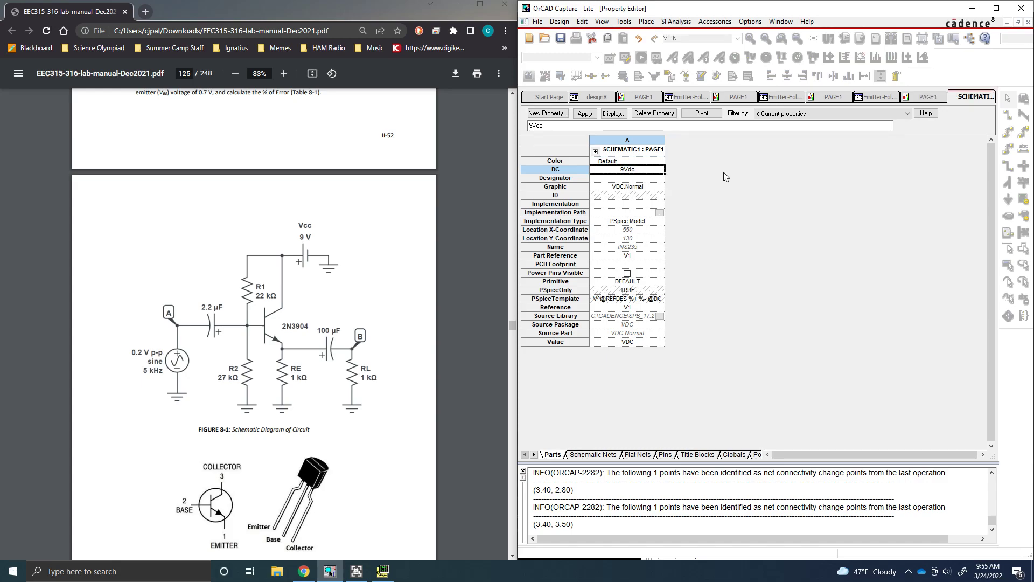
left_click(626, 168)
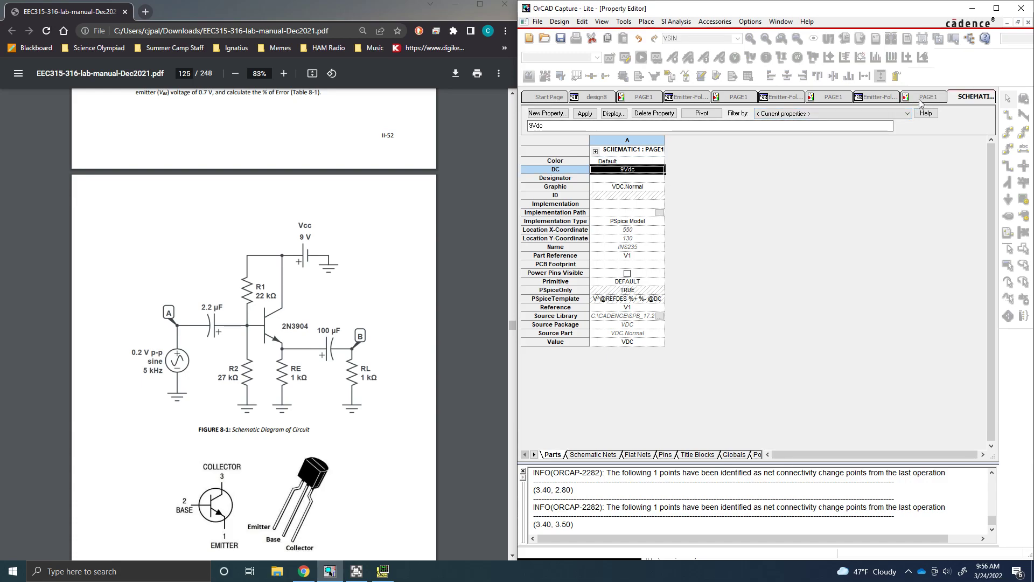
left_click(930, 96)
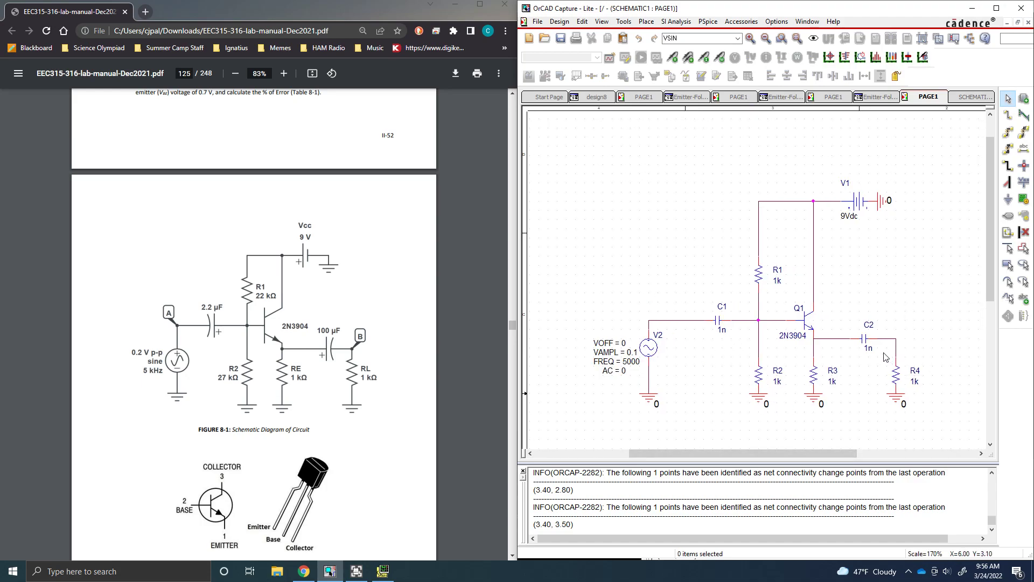
mouse_move(927, 259)
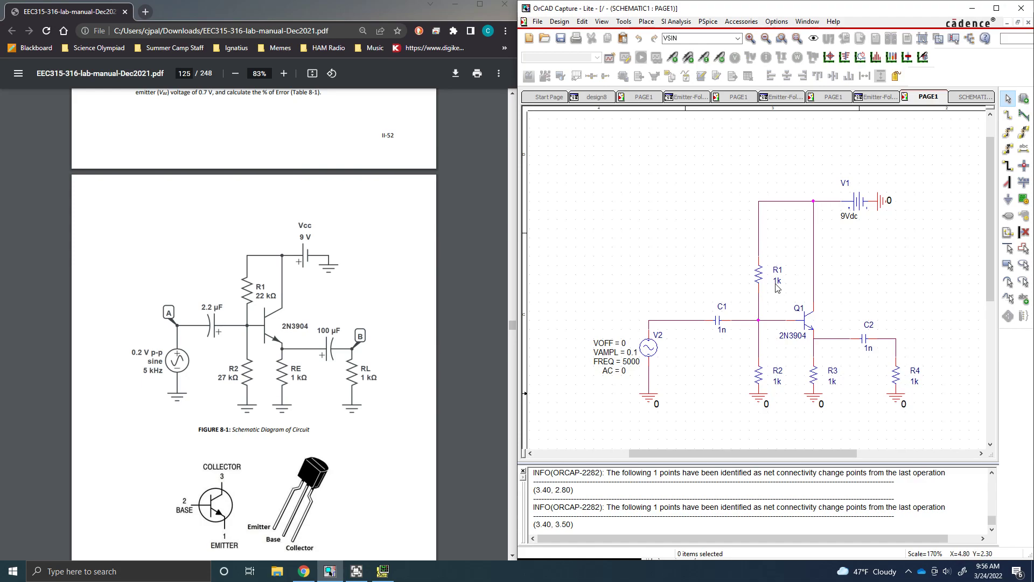
mouse_move(777, 285)
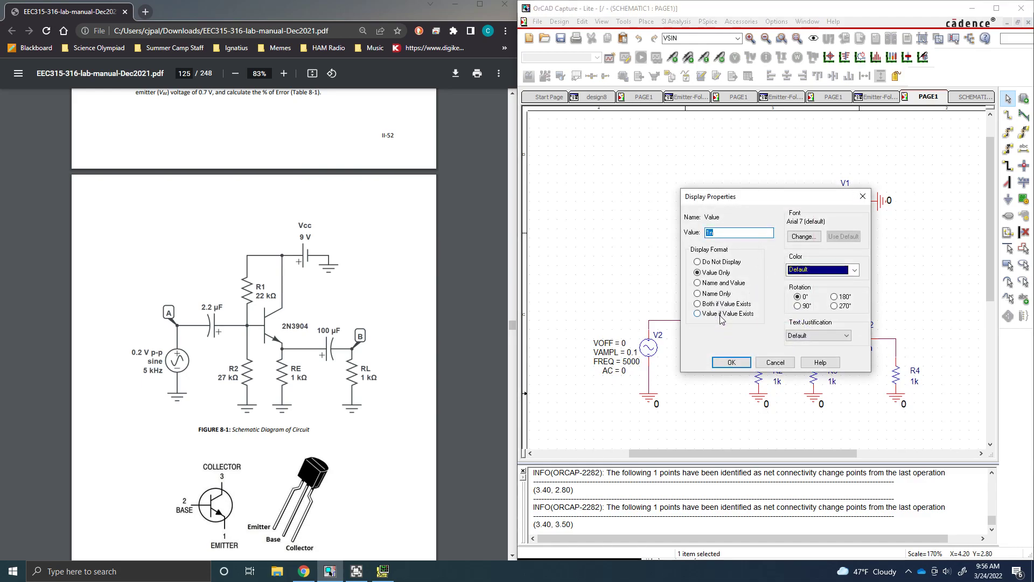
Give input capacitor C1 the value 2.2u and output capacitor C2 the value 100u.
type("2.2")
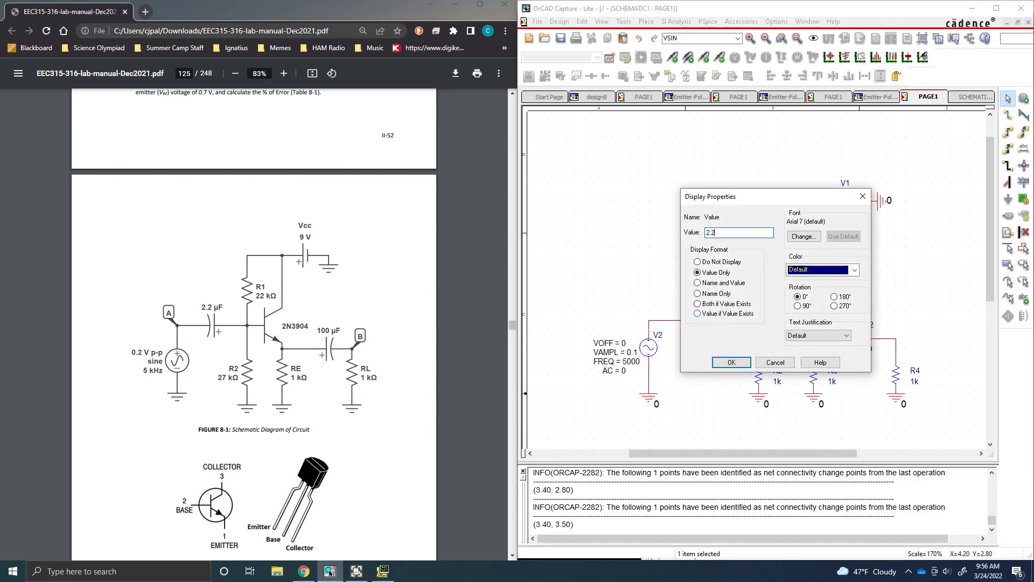
left_click(730, 362)
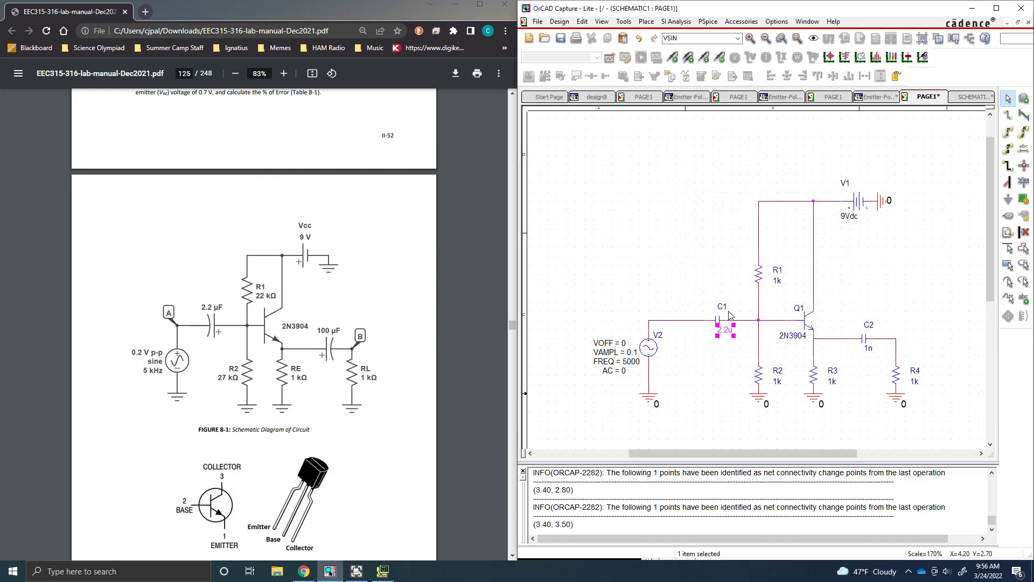
double_click(724, 328)
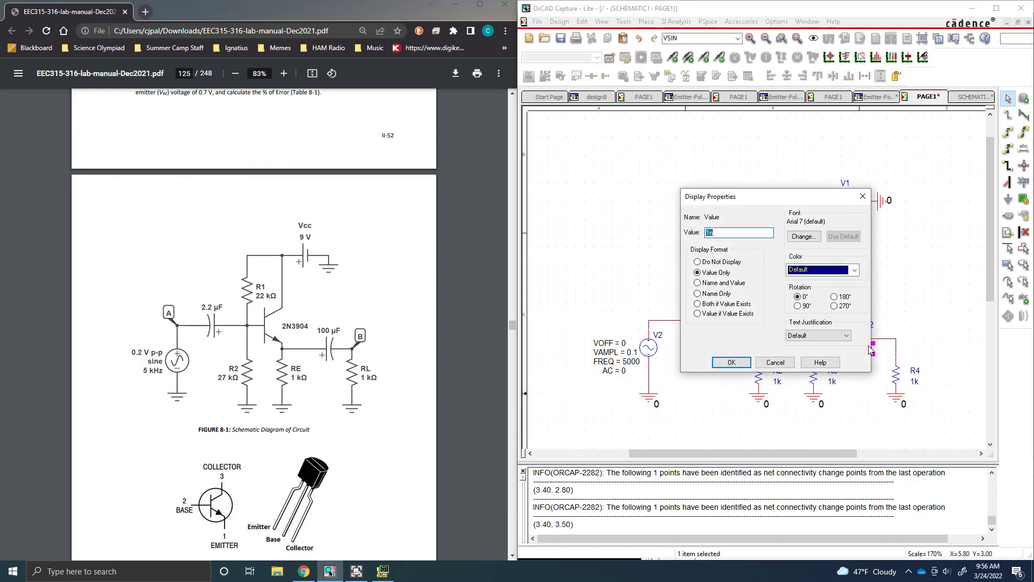
type("100u")
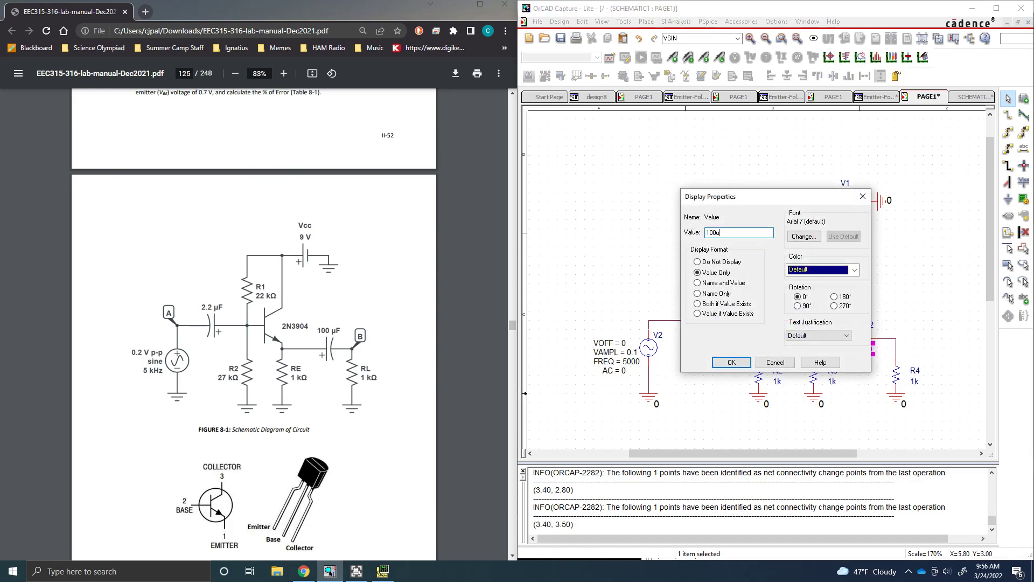
left_click(730, 362)
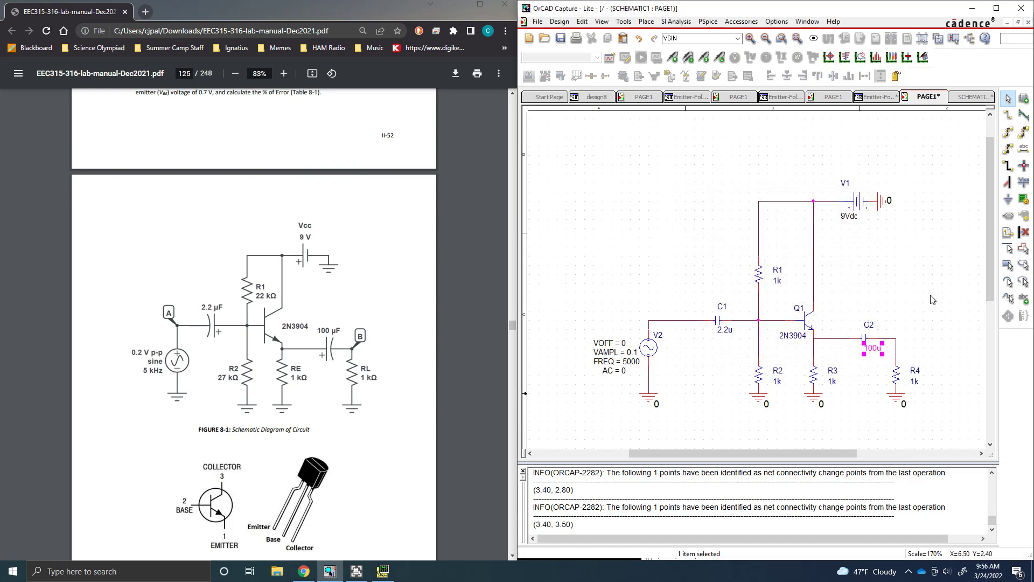
left_click(932, 299)
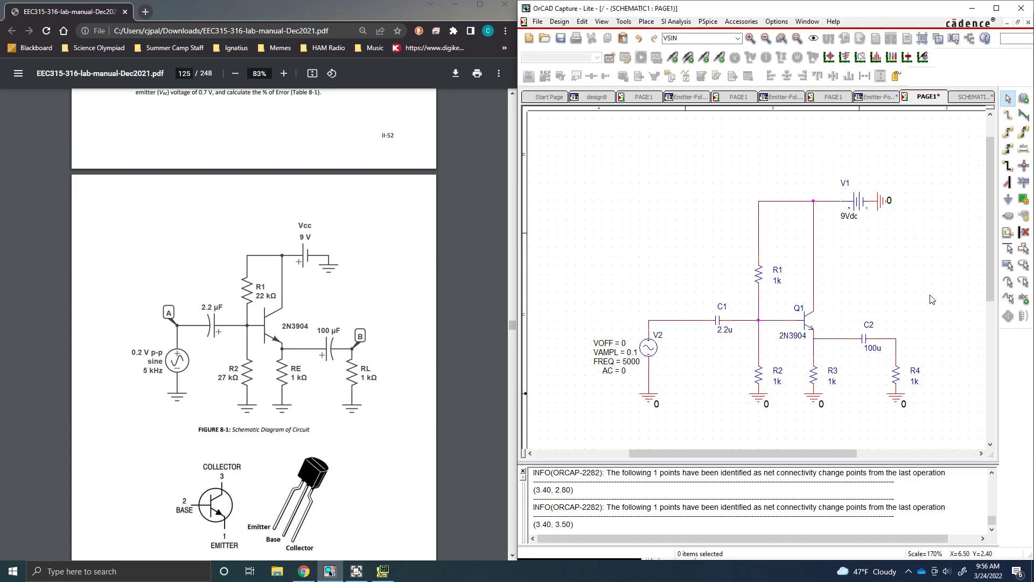
Place a C_elect electrolytic capacitor from the part search onto the schematic.
left_click(646, 21)
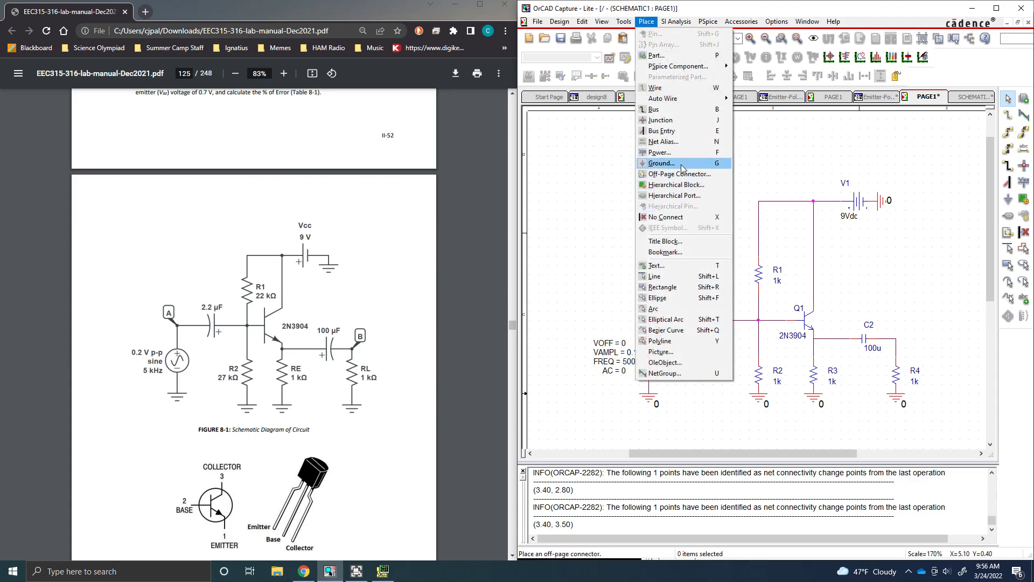
left_click(678, 66)
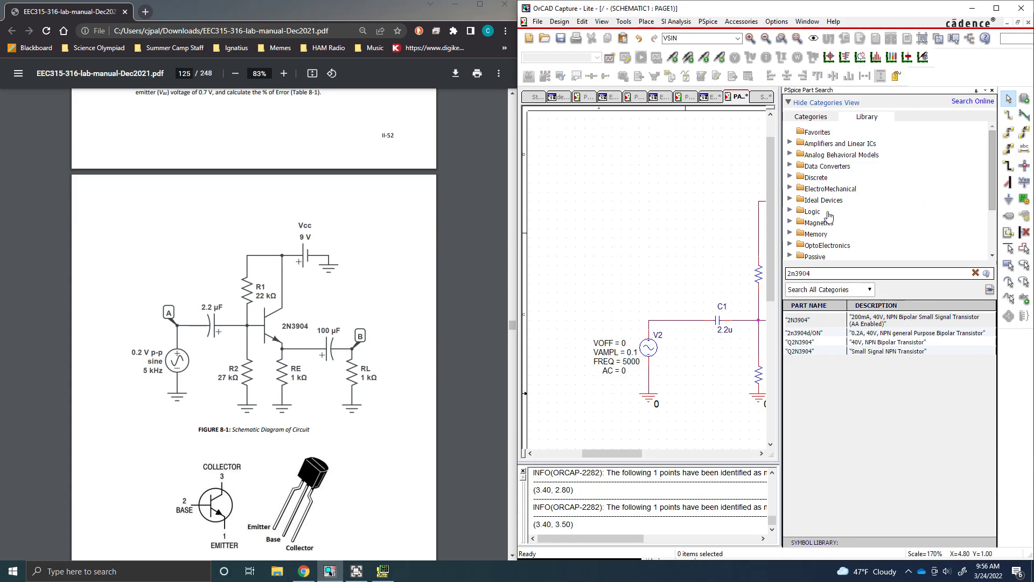
scroll("down", 3)
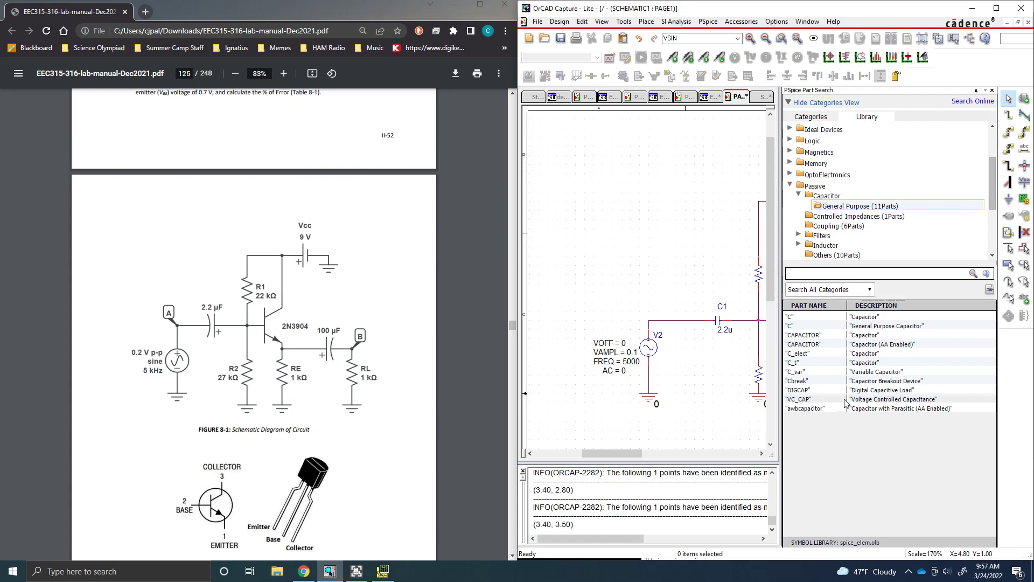
left_click(814, 317)
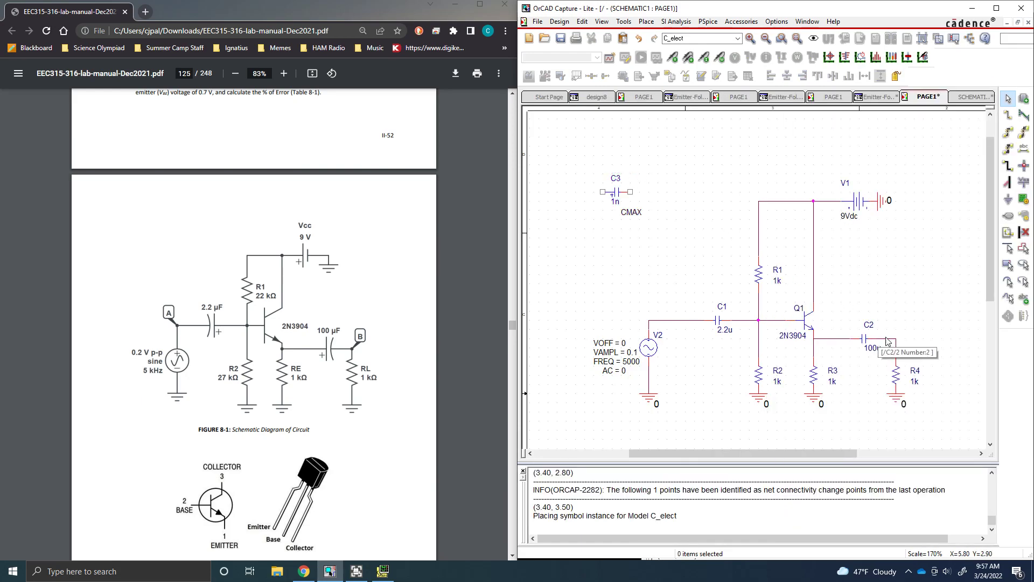
Remove the old output capacitor and put electrolytic C3 in the output gap.
left_click(874, 338)
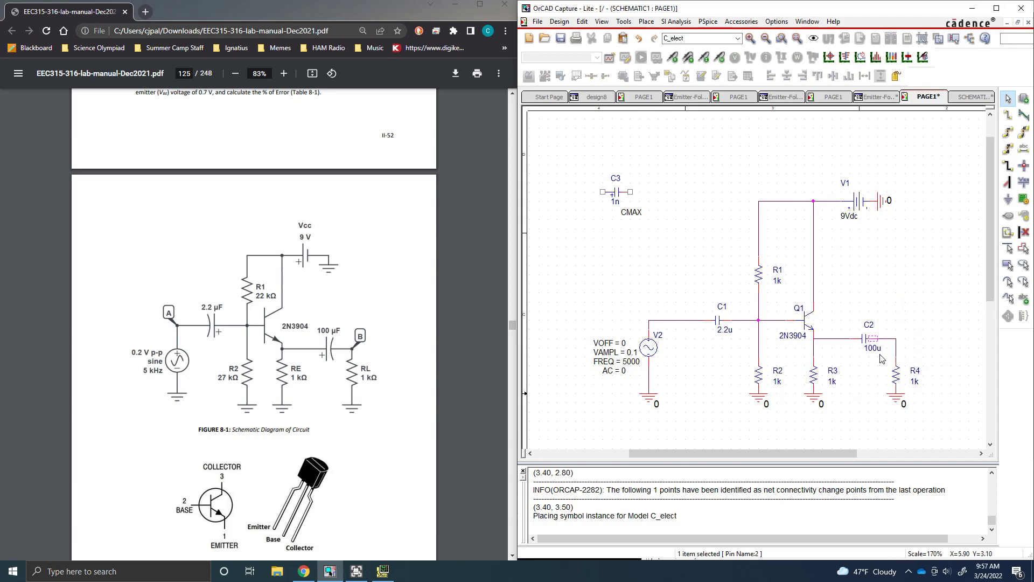
left_click(867, 338)
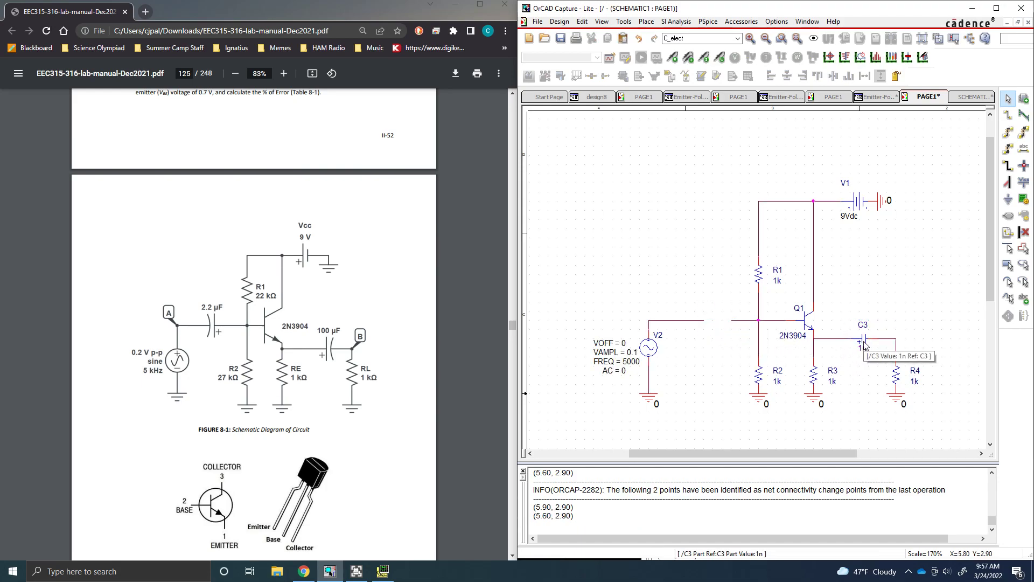
left_click(862, 340)
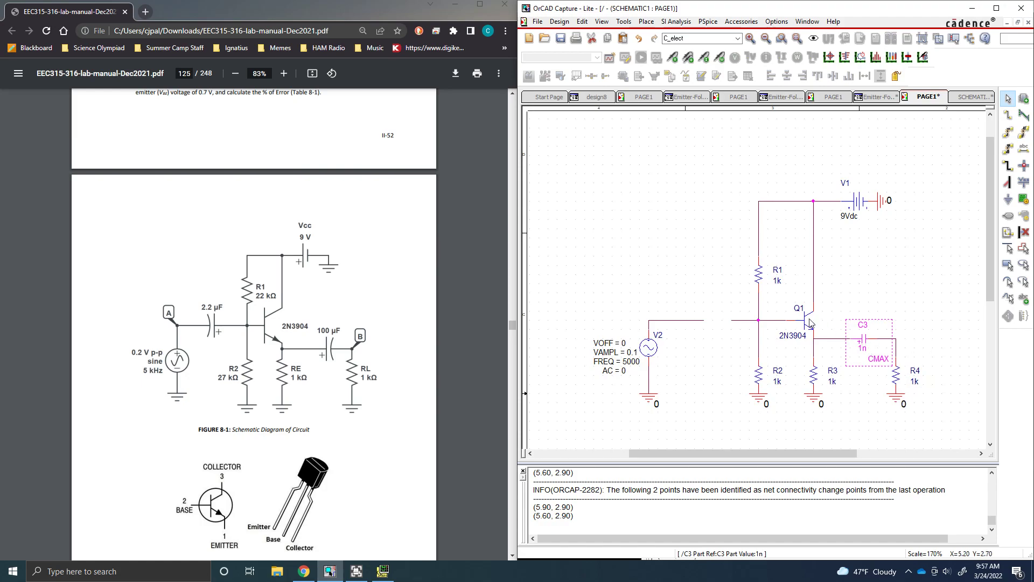
Copy C3 as C4, rotate it to reverse polarity, and move it into the input gap.
left_click_drag(860, 338, 719, 320)
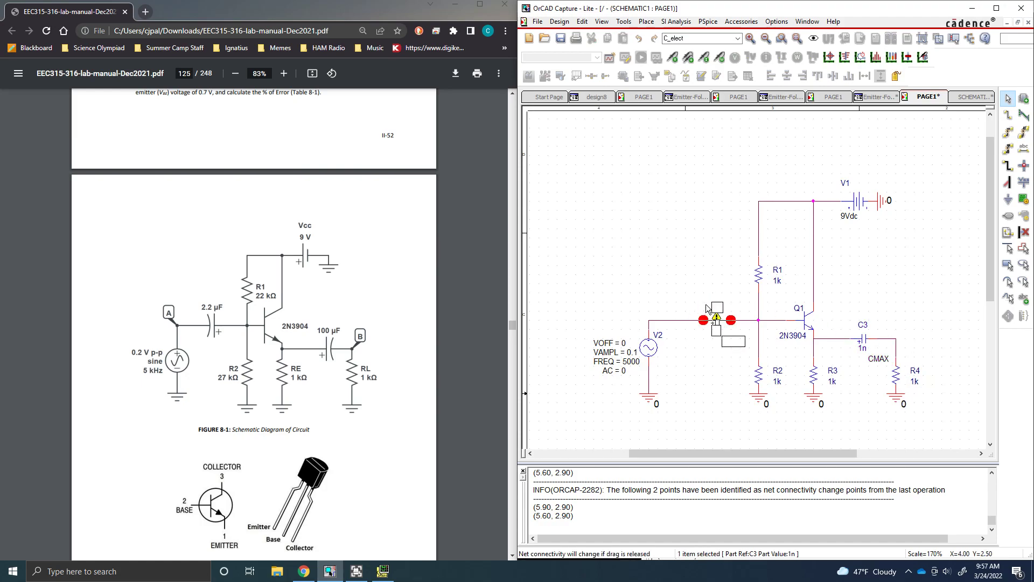
left_click_drag(719, 320, 696, 277)
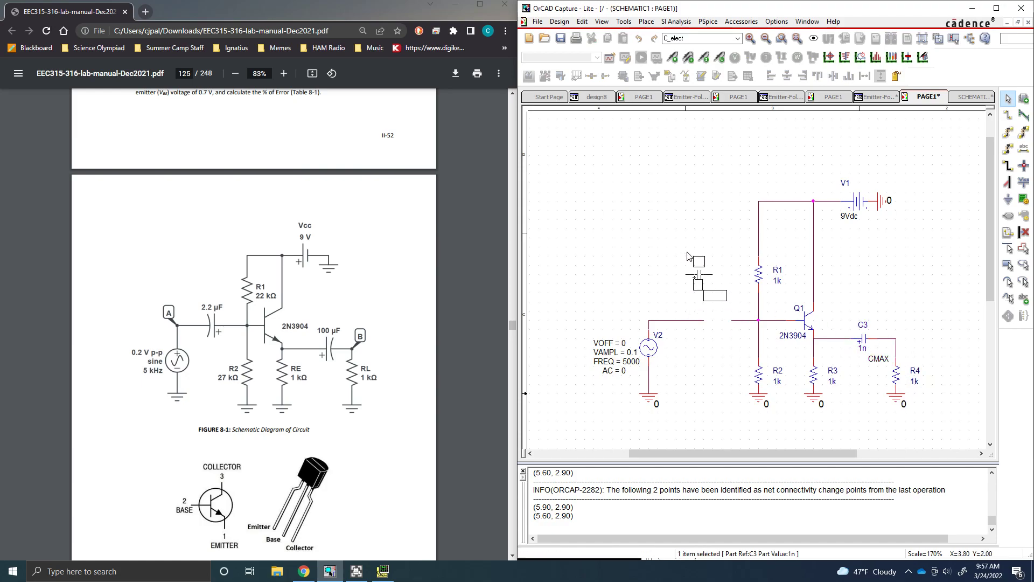
left_click_drag(688, 255, 688, 239)
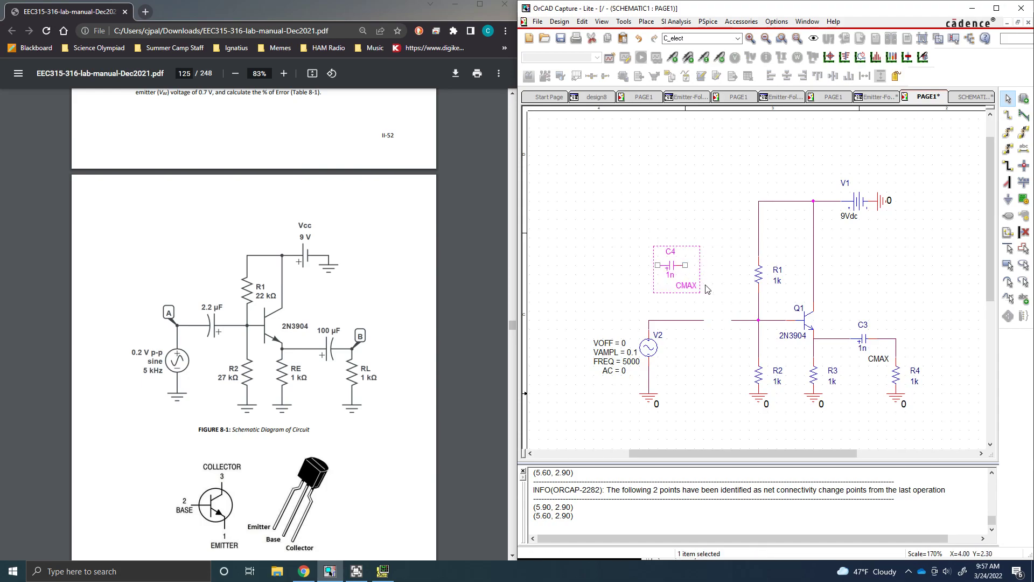
right_click(686, 270)
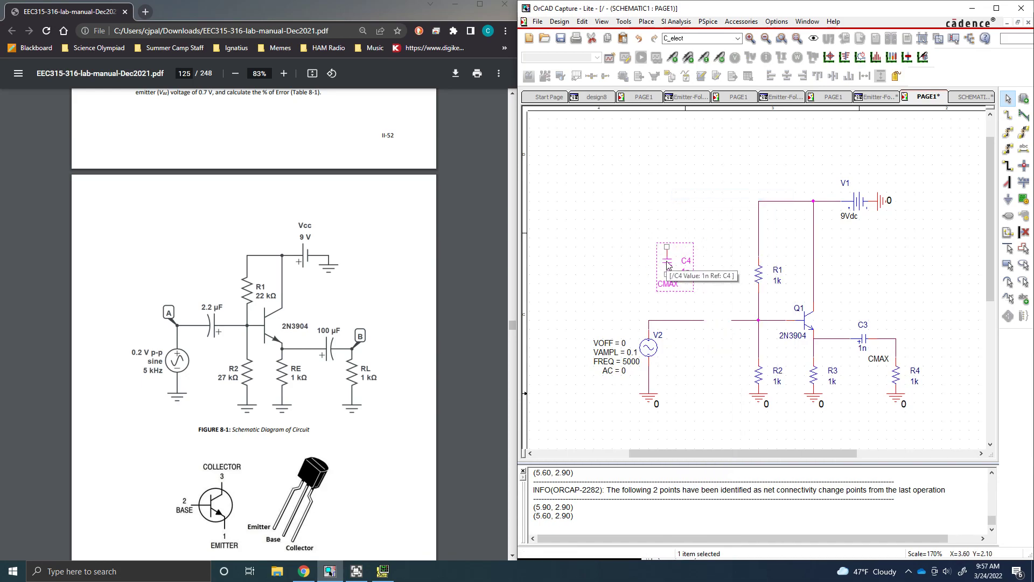
right_click(667, 262)
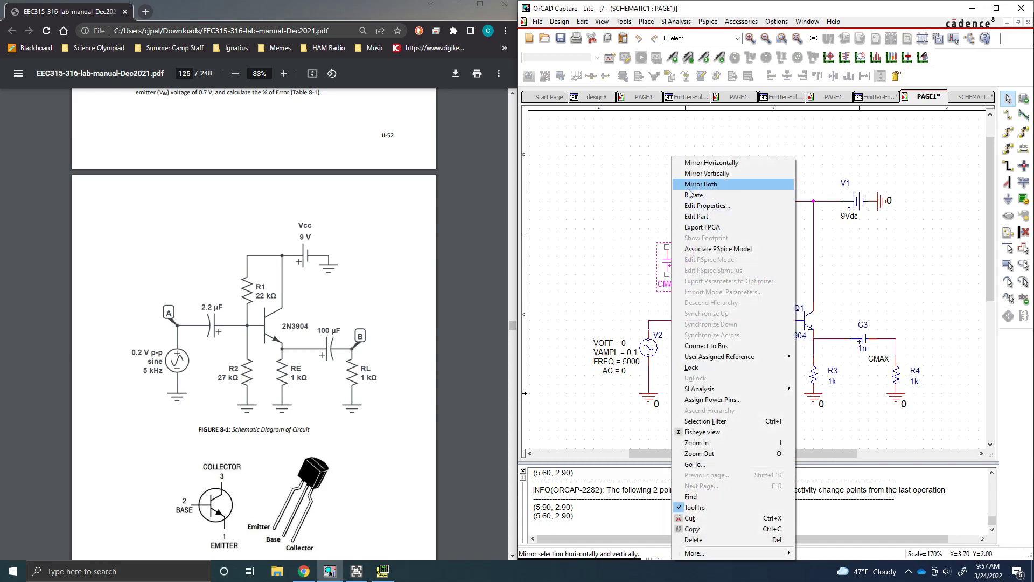
left_click(700, 185)
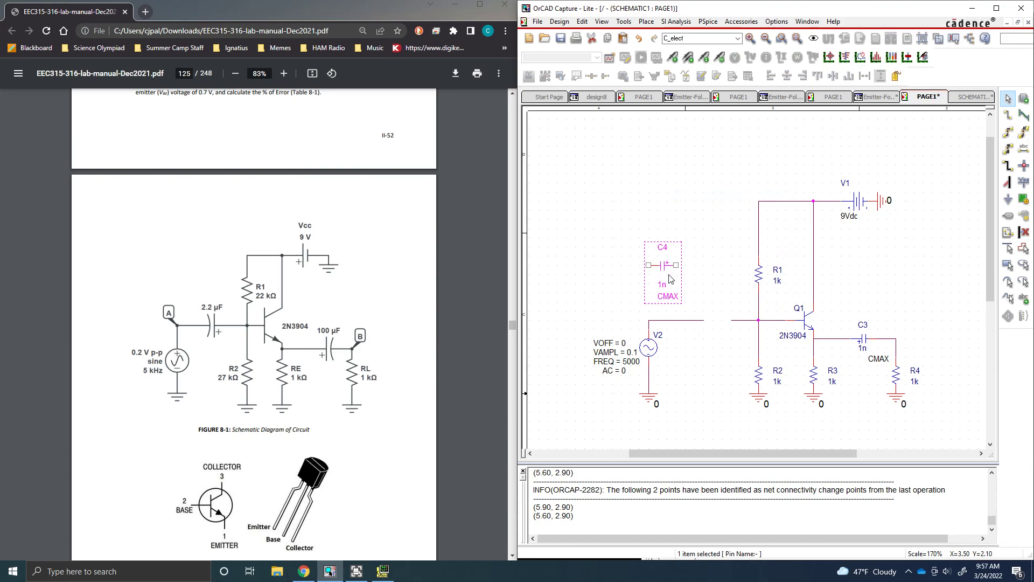
mouse_move(668, 273)
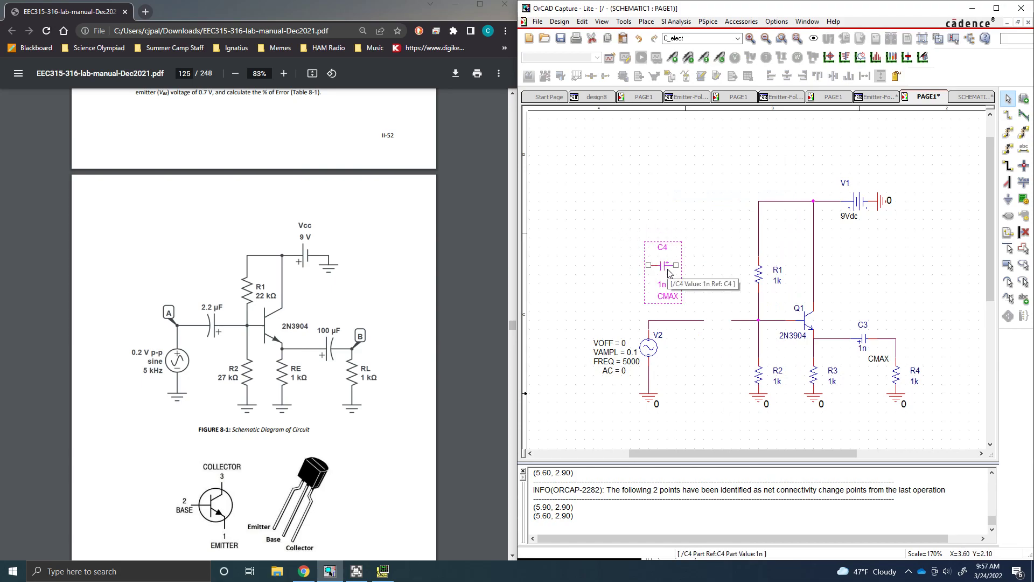
left_click_drag(659, 267, 719, 323)
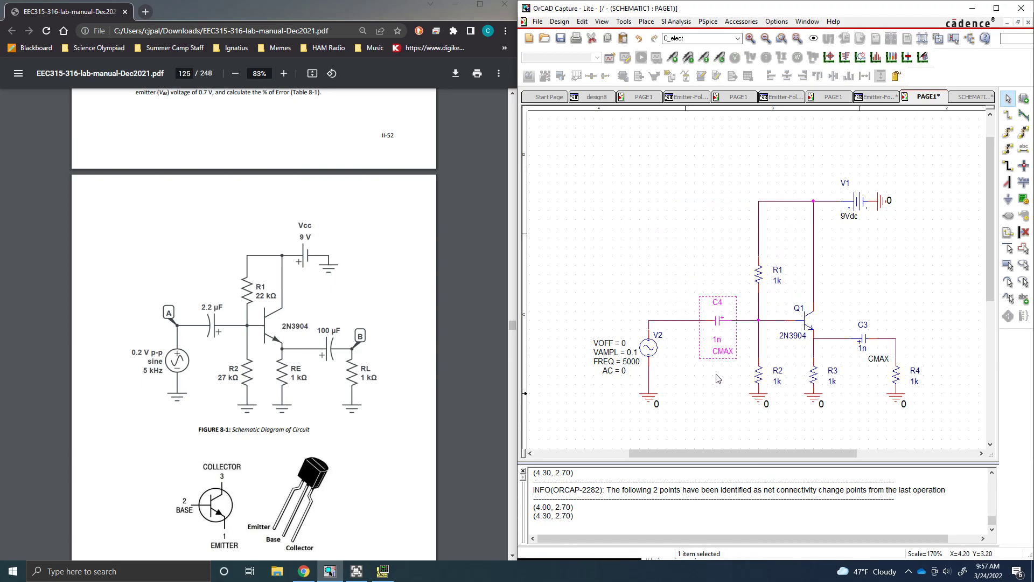
left_click(718, 378)
type("2")
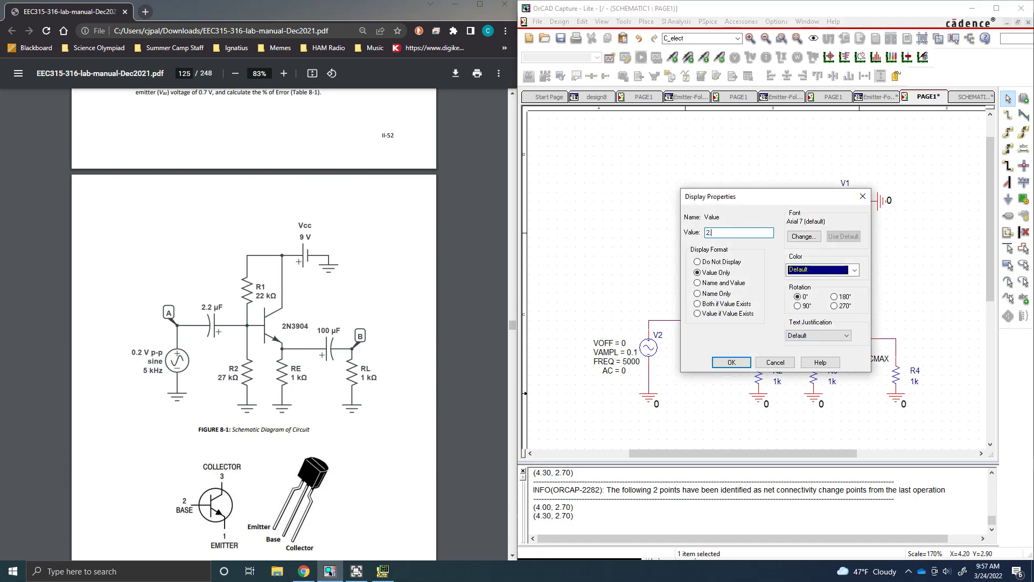
Confirm 2.2u for input capacitor C4 and set output capacitor C3 to 100u.
left_click(730, 362)
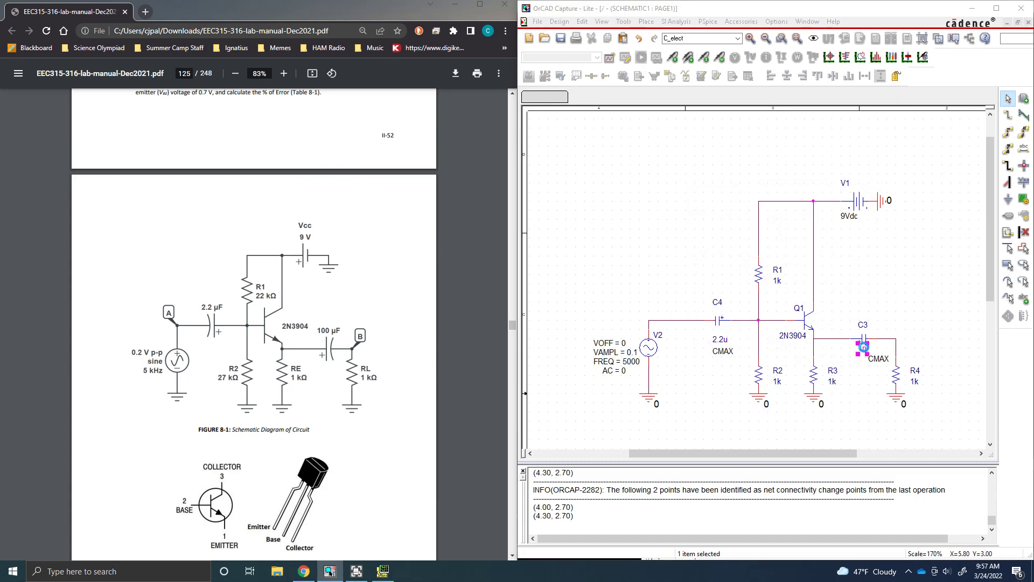
double_click(878, 358)
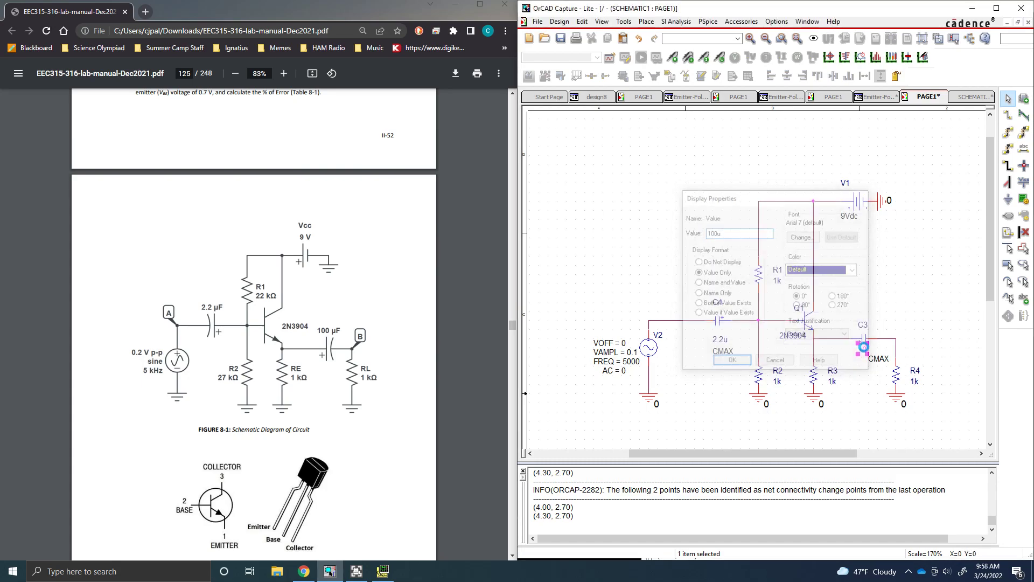
left_click(731, 360)
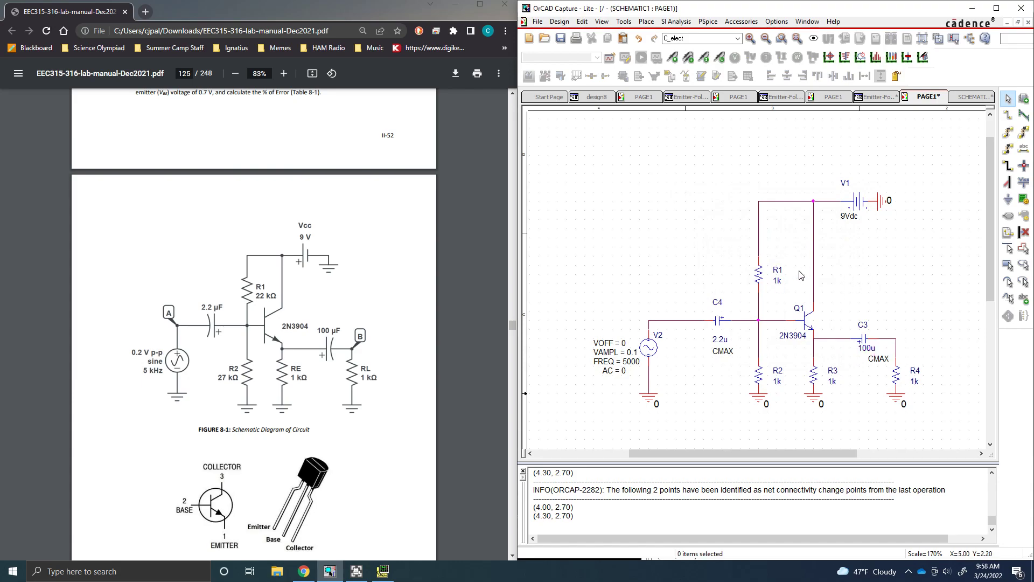
Set resistor values: R1 to 22k, R2 to 10k, and R3 to 50k.
double_click(776, 279)
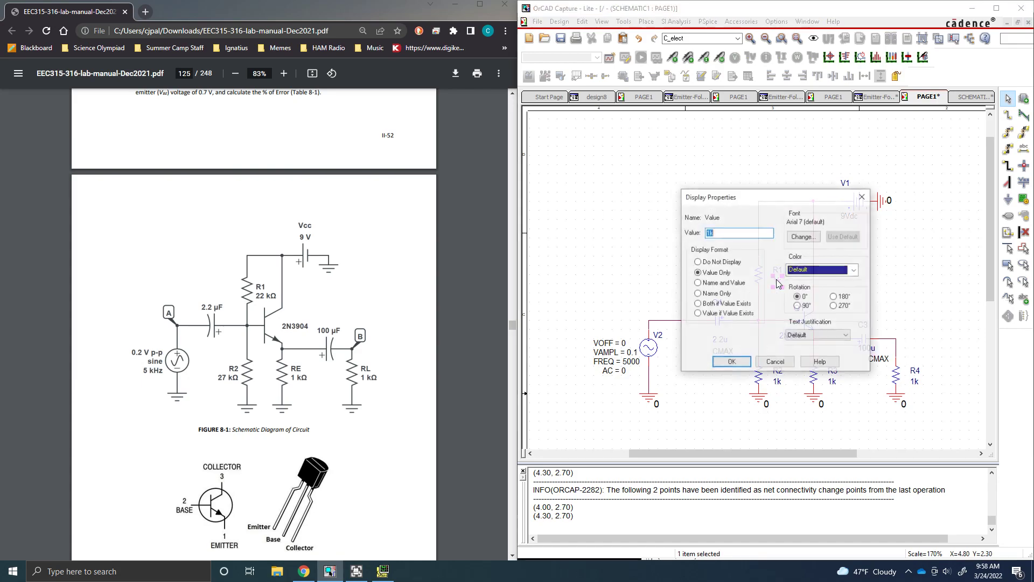
left_click(730, 361)
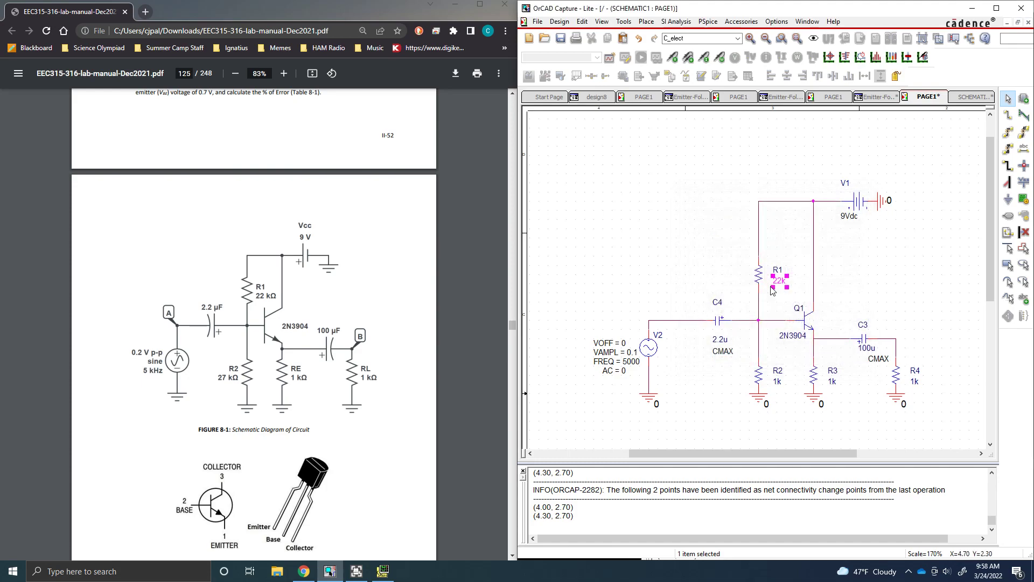
double_click(777, 381)
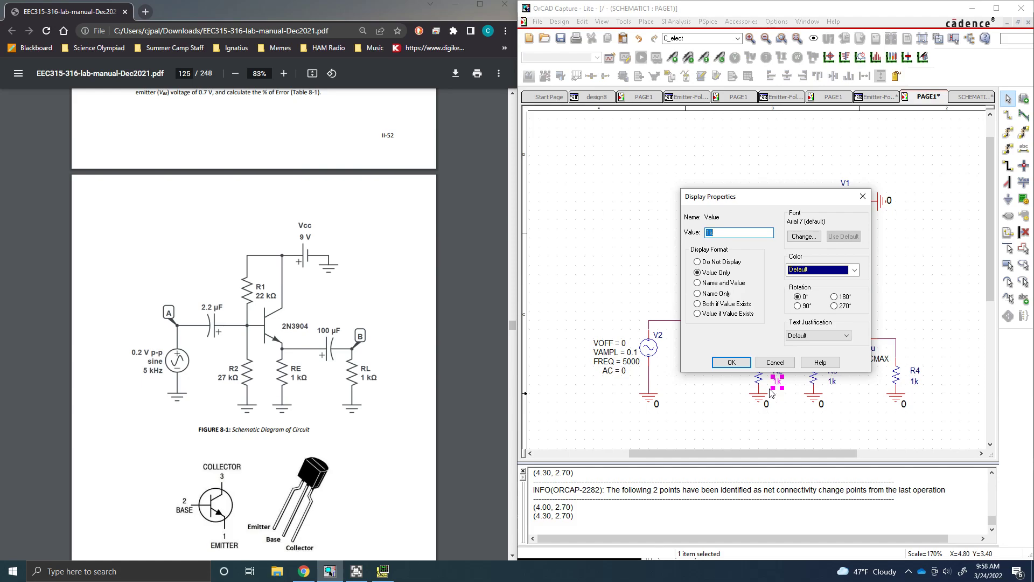
type("10k")
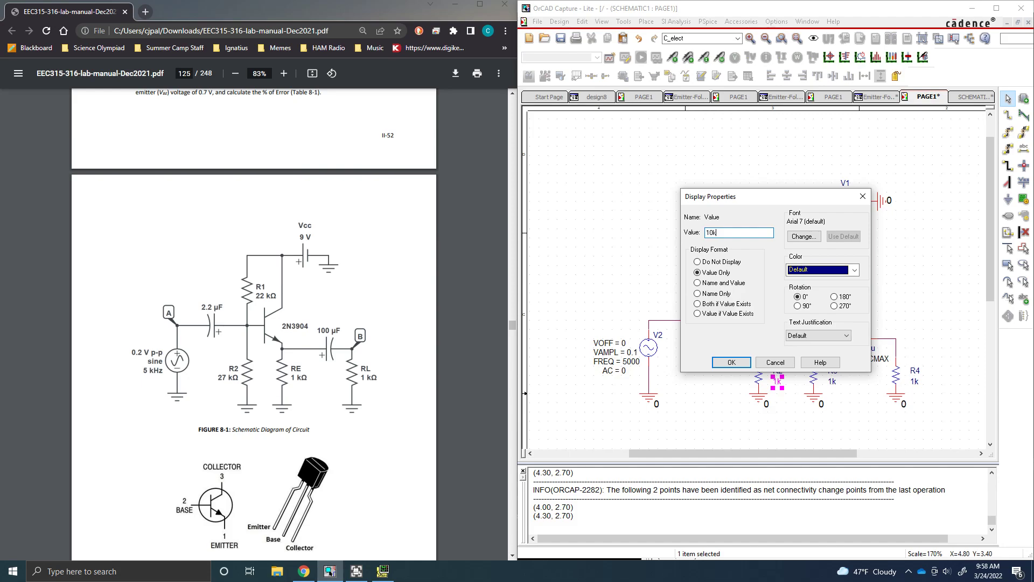
left_click(730, 362)
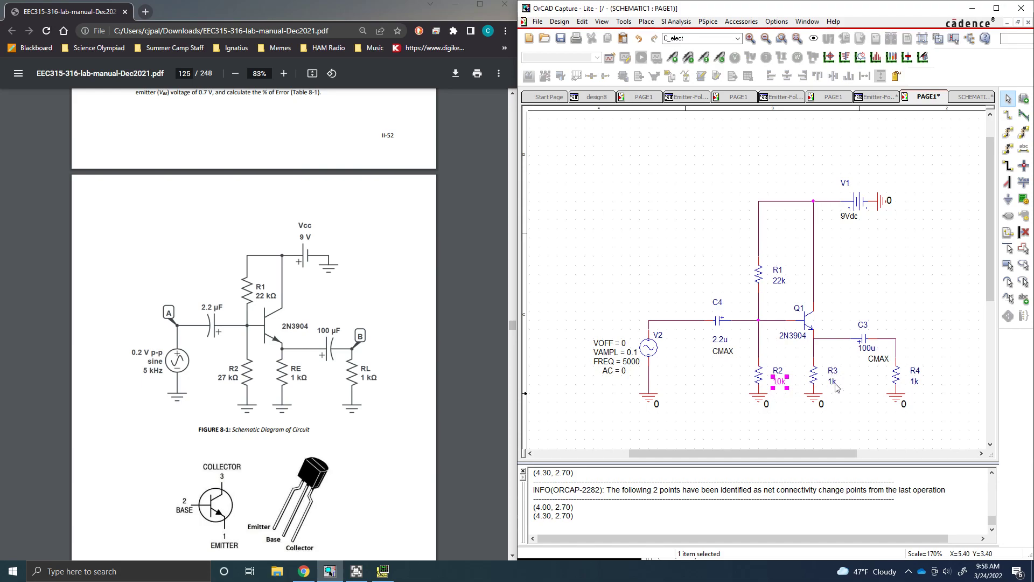
mouse_move(849, 377)
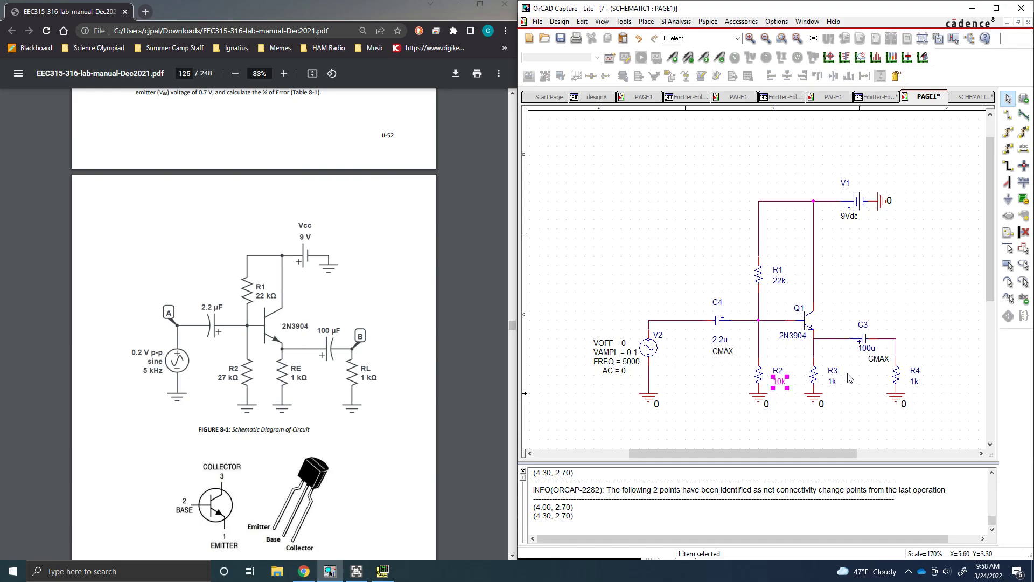
mouse_move(830, 379)
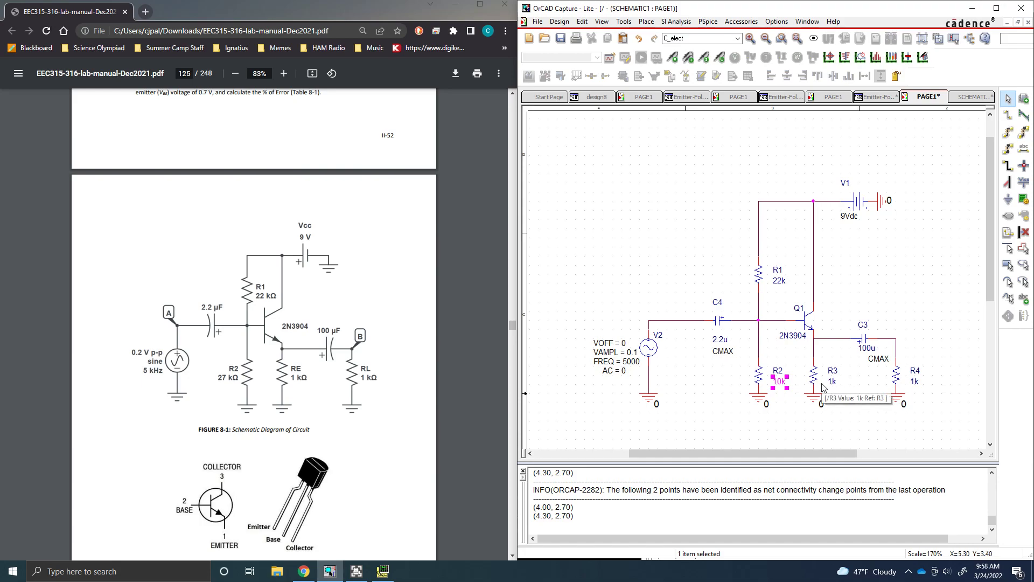
double_click(831, 381)
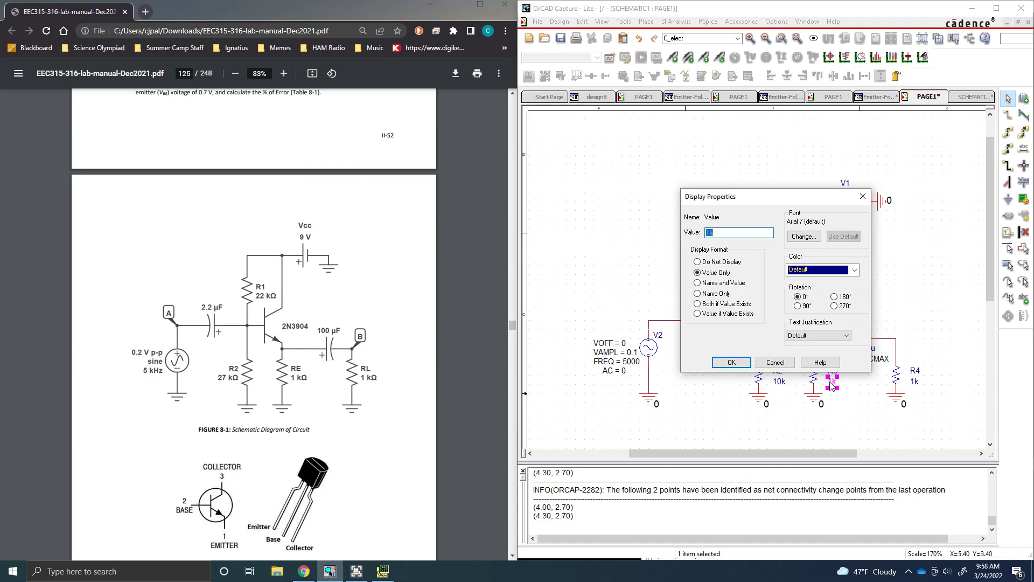
type("50")
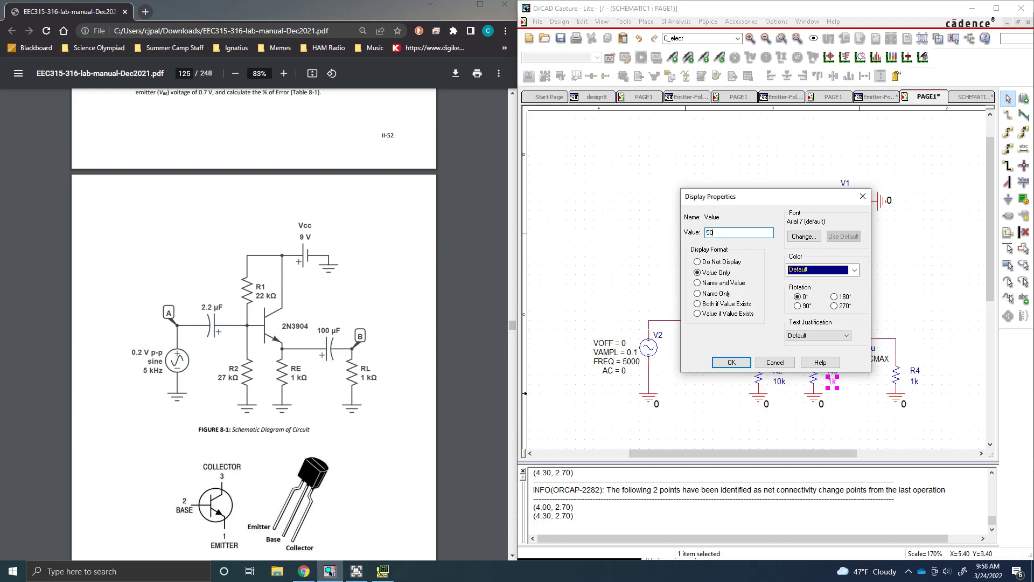
left_click(731, 362)
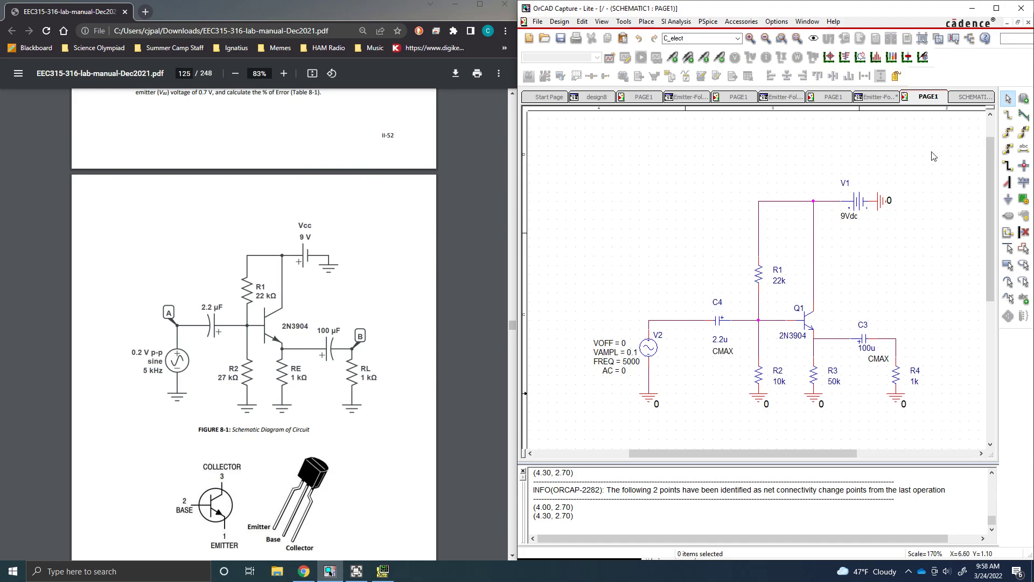
left_click(877, 96)
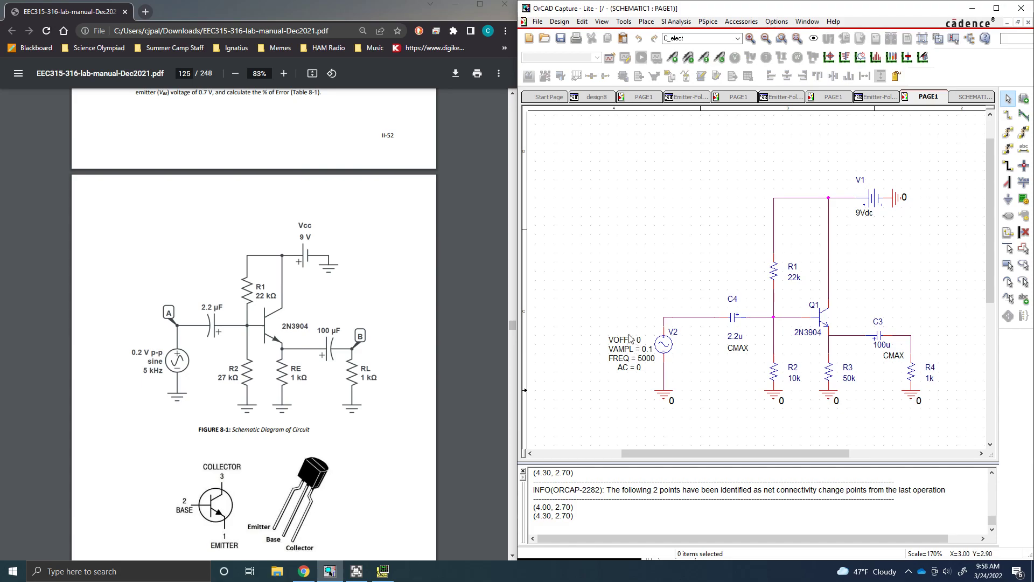
mouse_move(762, 374)
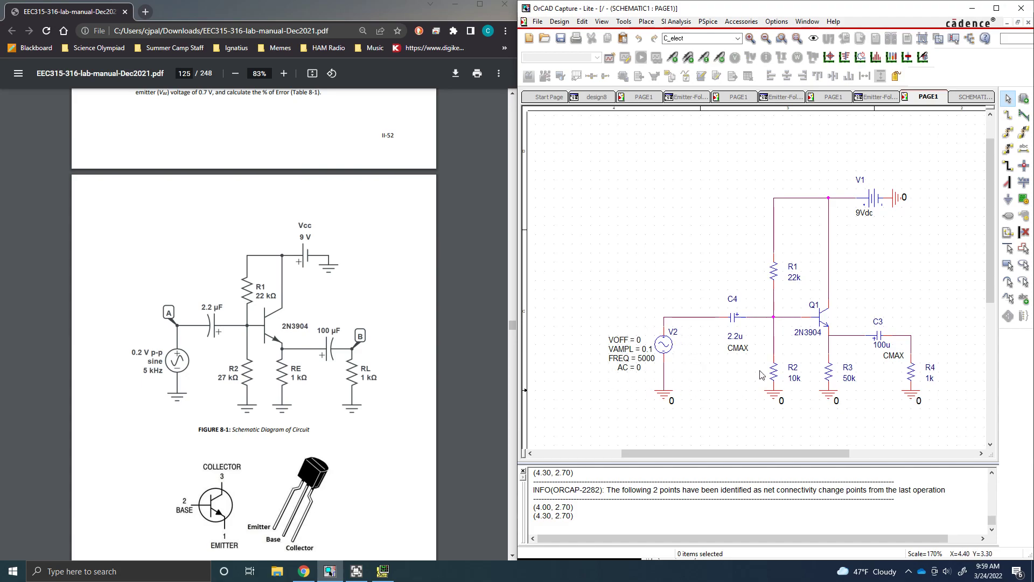
mouse_move(899, 356)
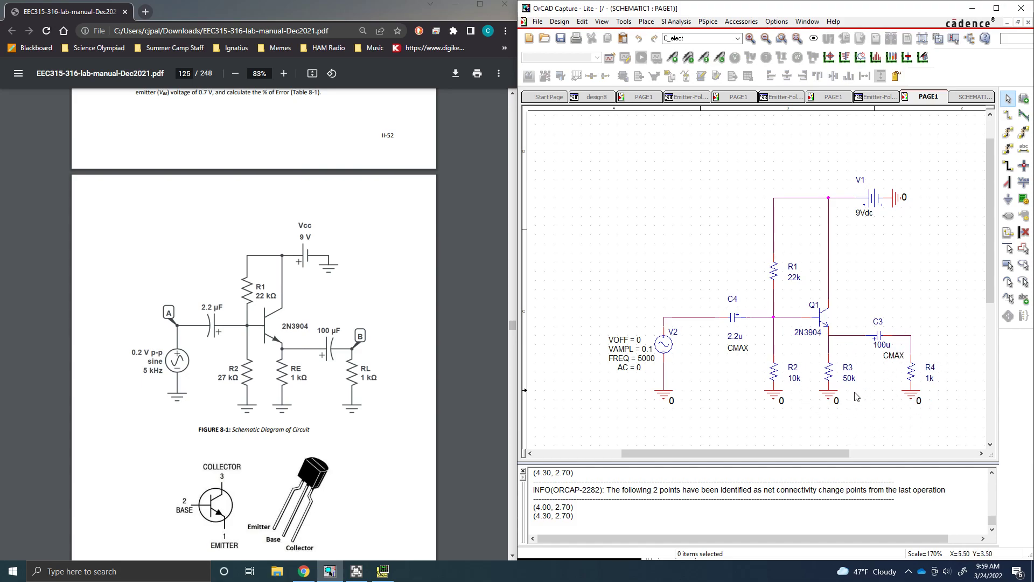
mouse_move(809, 312)
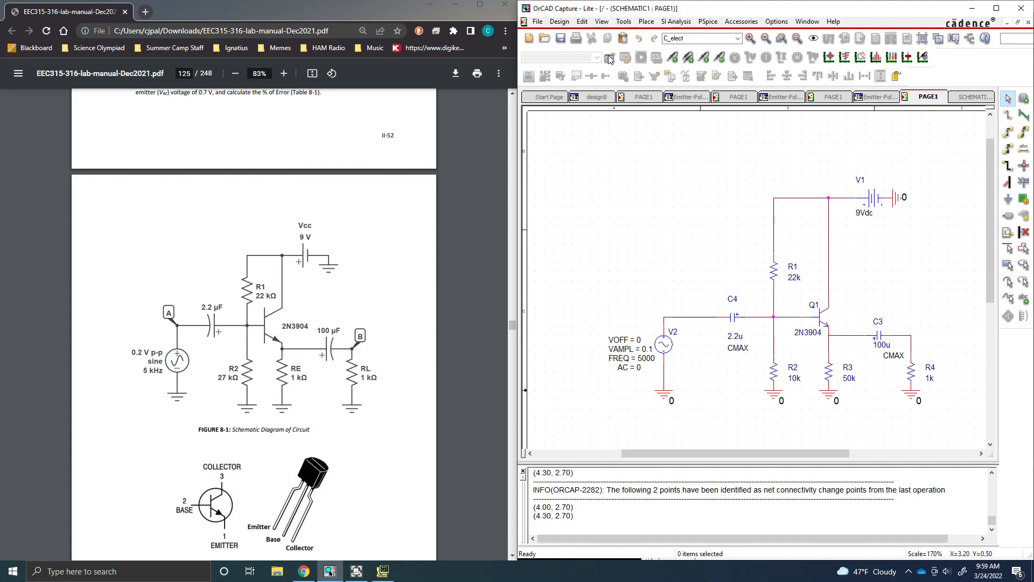
Create a new simulation profile named 'sim'.
left_click(608, 57)
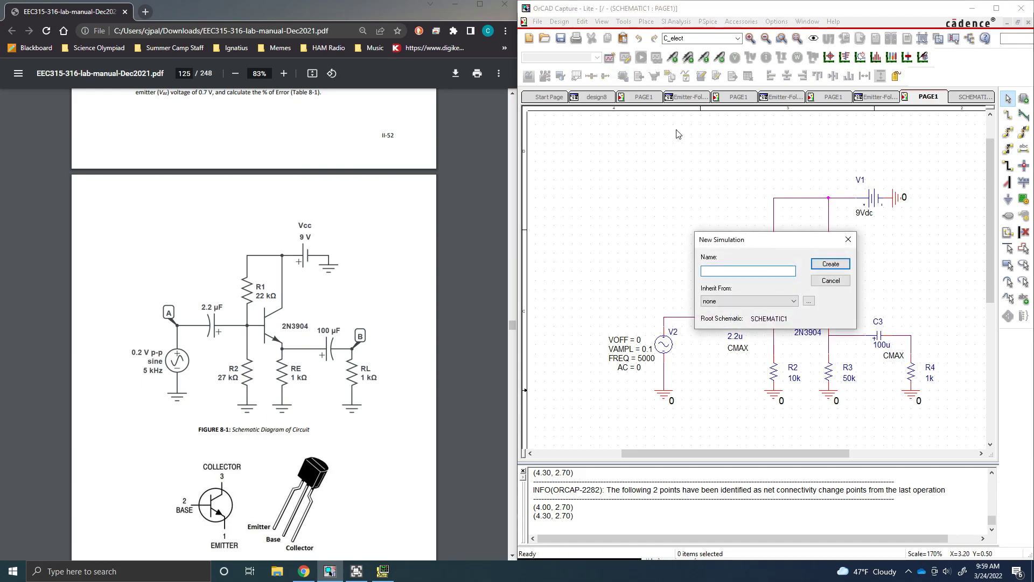
mouse_move(808, 243)
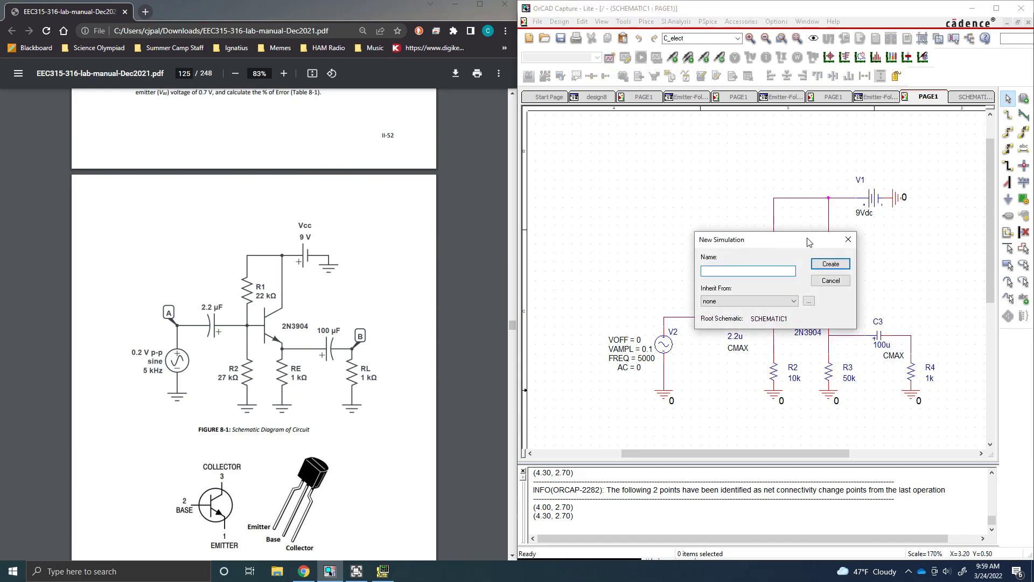
type("sim")
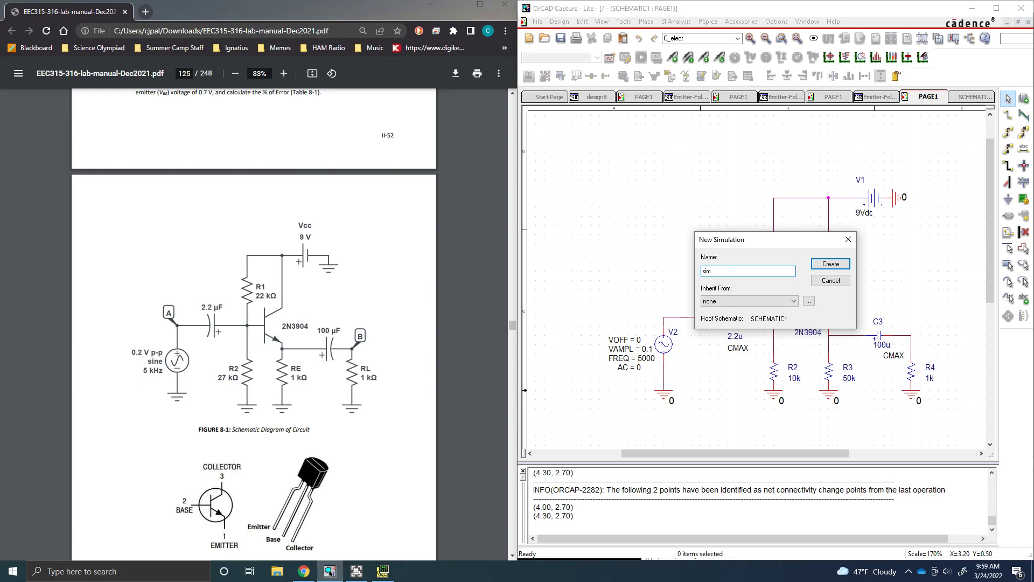
left_click(829, 264)
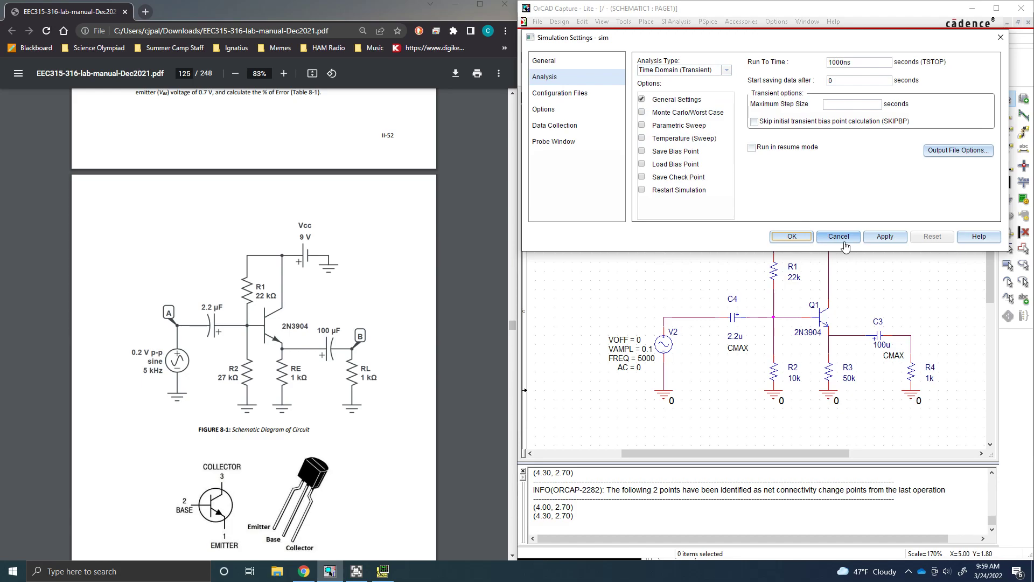
Set the transient Run To Time to 2m and Maximum Step Size to 1u.
left_click(727, 70)
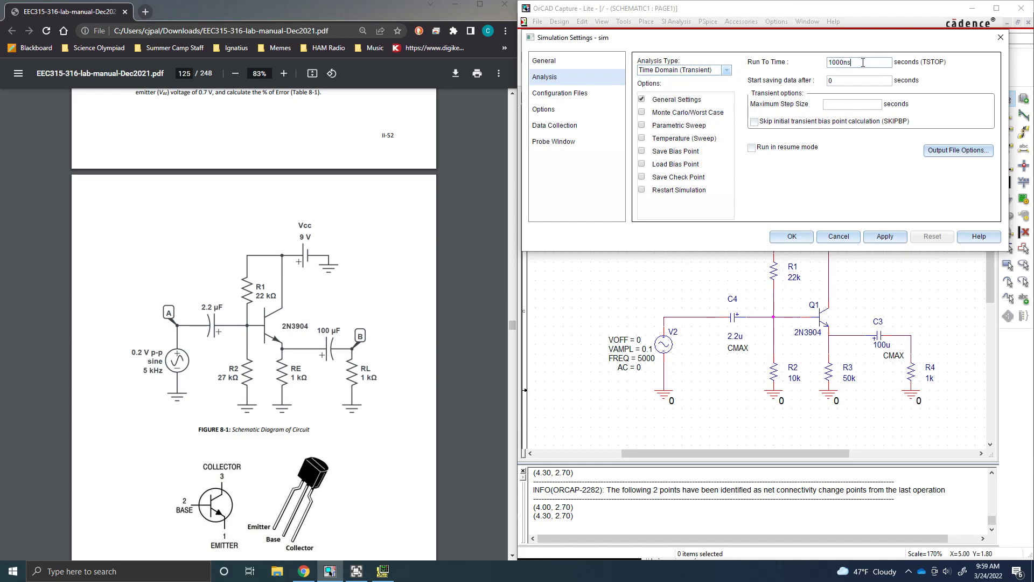
triple_click(851, 62)
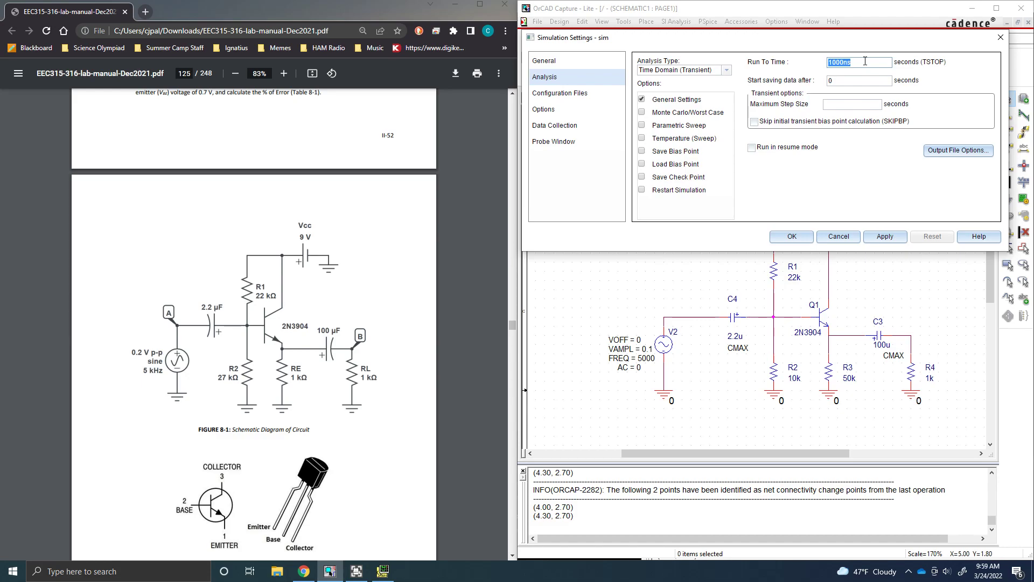
type("2m")
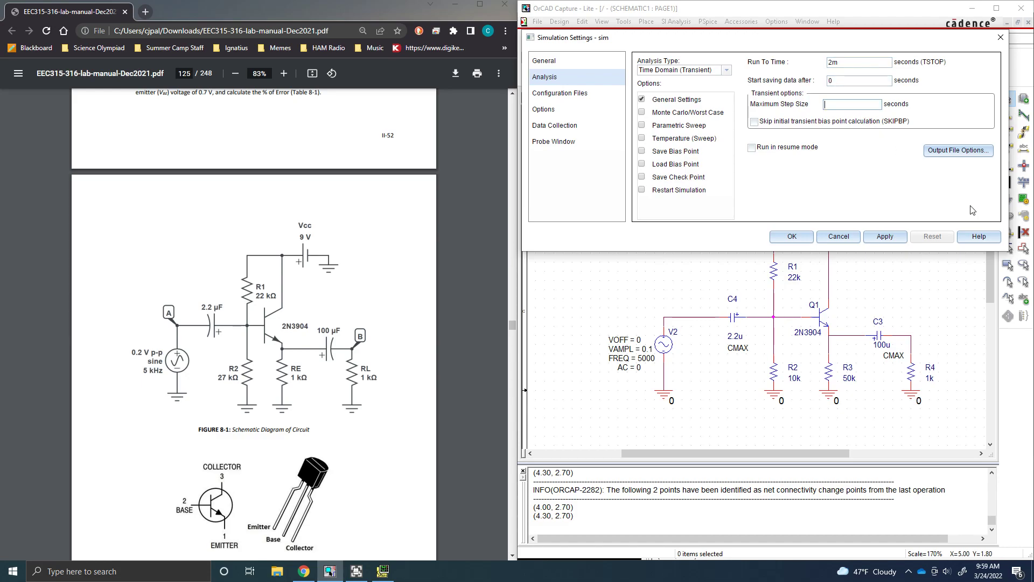
type("1u")
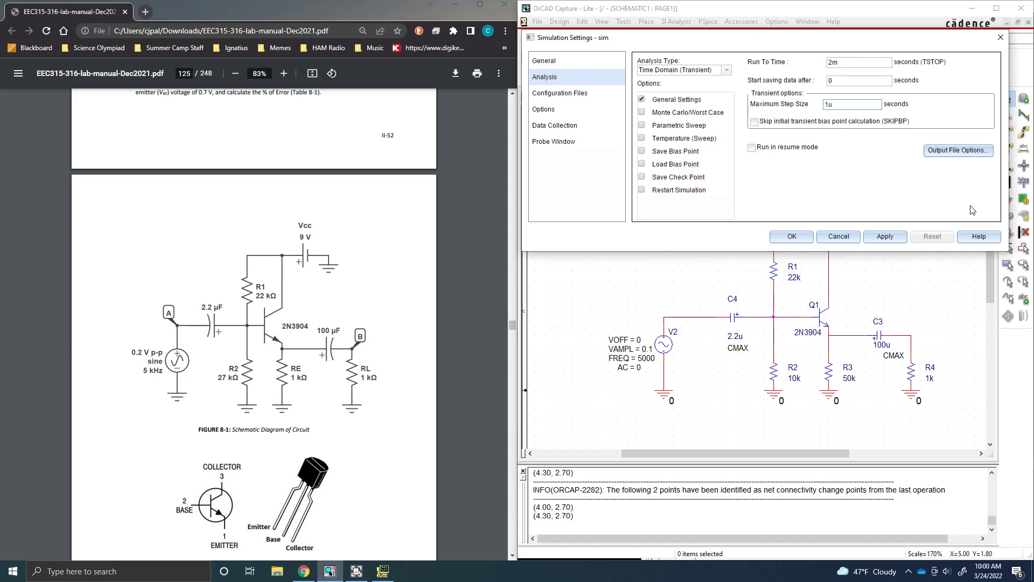
mouse_move(901, 117)
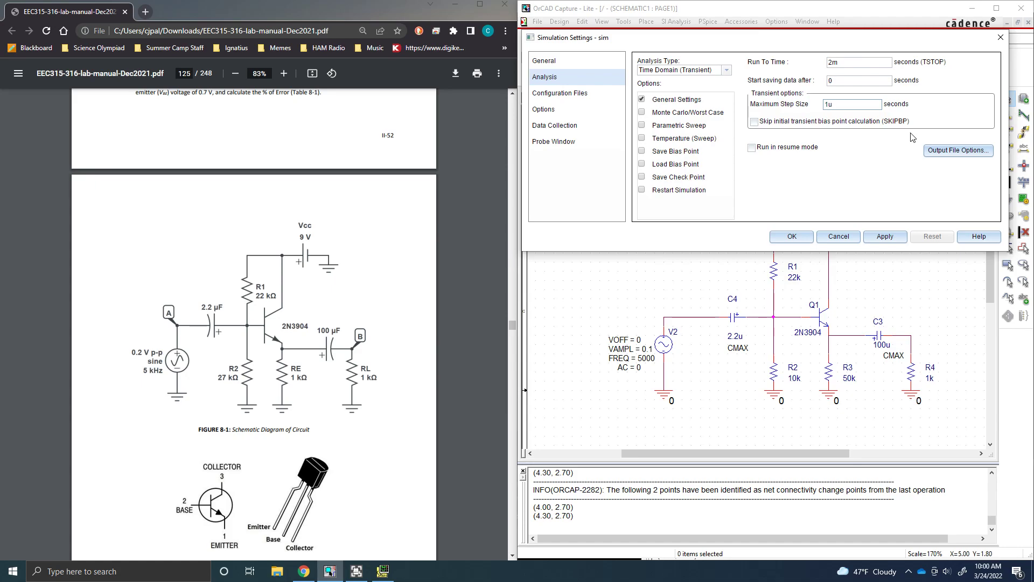
mouse_move(914, 172)
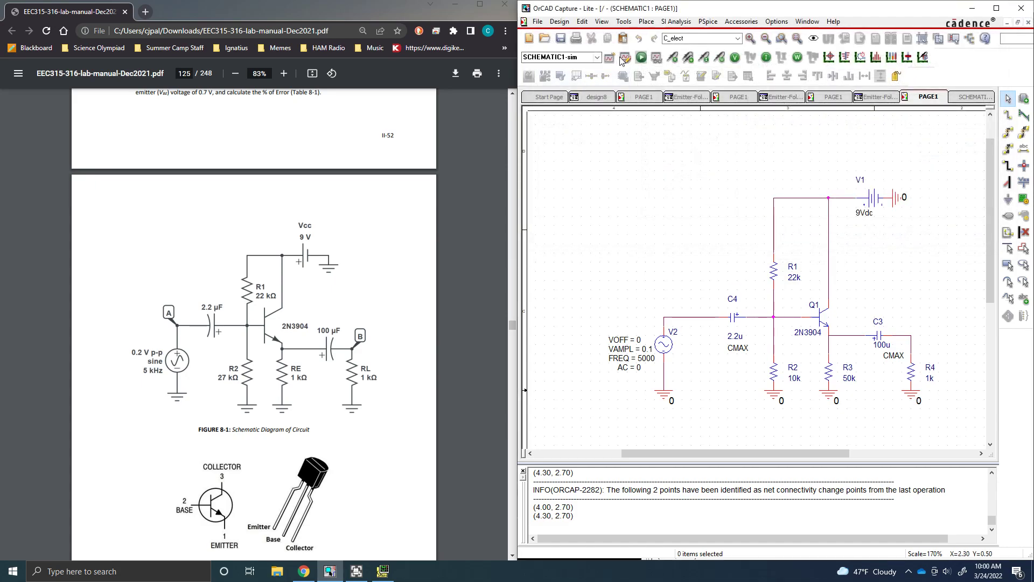
mouse_move(638, 57)
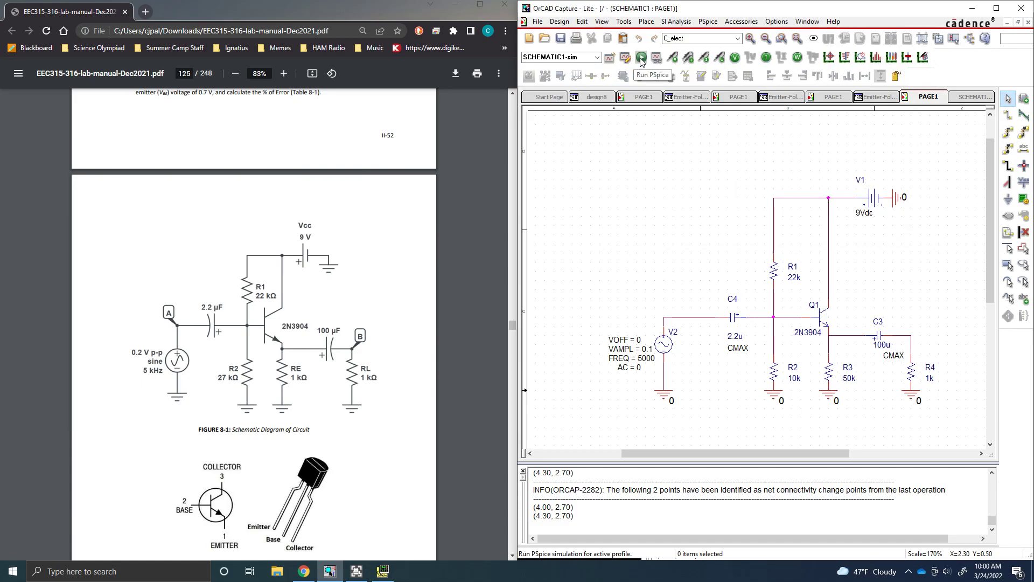
Run PSpice for the sim profile, then switch back to the lab manual.
left_click(639, 57)
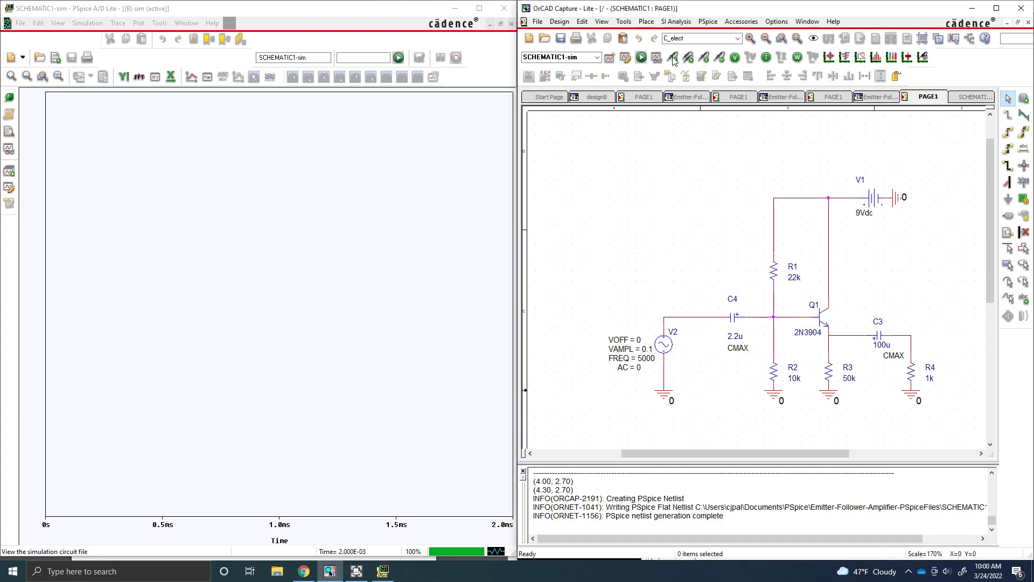
left_click(303, 571)
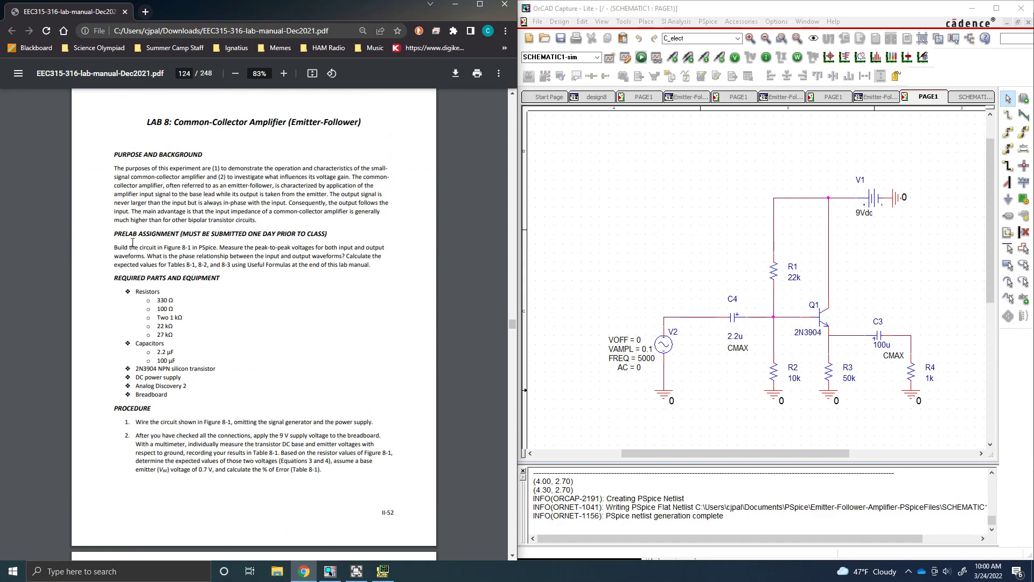
Scroll down the view before placing voltage probes on V2 and R4.
scroll("down", 3)
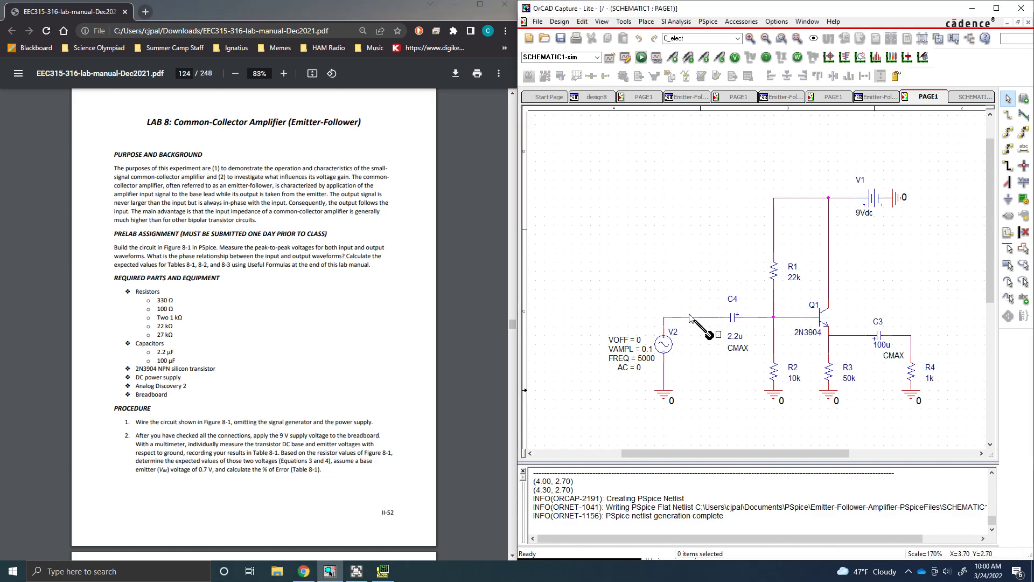
mouse_move(933, 316)
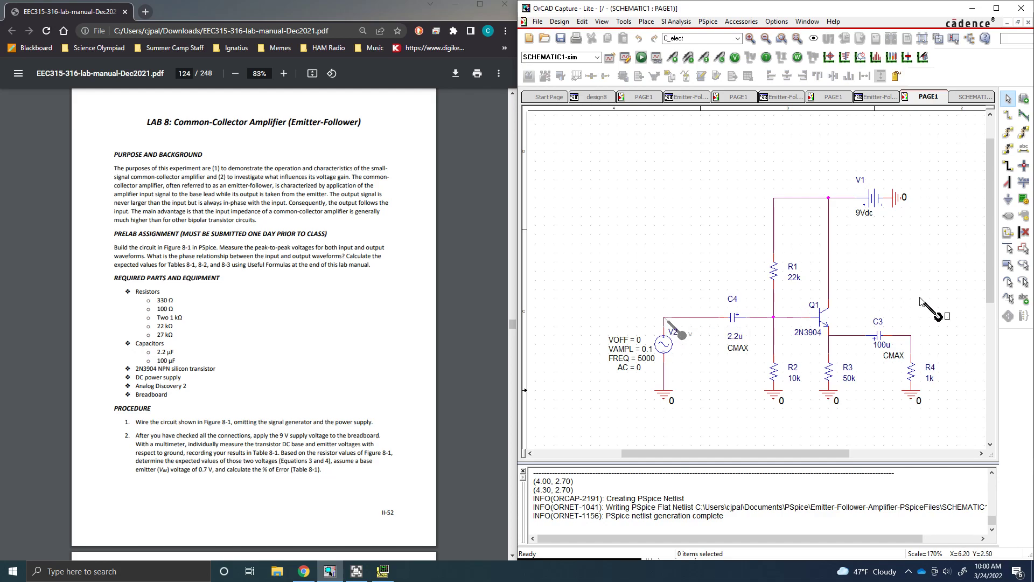
mouse_move(916, 339)
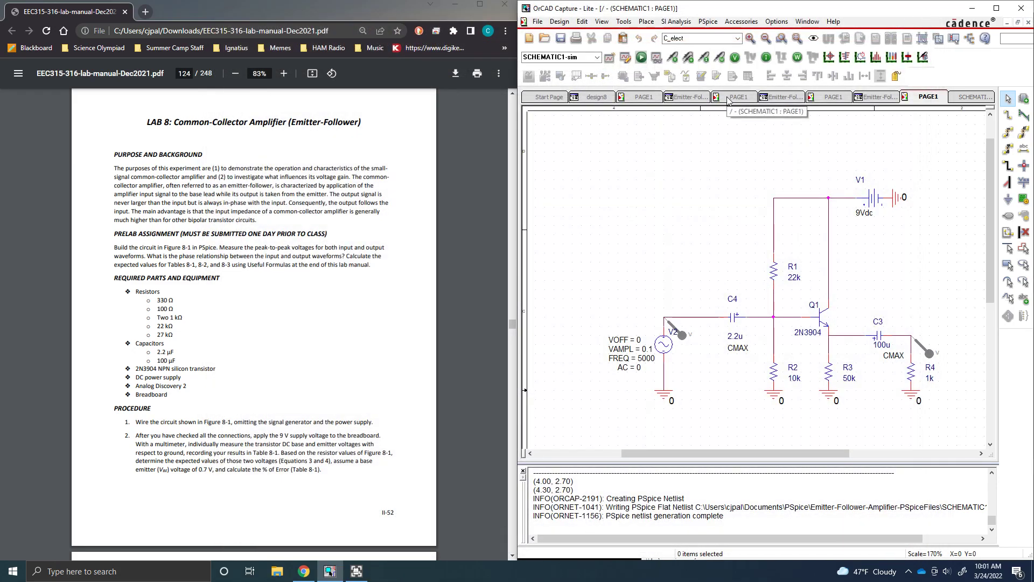
Close the extra open pages, fit the schematic in view, and pick the voltage marker tool.
left_click(686, 97)
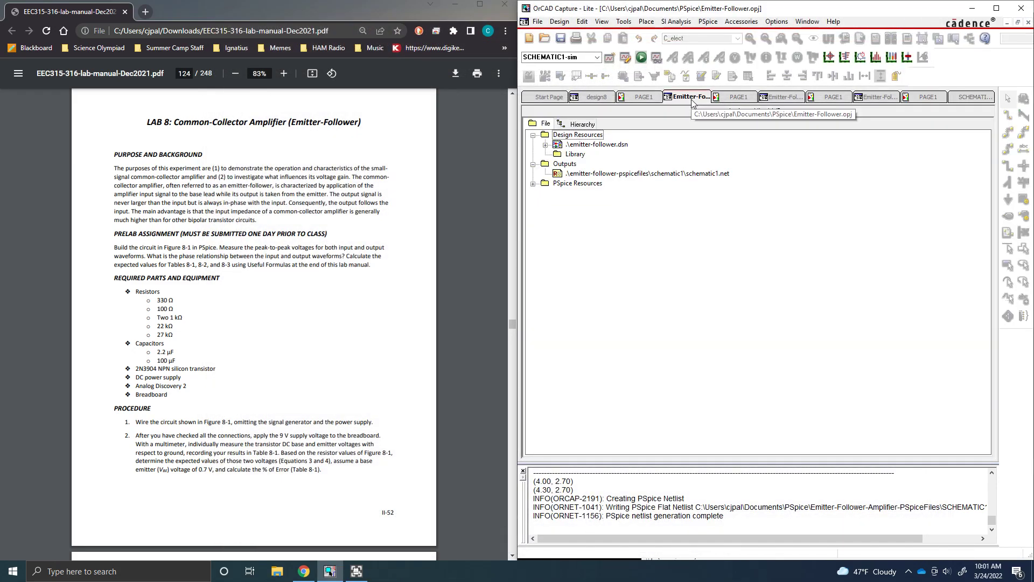
right_click(687, 97)
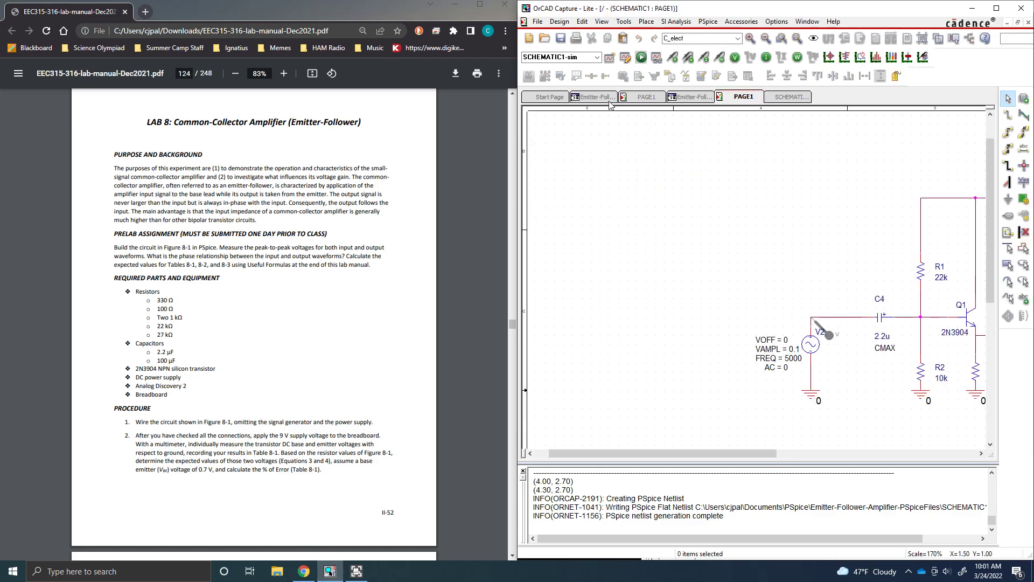
left_click(592, 96)
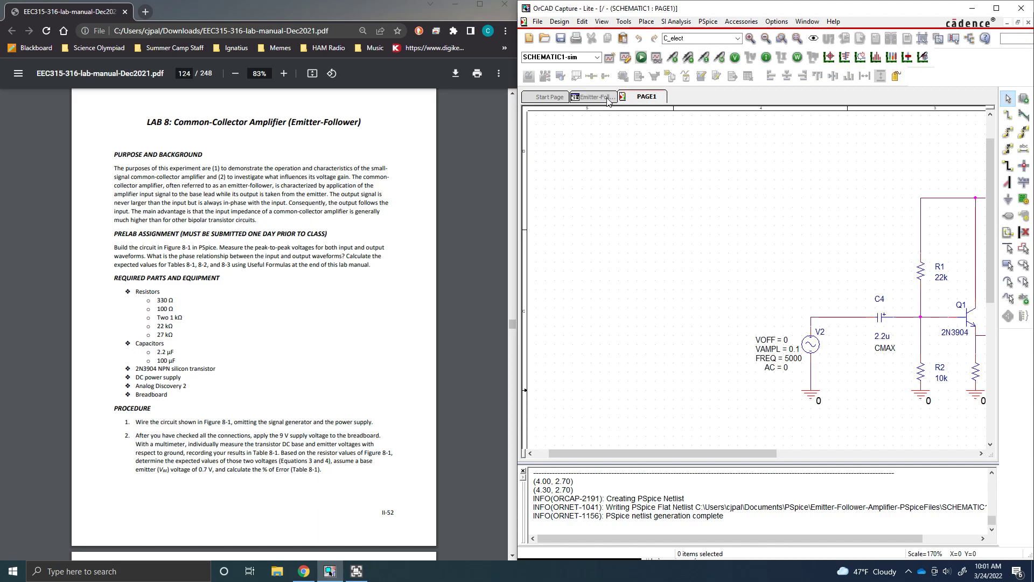
left_click(591, 96)
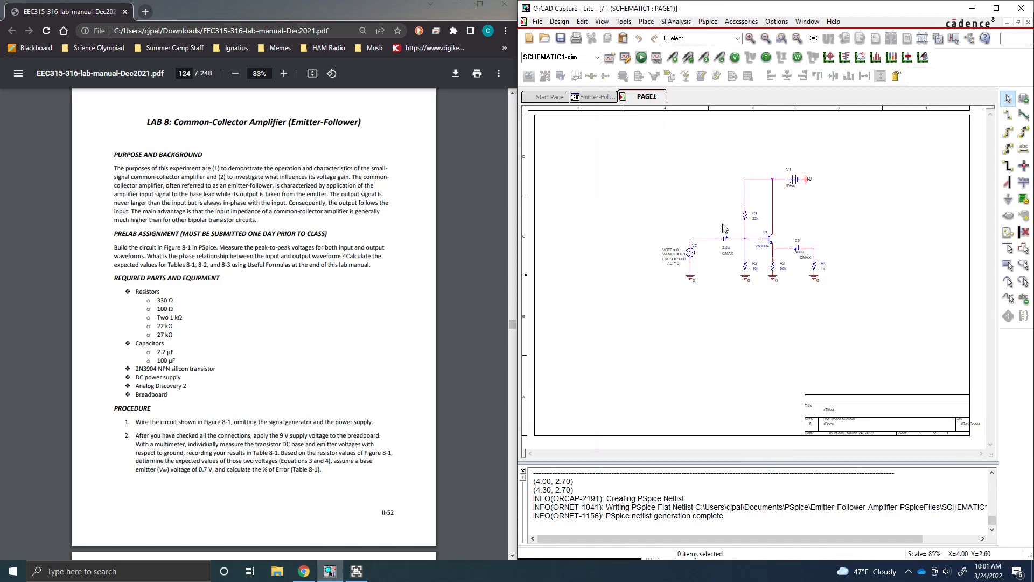
left_click(765, 38)
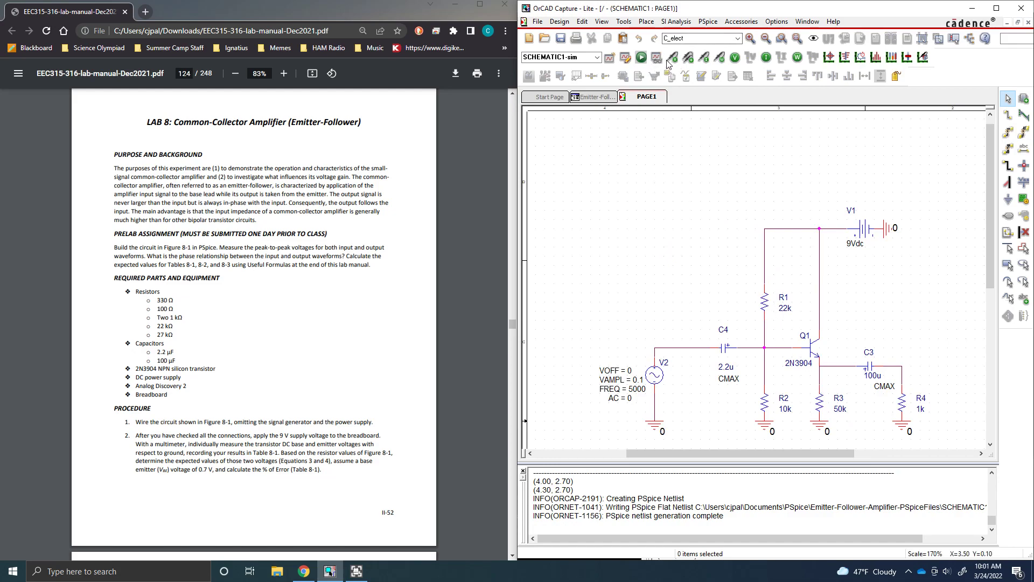
mouse_move(659, 352)
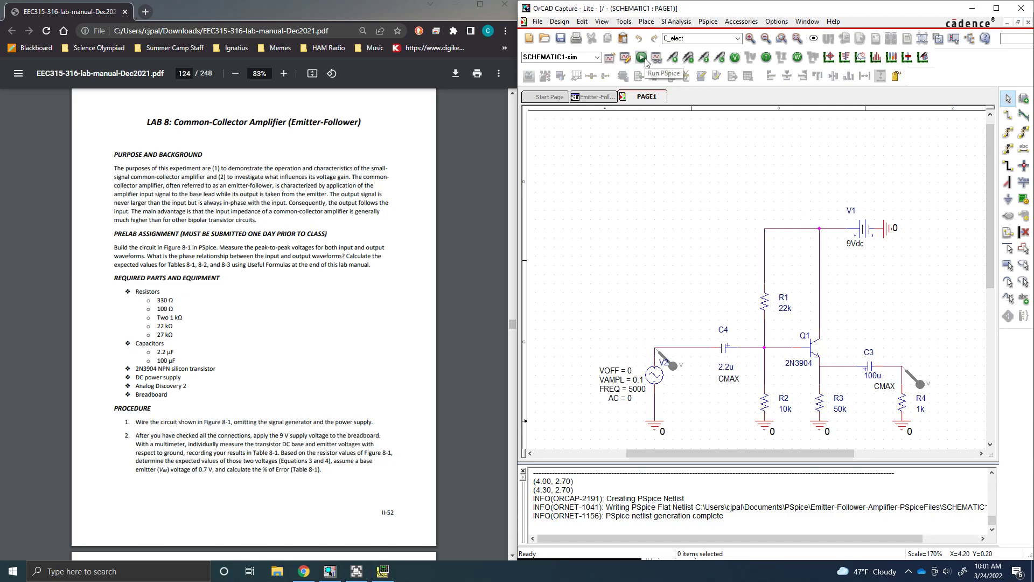
Run the PSpice simulation, remove the R4 voltage probe, and browse the File and Trace menus.
left_click(641, 57)
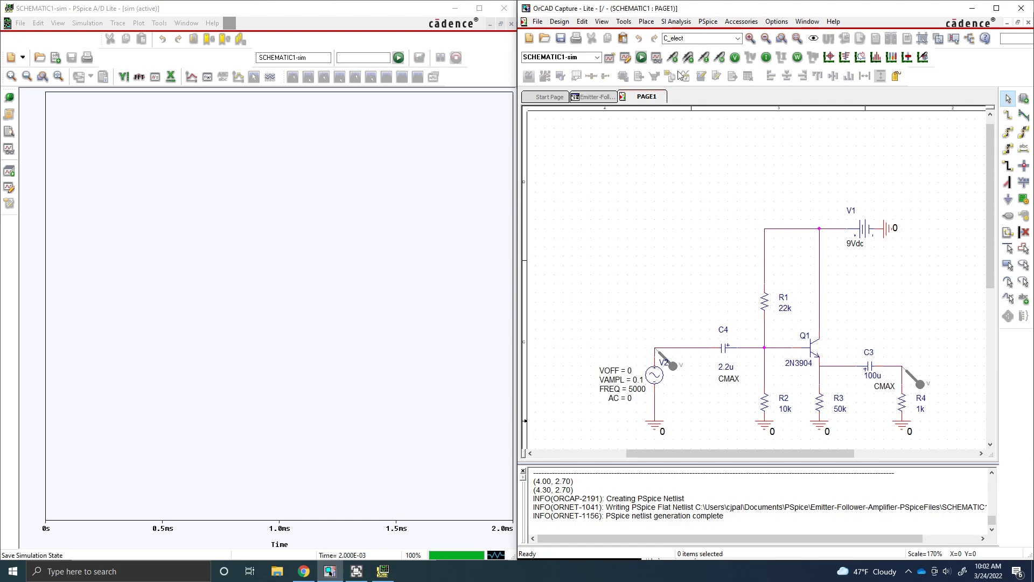
mouse_move(674, 367)
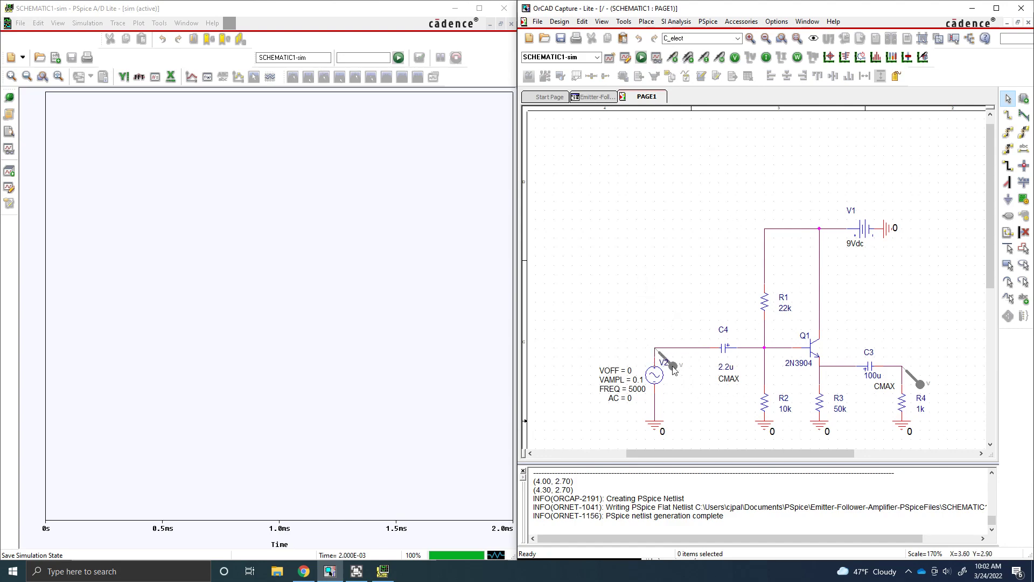
left_click(917, 381)
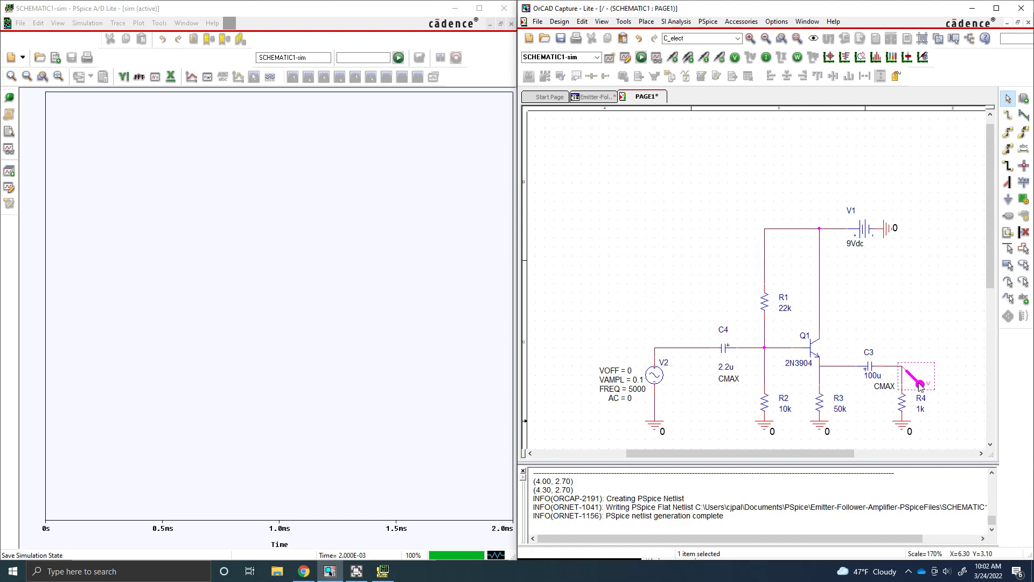
left_click(20, 23)
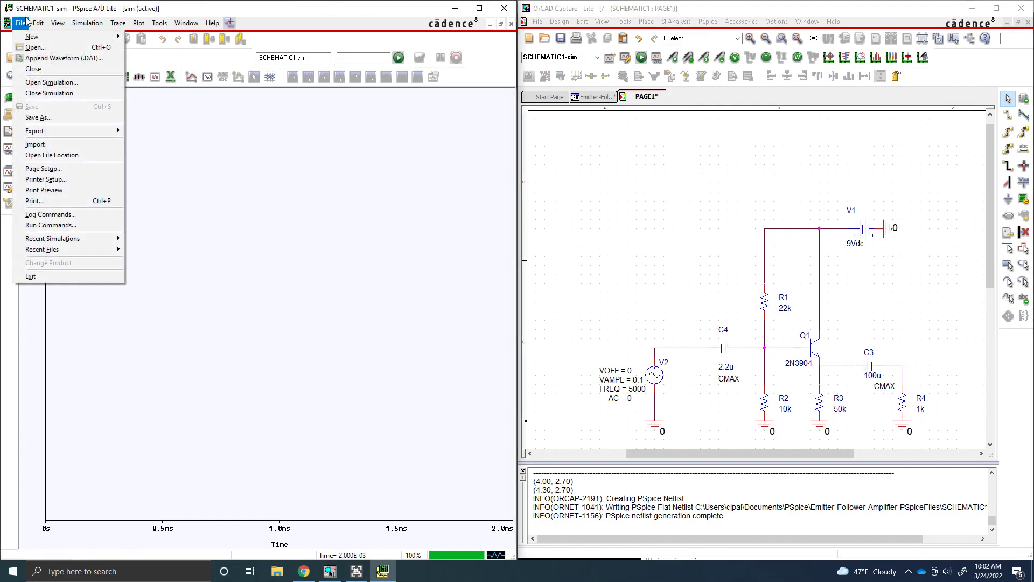
left_click(118, 23)
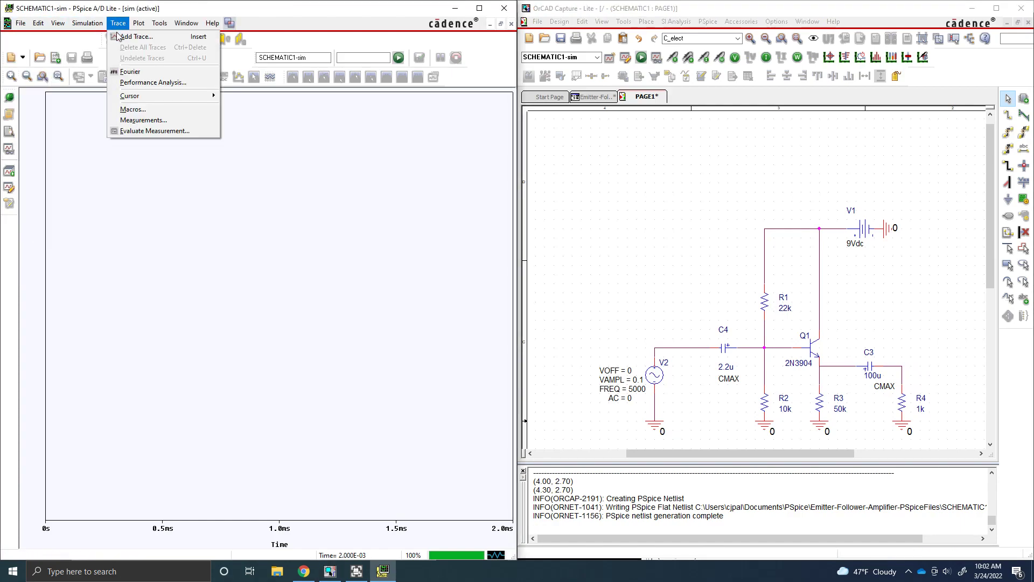
Open and cancel the Add Traces dialog, then browse the Plot, Simulation and Trace menus.
left_click(136, 36)
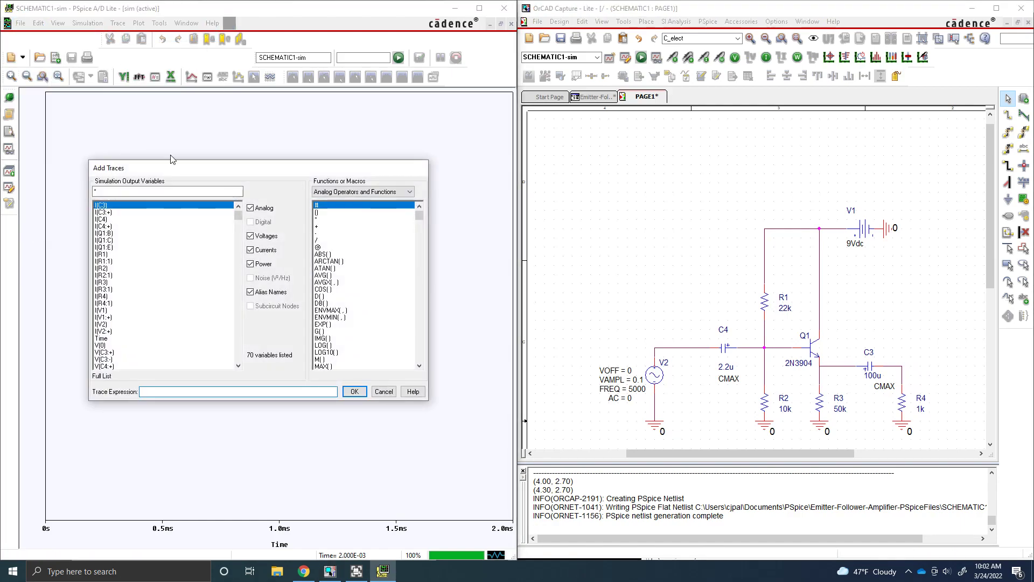
left_click(383, 391)
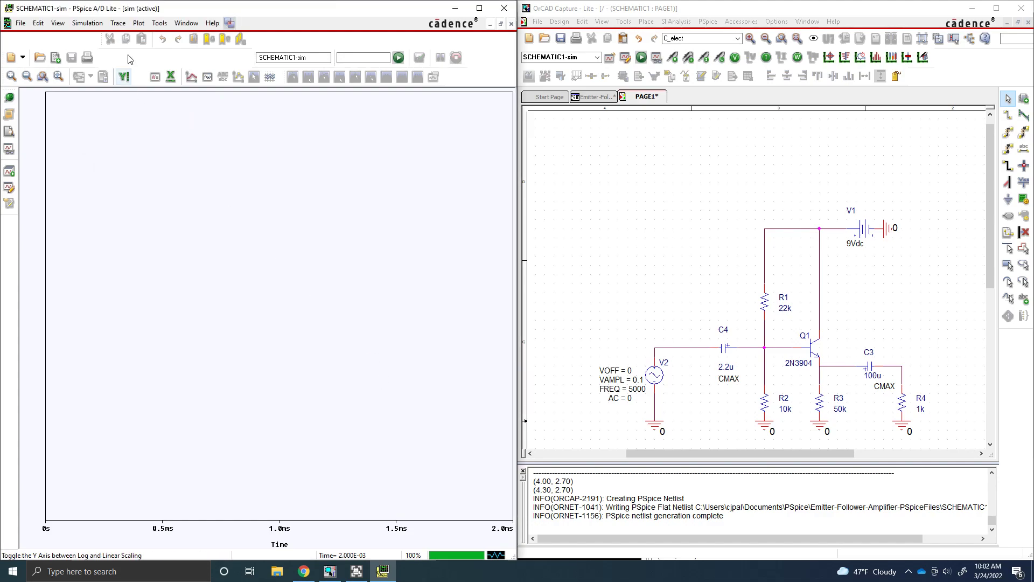
left_click(138, 23)
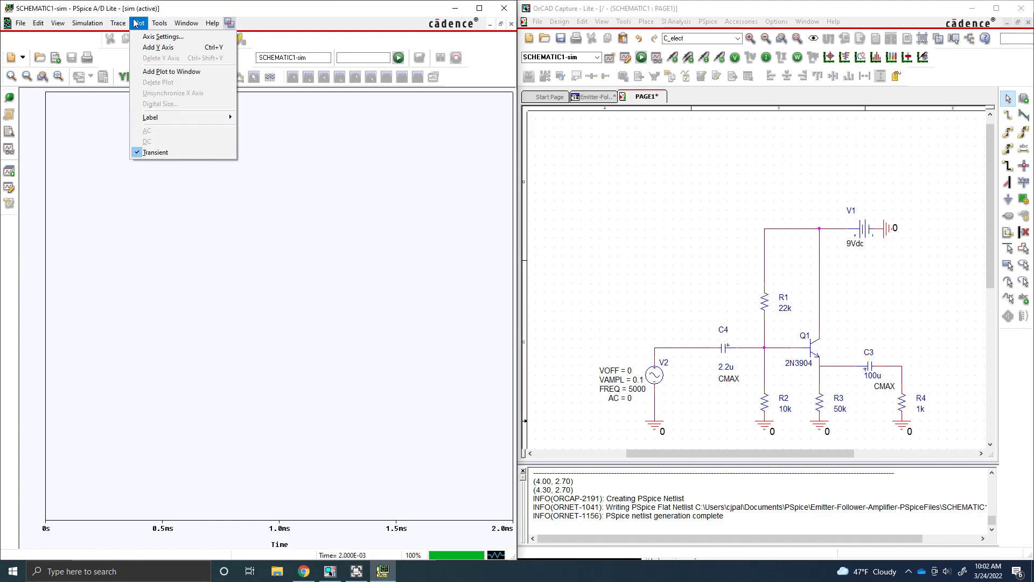
left_click(86, 23)
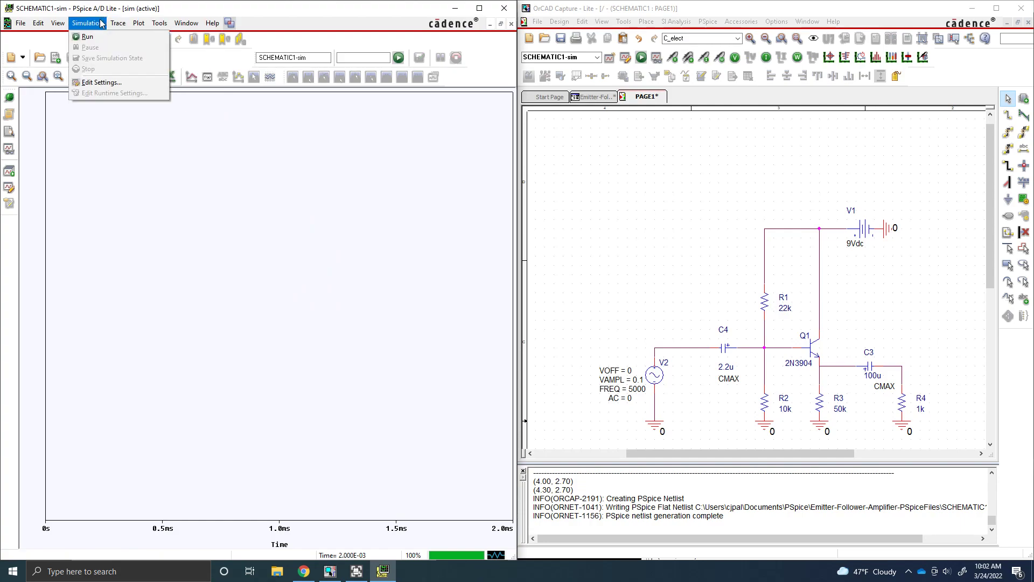
left_click(117, 22)
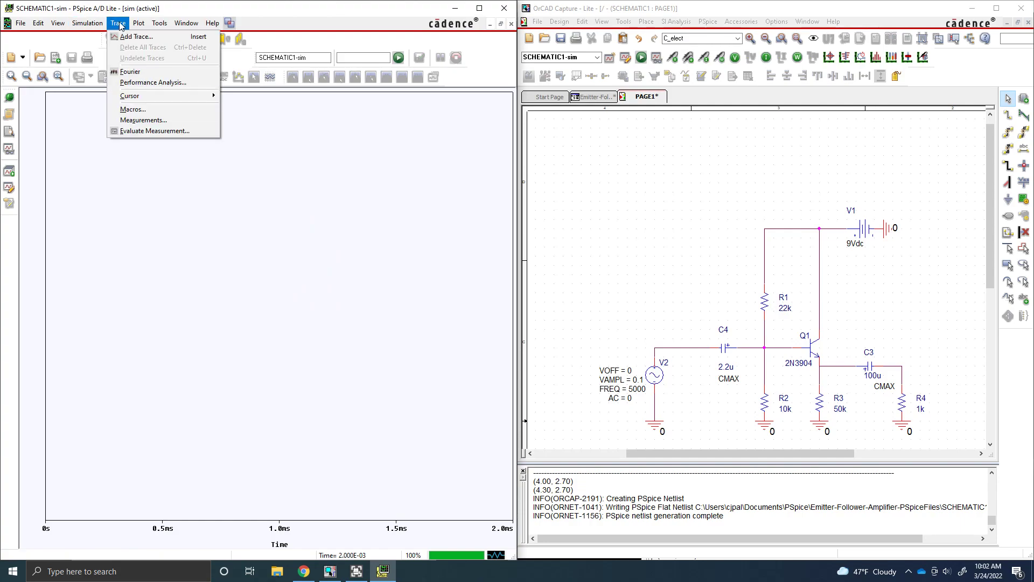
Add the V(R4:1) voltage trace to the plot.
left_click(135, 36)
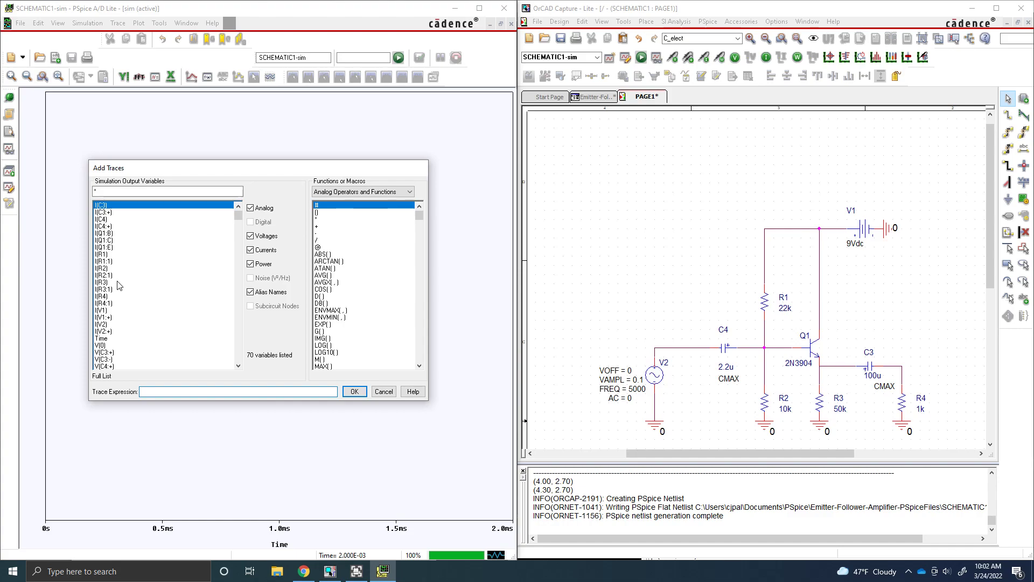
mouse_move(117, 349)
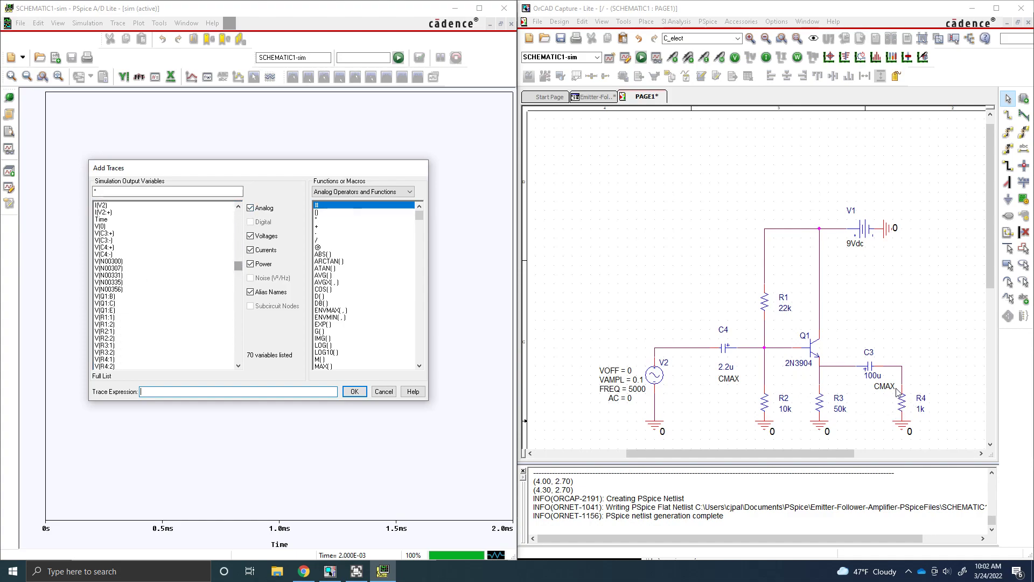
mouse_move(256, 316)
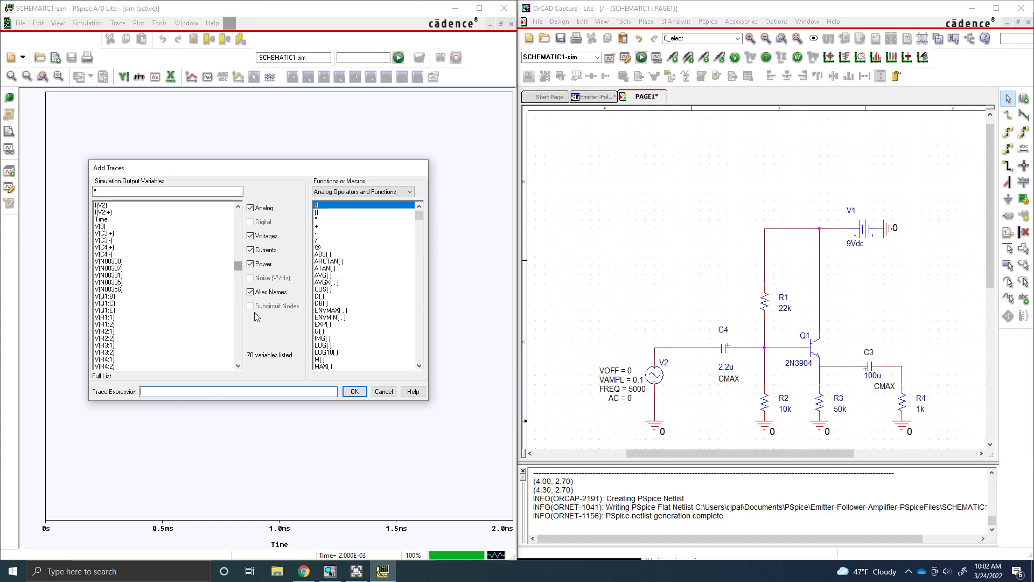
left_click(104, 359)
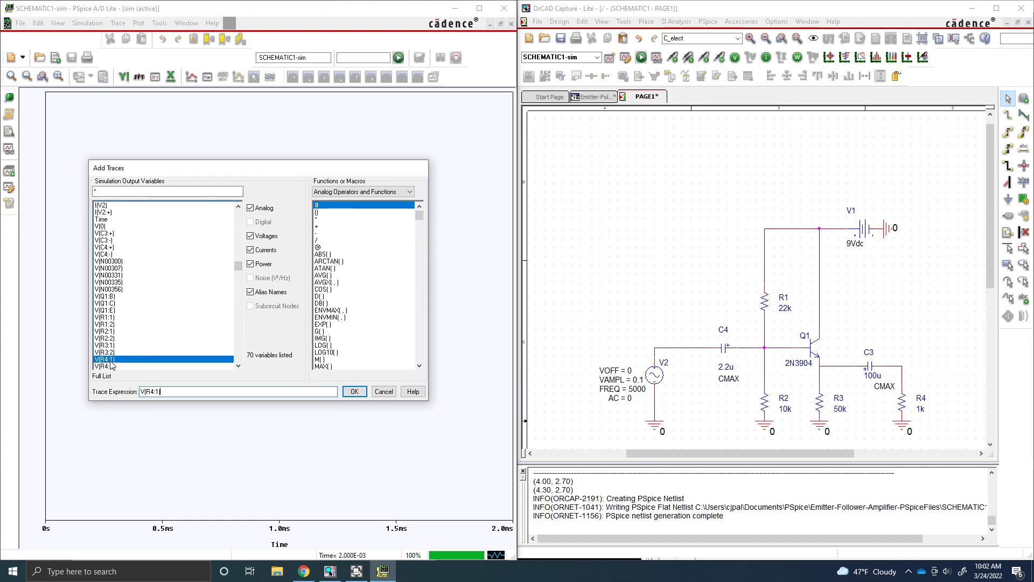
left_click(354, 391)
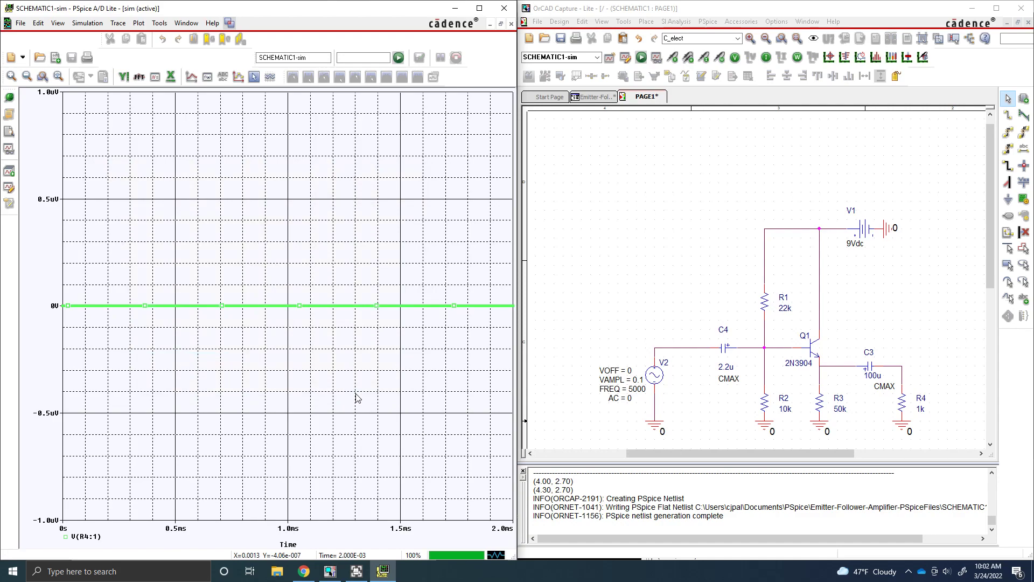
mouse_move(238, 312)
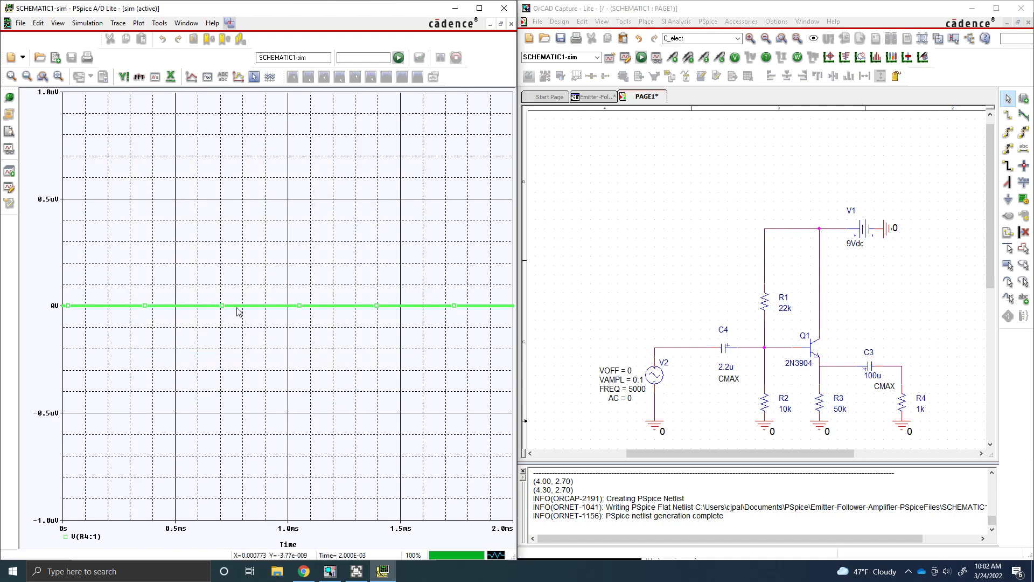
mouse_move(253, 77)
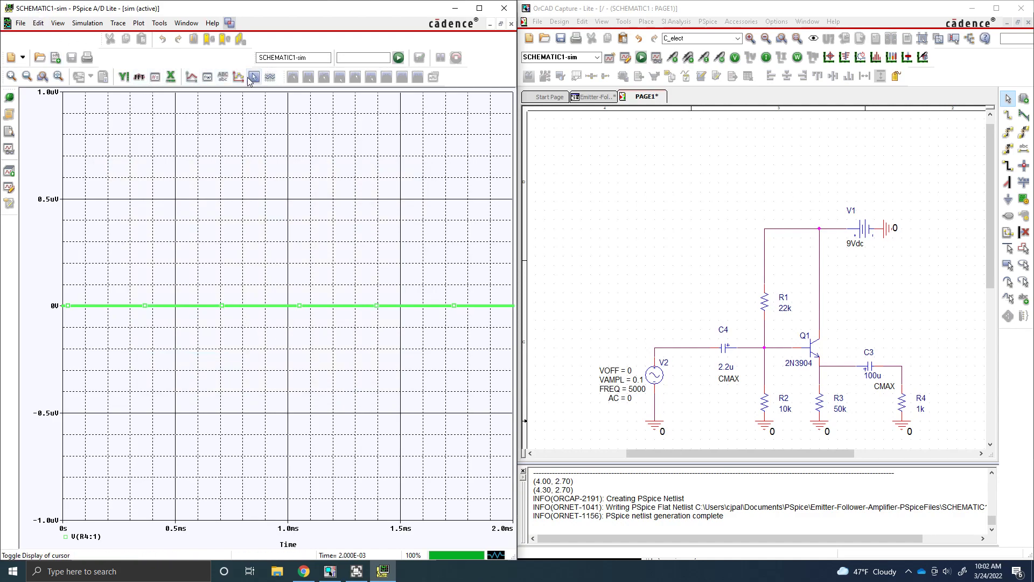
Add the V(R4:2) trace and hide the flat green V(R4:1) trace.
left_click(117, 23)
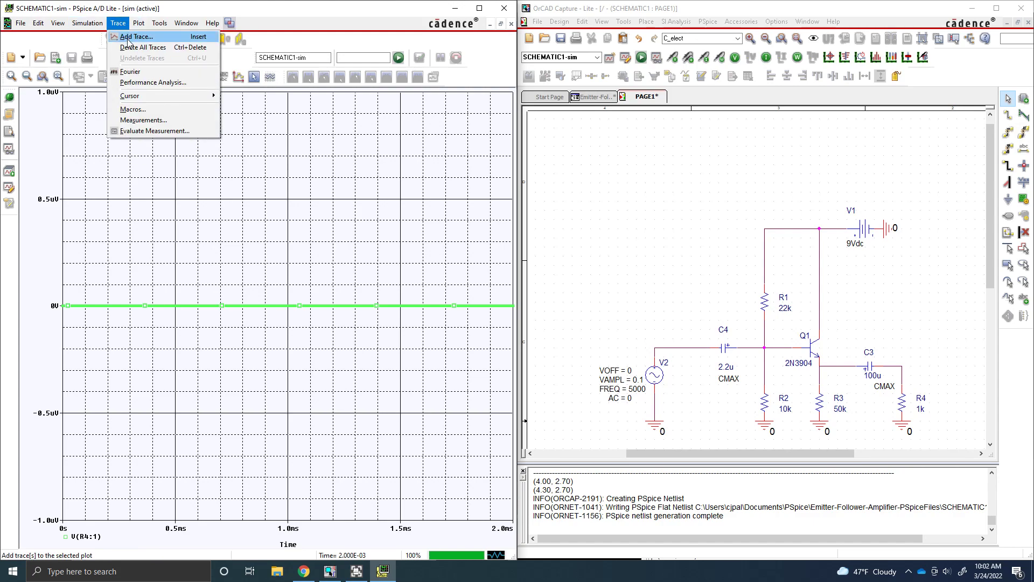
left_click(135, 36)
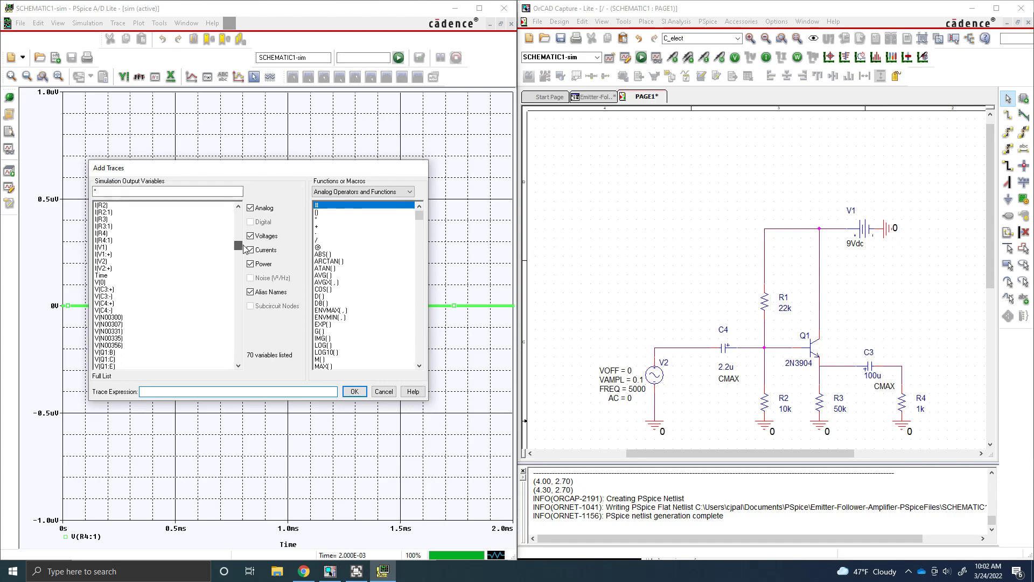
left_click(112, 352)
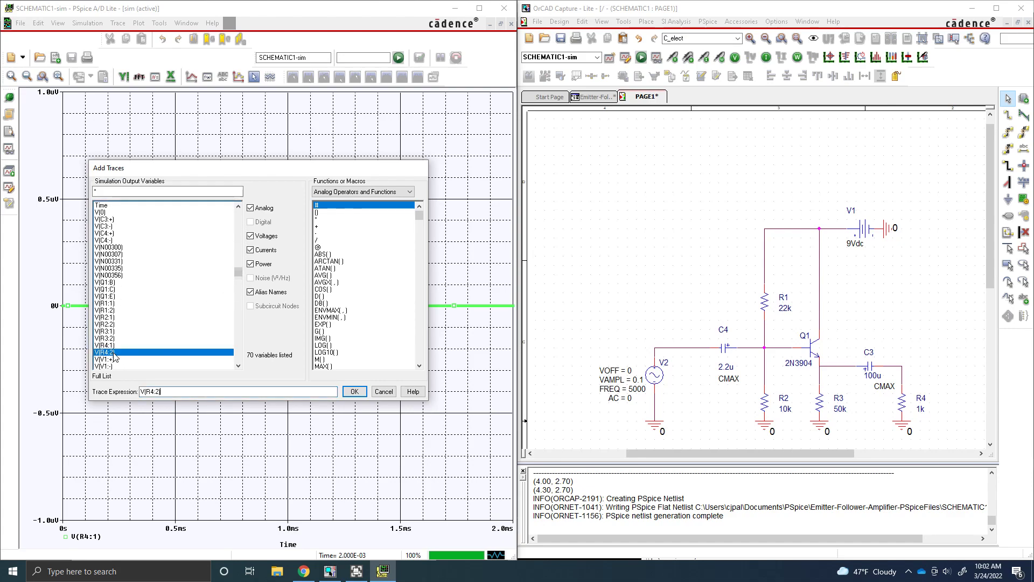
left_click(353, 391)
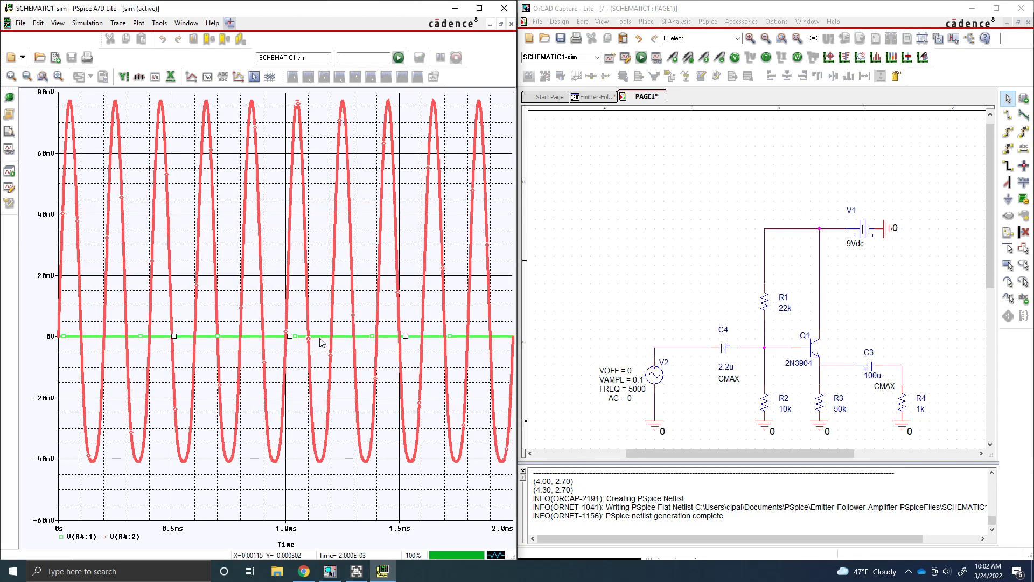
right_click(320, 341)
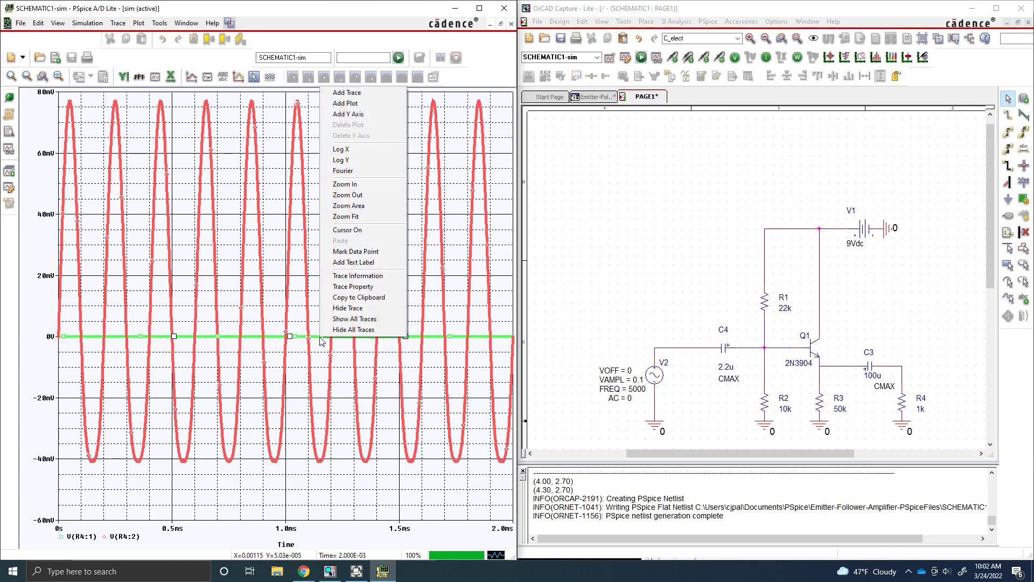
left_click(347, 308)
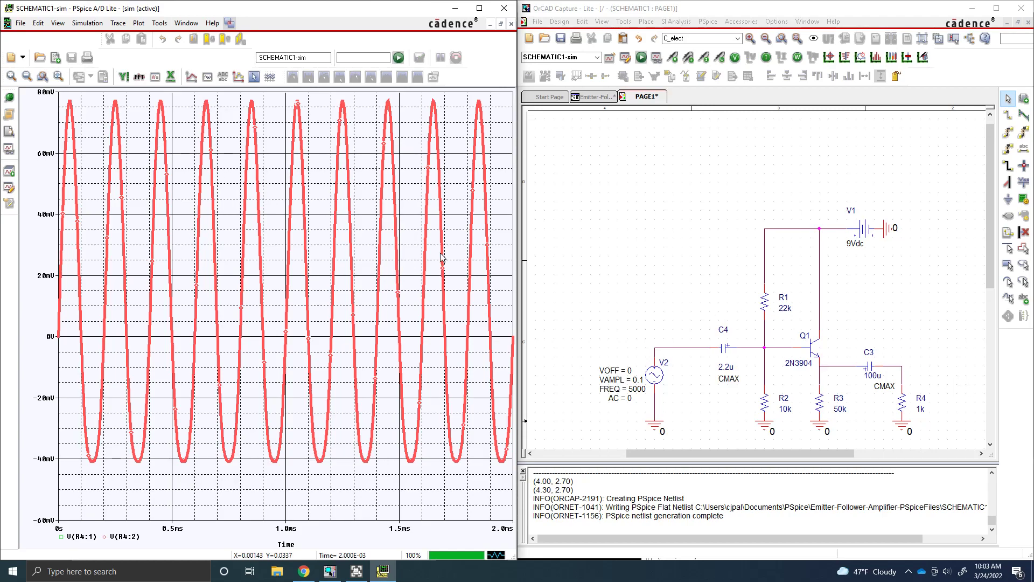
mouse_move(699, 306)
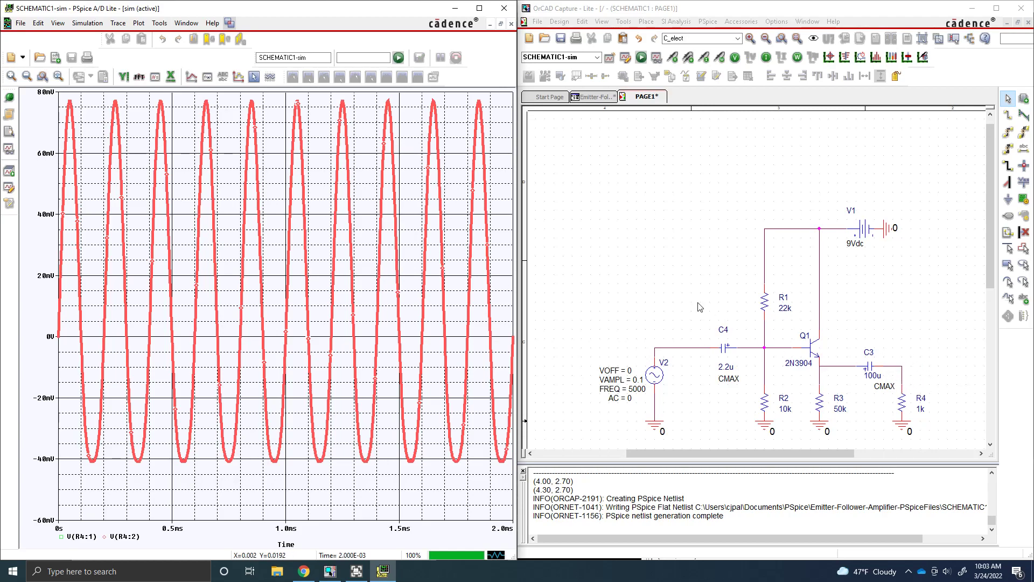
left_click(117, 23)
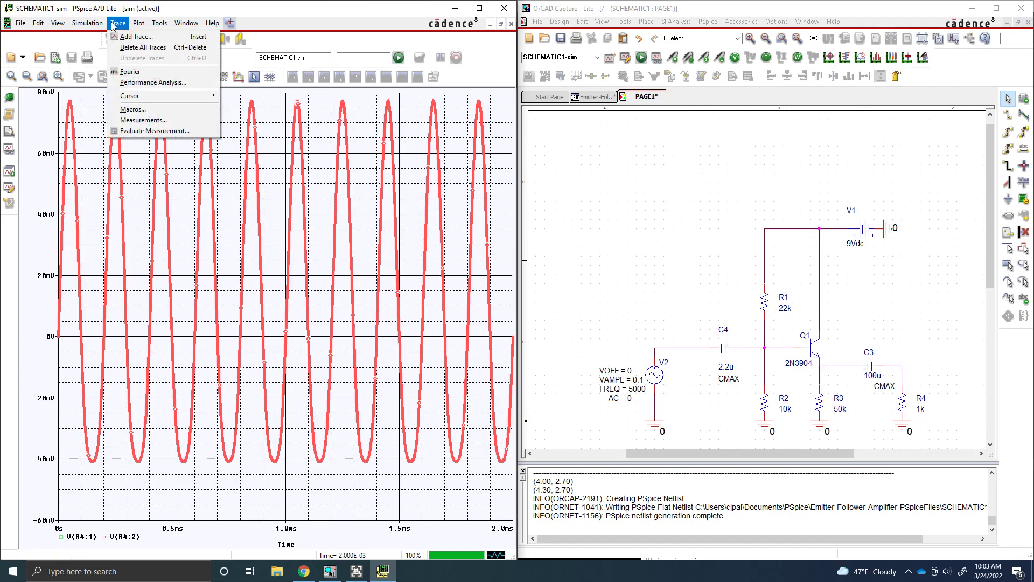
mouse_move(550, 13)
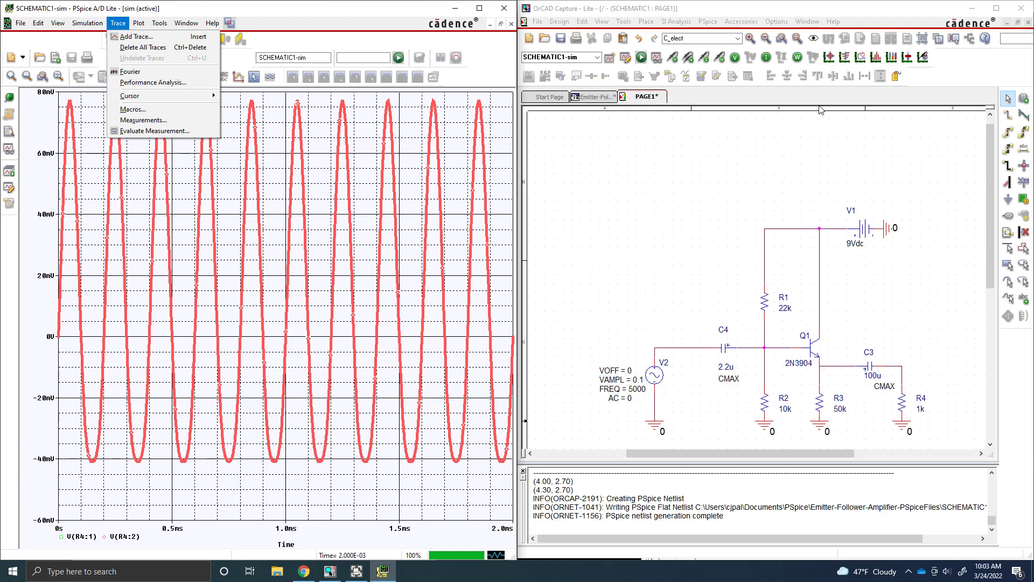
mouse_move(135, 36)
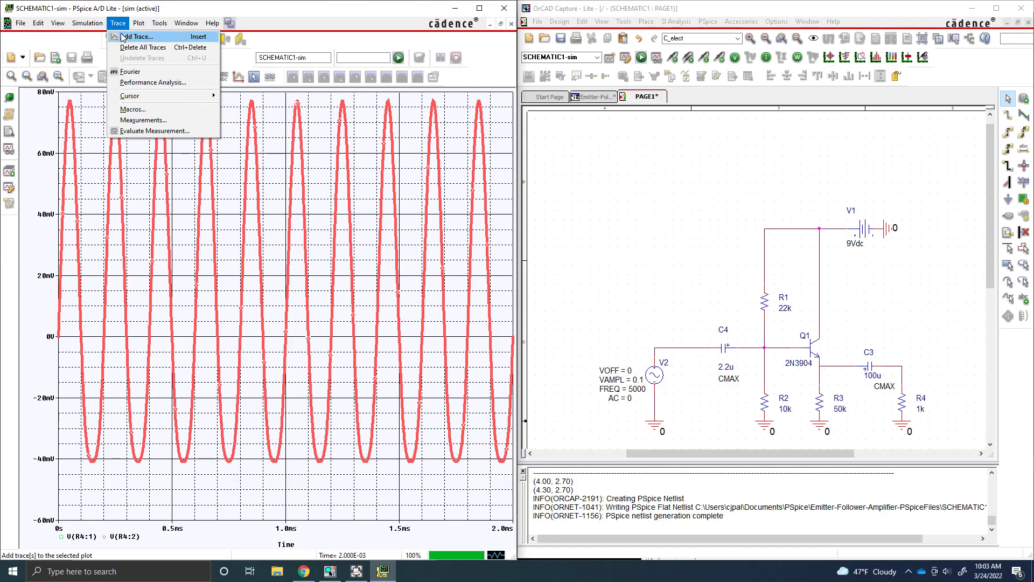
Add the V(V2:+) source trace, then try placing a voltage marker at V2 in Capture.
left_click(136, 36)
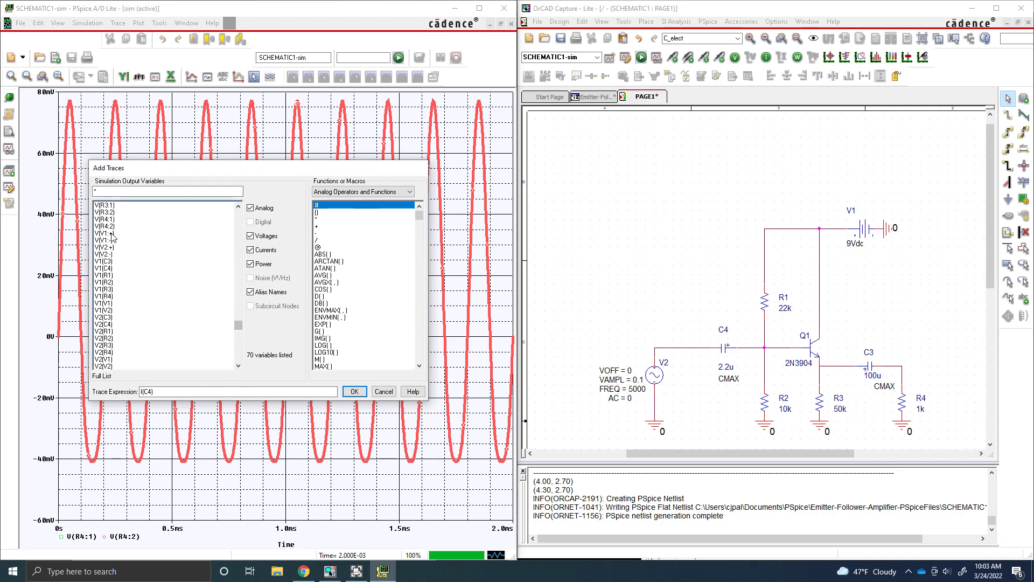
left_click(103, 247)
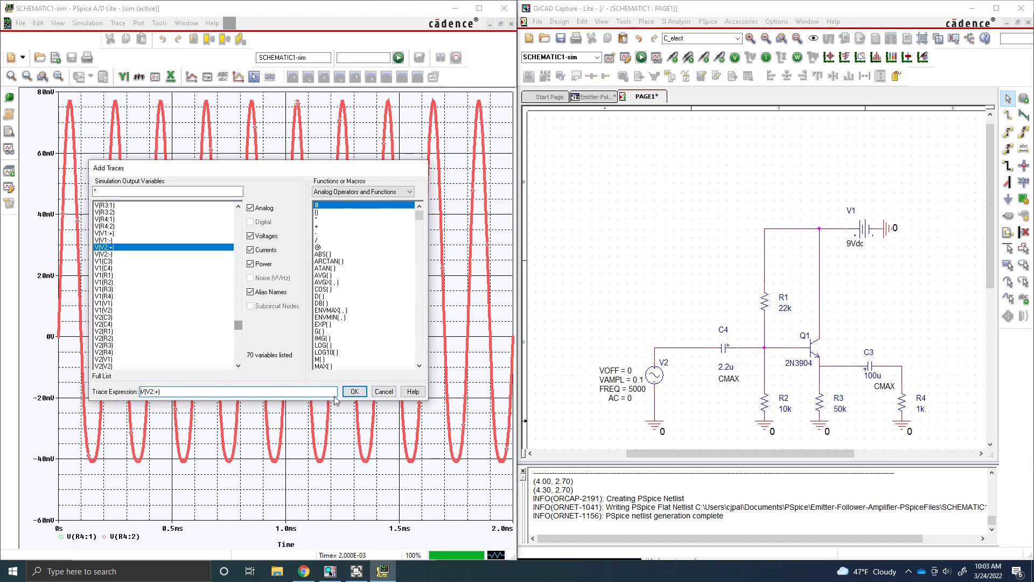
left_click(355, 391)
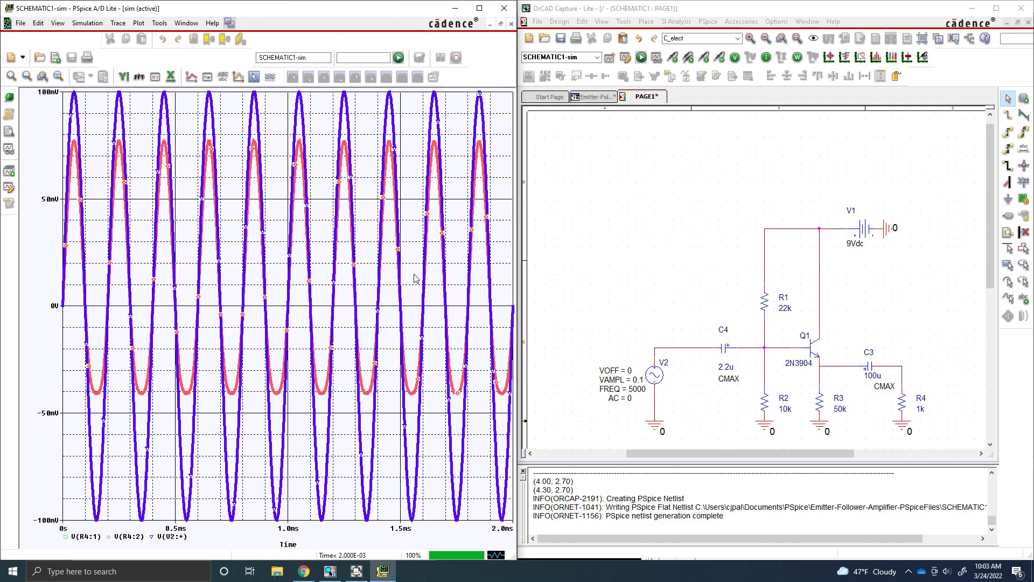
mouse_move(397, 169)
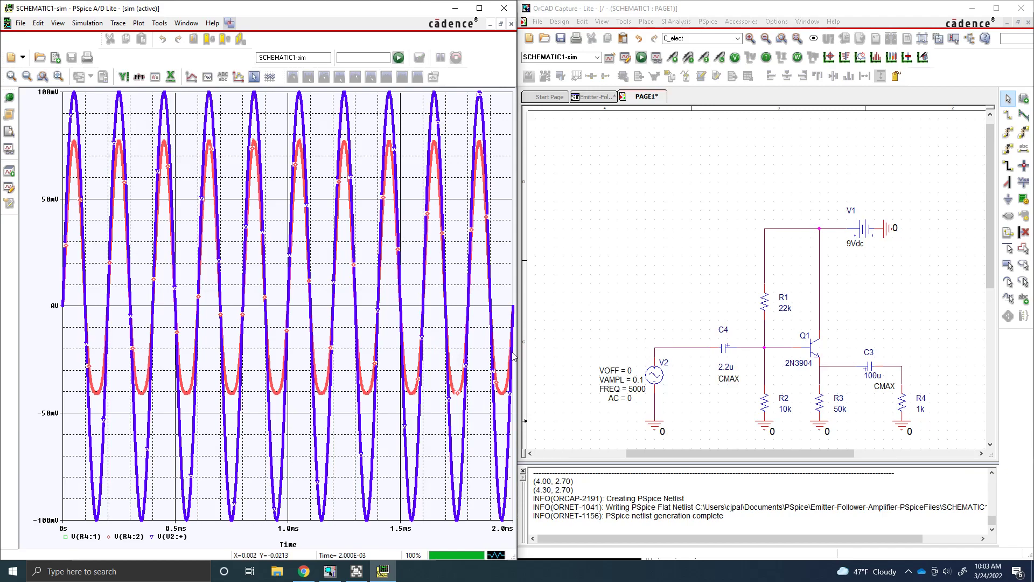
mouse_move(543, 381)
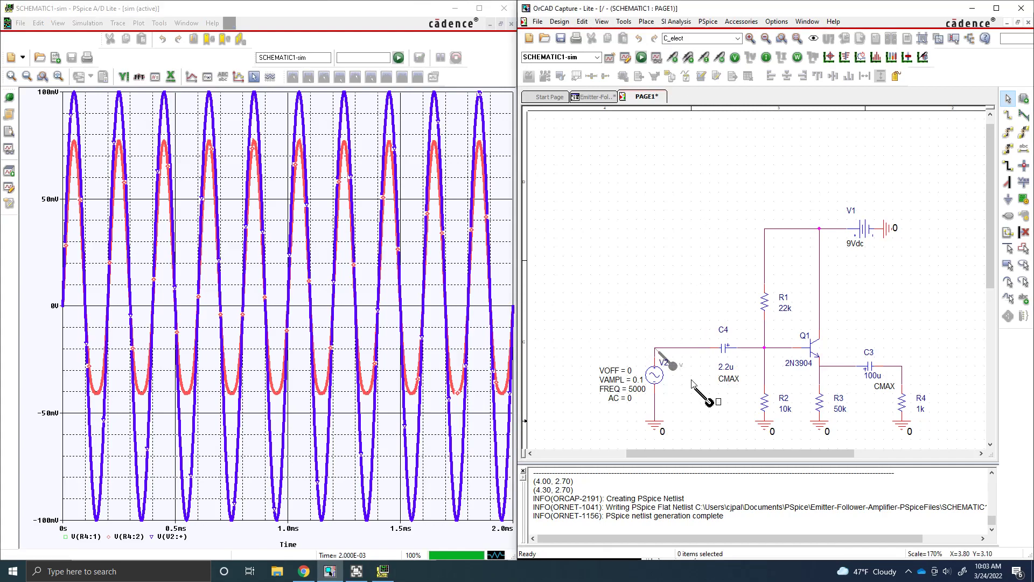
left_click(664, 365)
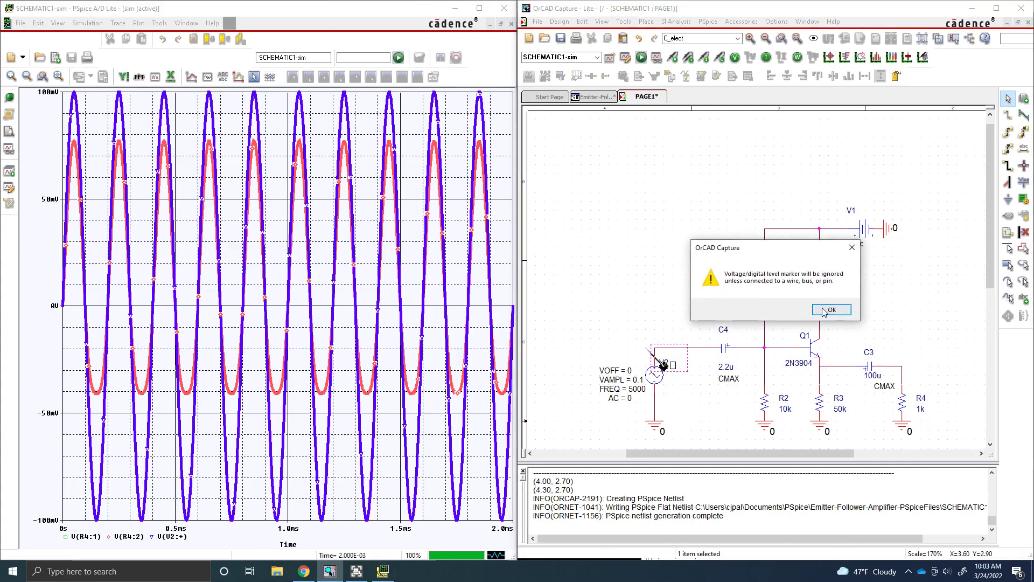
Dismiss the ignored-marker warning and switch to the Lab 8 manual in Chrome.
left_click(831, 310)
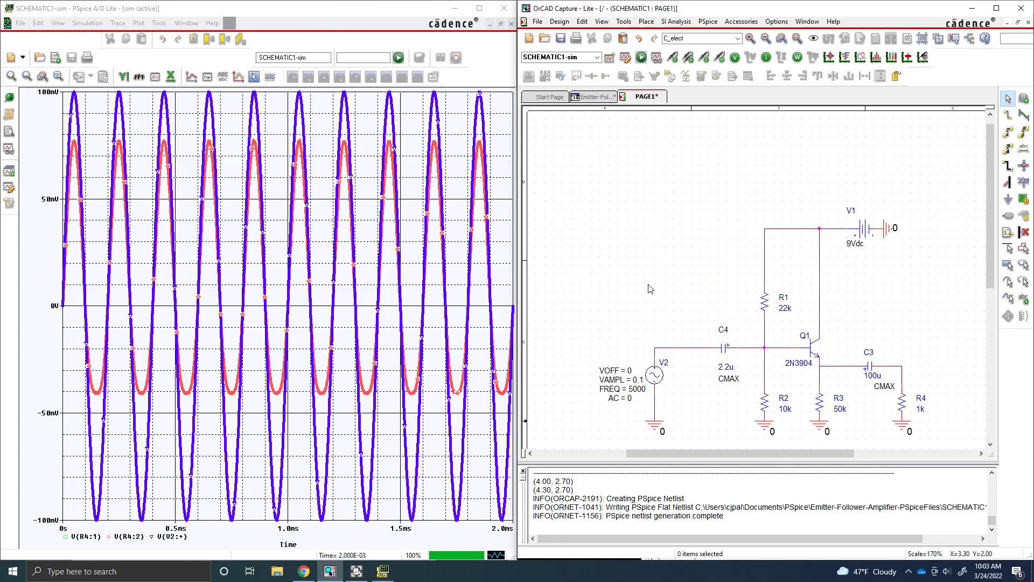
mouse_move(654, 286)
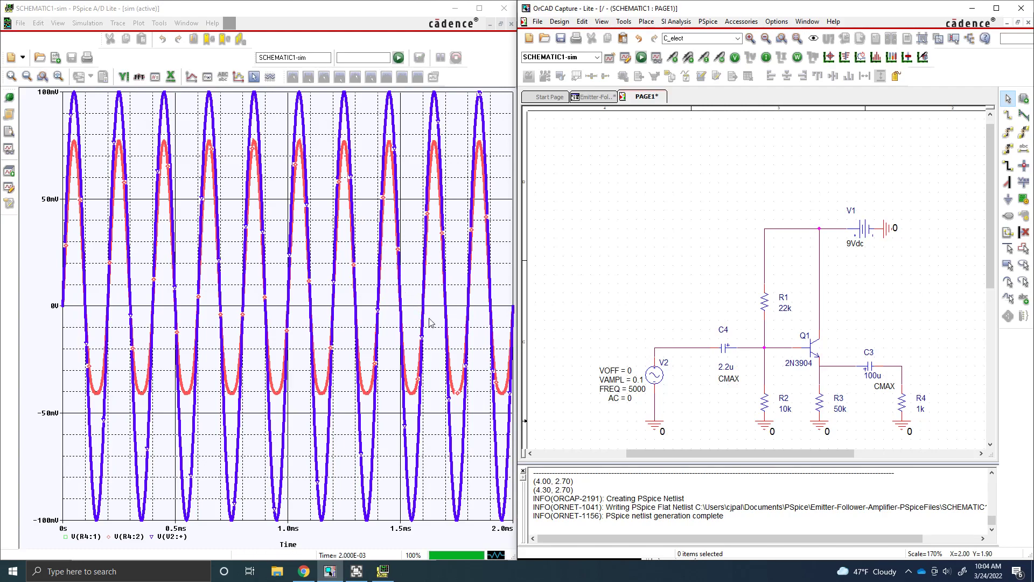
mouse_move(427, 311)
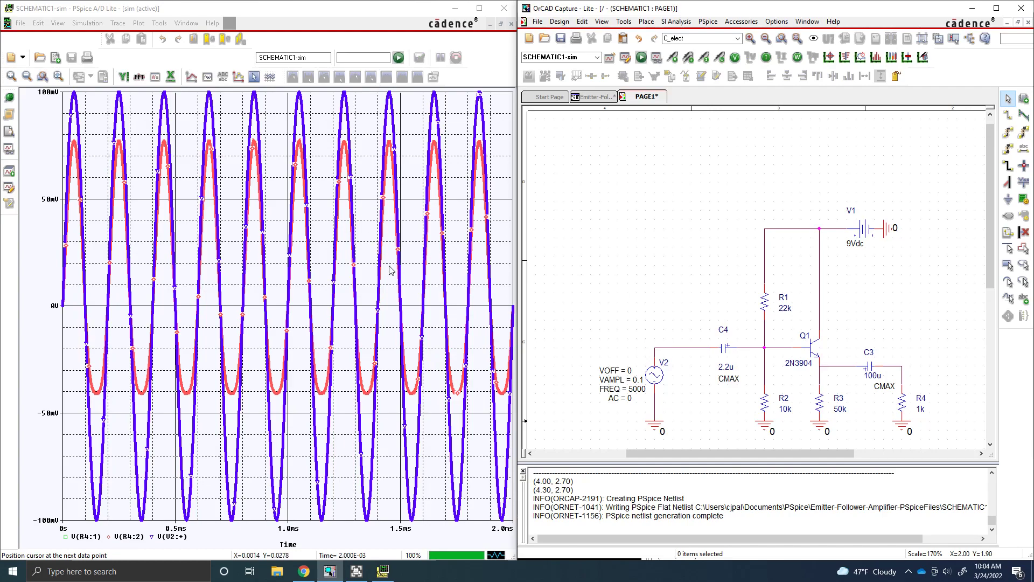
left_click(303, 571)
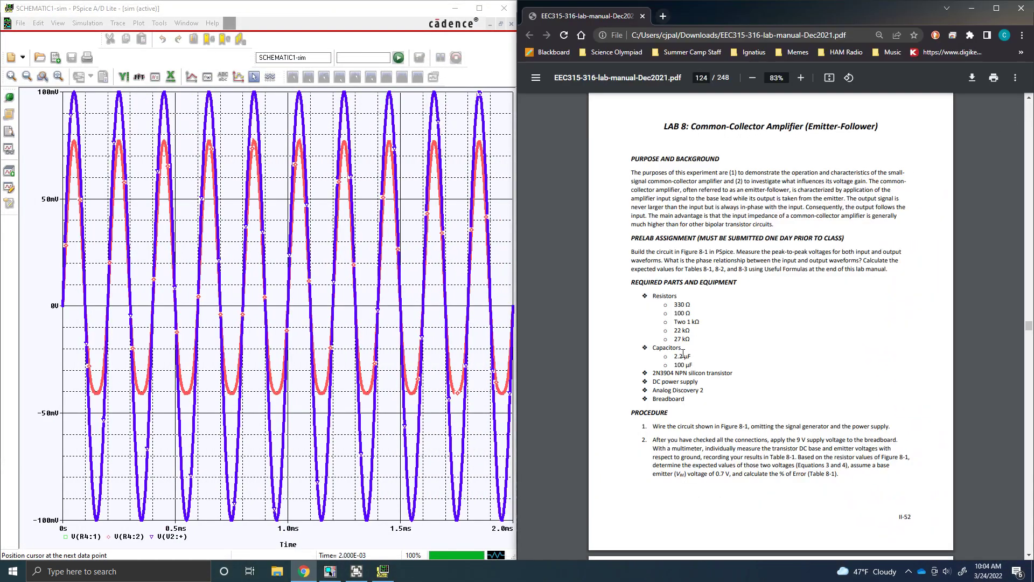
Scroll the Lab 8 PDF through Figure 8-1 and the data tables to the page 129 formulas.
scroll("down", 3)
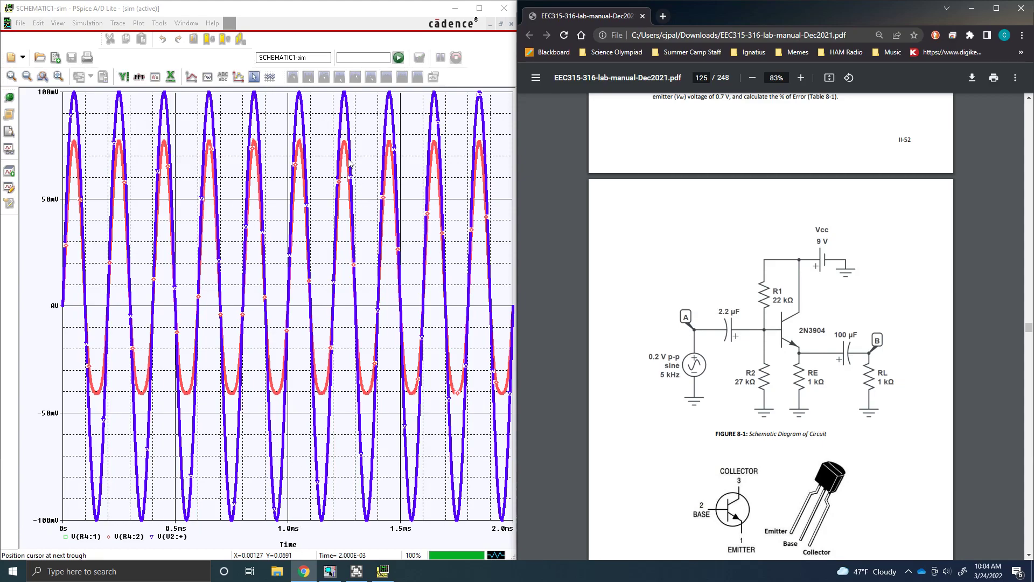
mouse_move(347, 156)
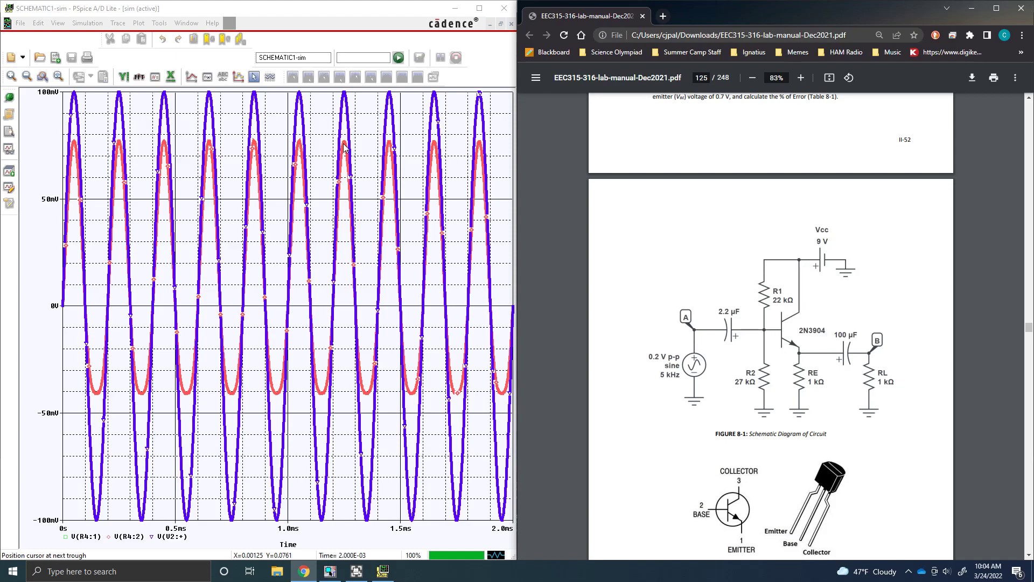
scroll("down", 3)
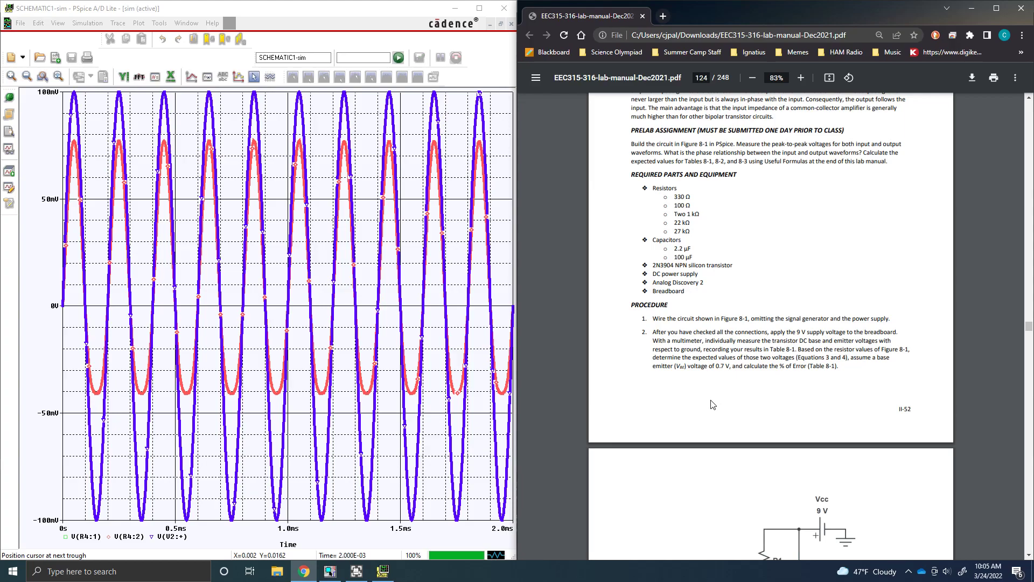
scroll("down", 3)
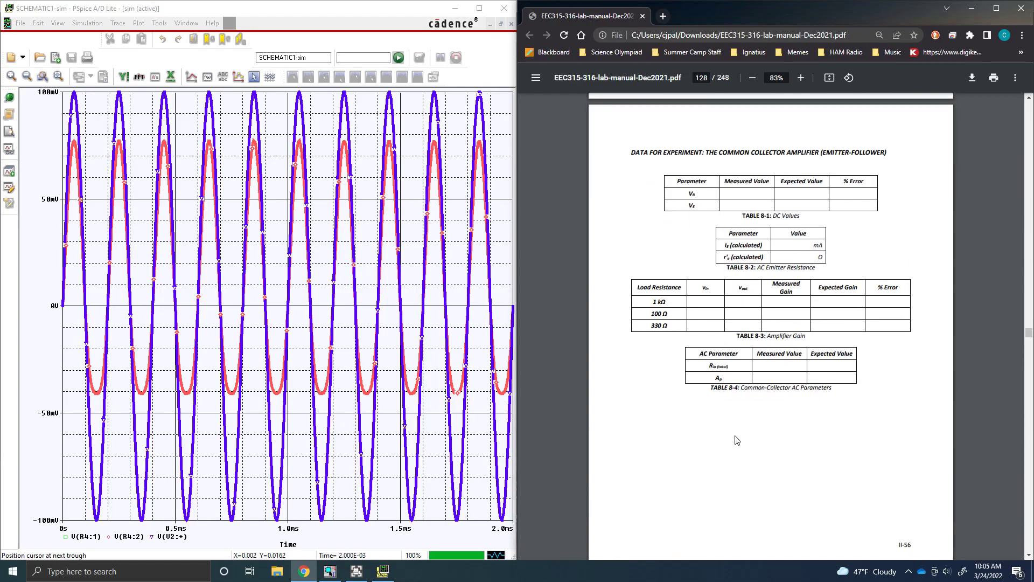
scroll("down", 3)
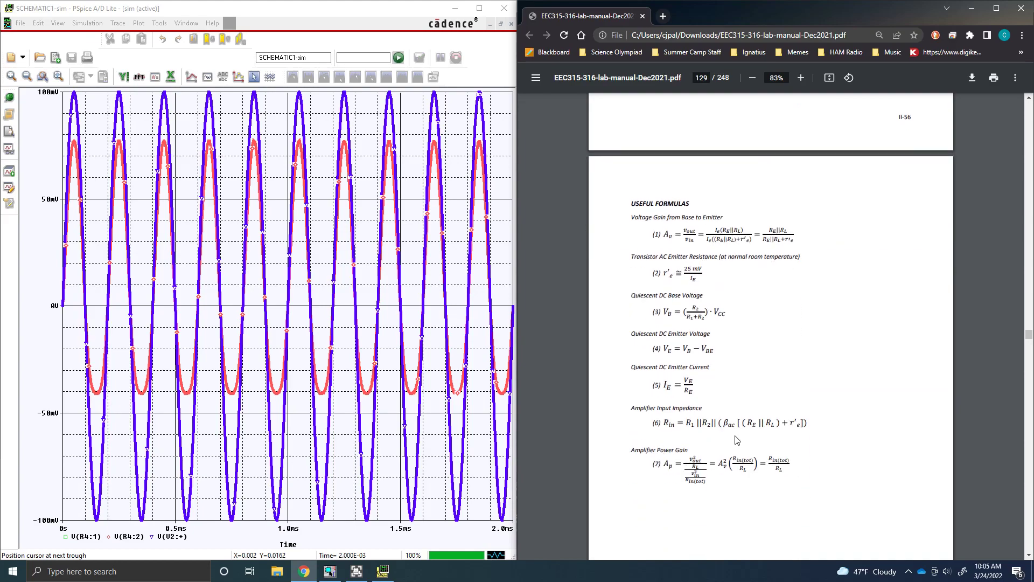
scroll("down", 3)
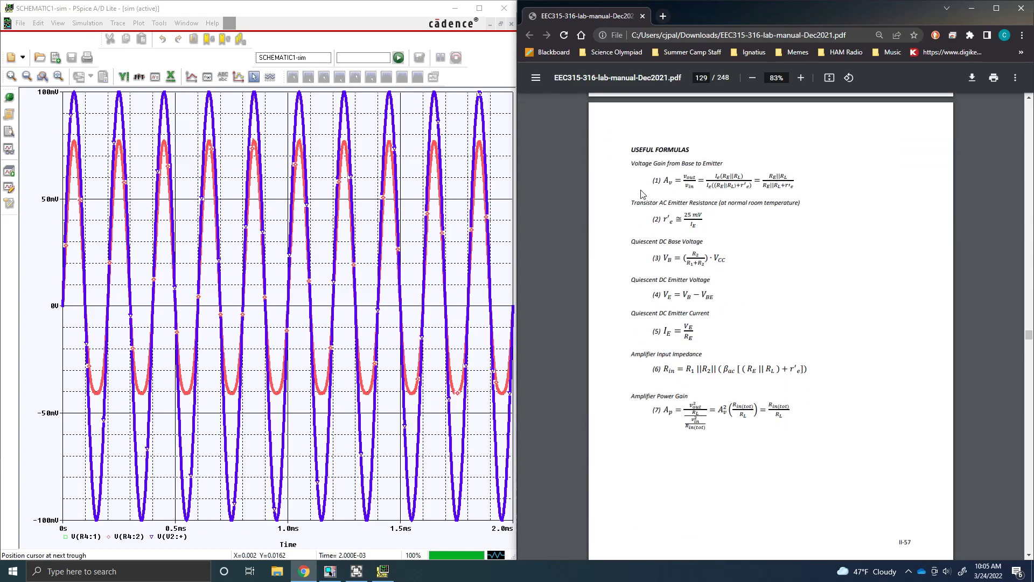
mouse_move(845, 301)
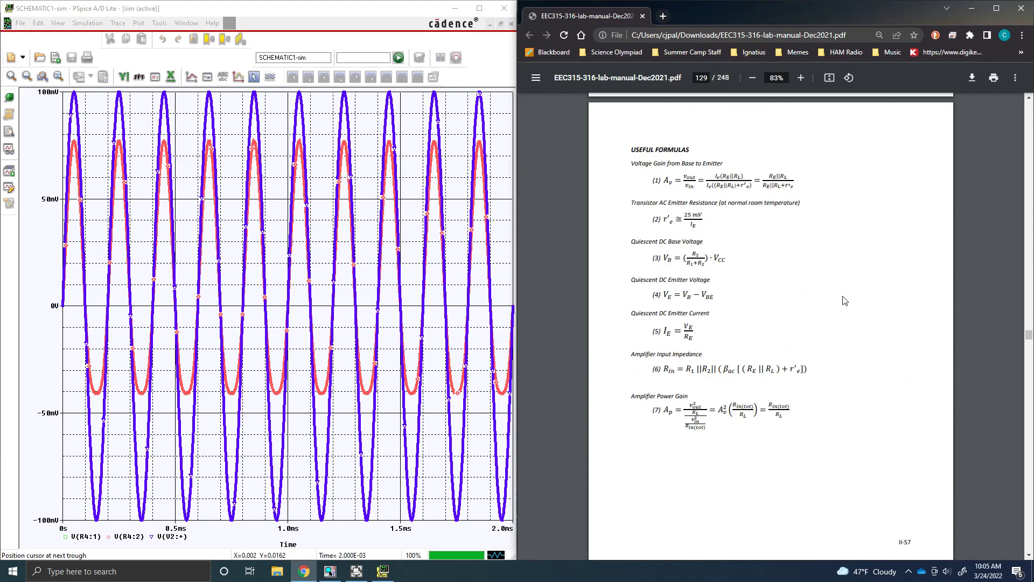
mouse_move(744, 238)
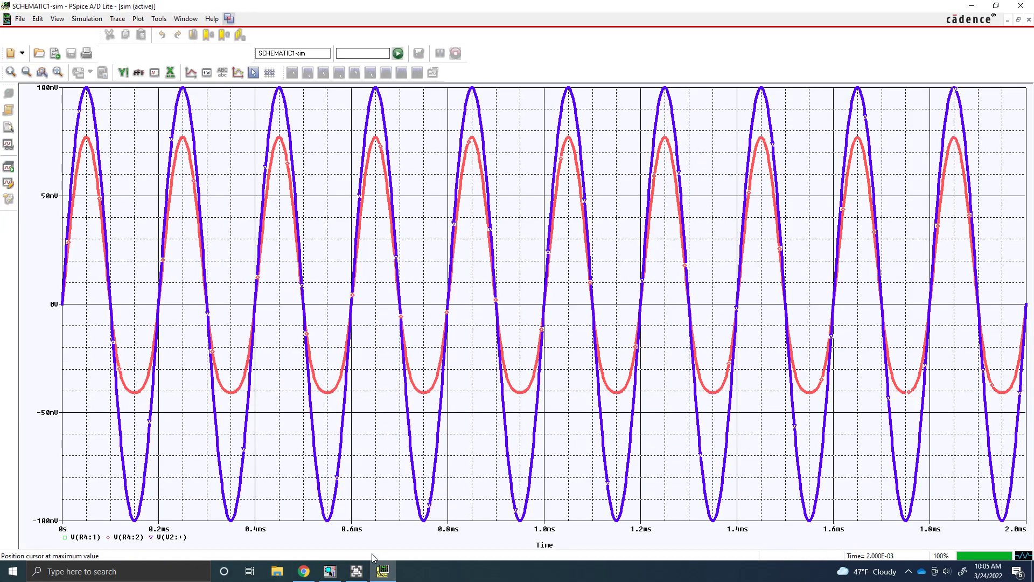
Restore the OrCAD schematic window and scroll the manual back to Figure 8-1 on page 125.
left_click(382, 571)
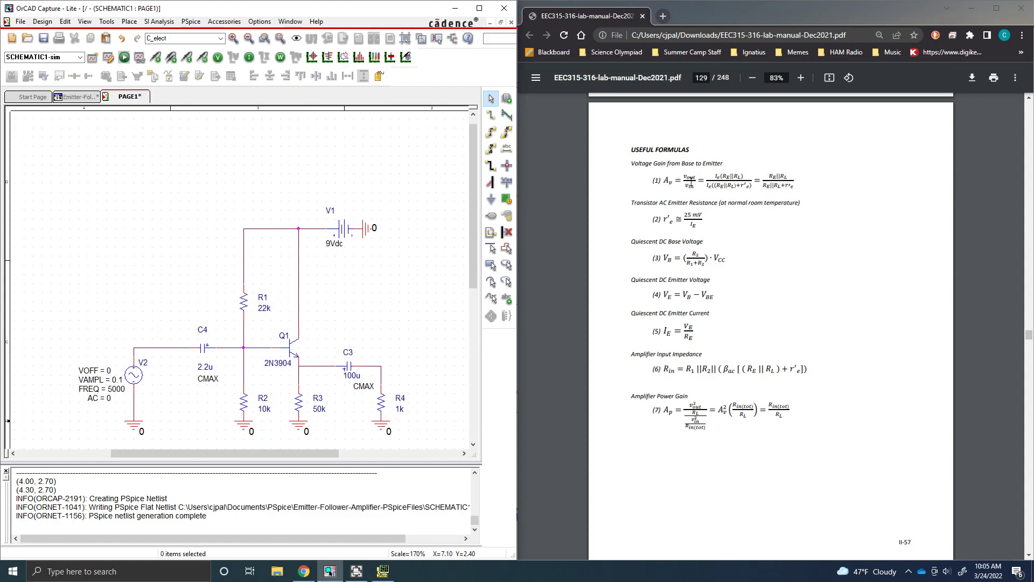
mouse_move(436, 263)
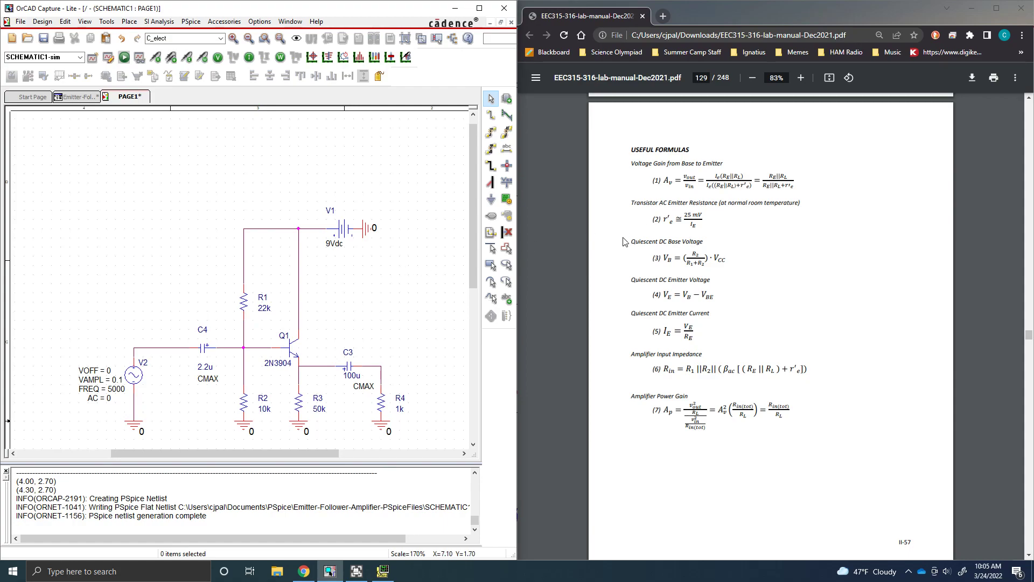
mouse_move(799, 422)
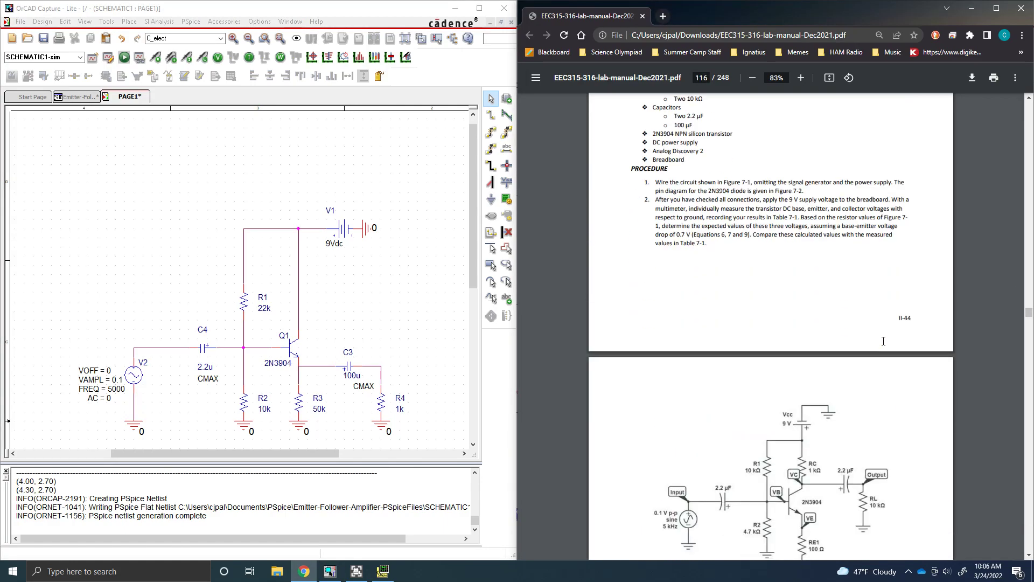
scroll("down", 3)
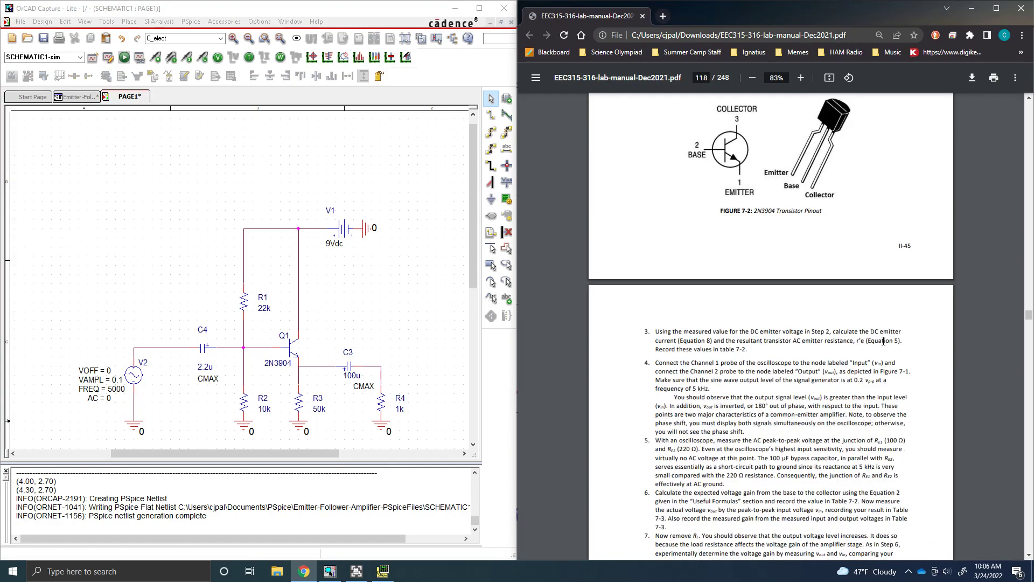
scroll("down", 3)
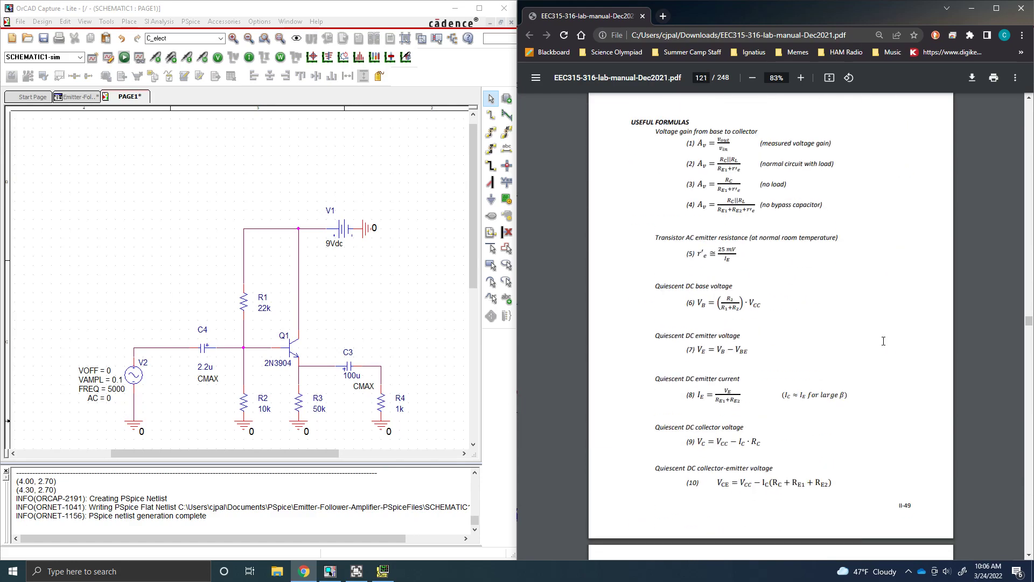
scroll("down", 3)
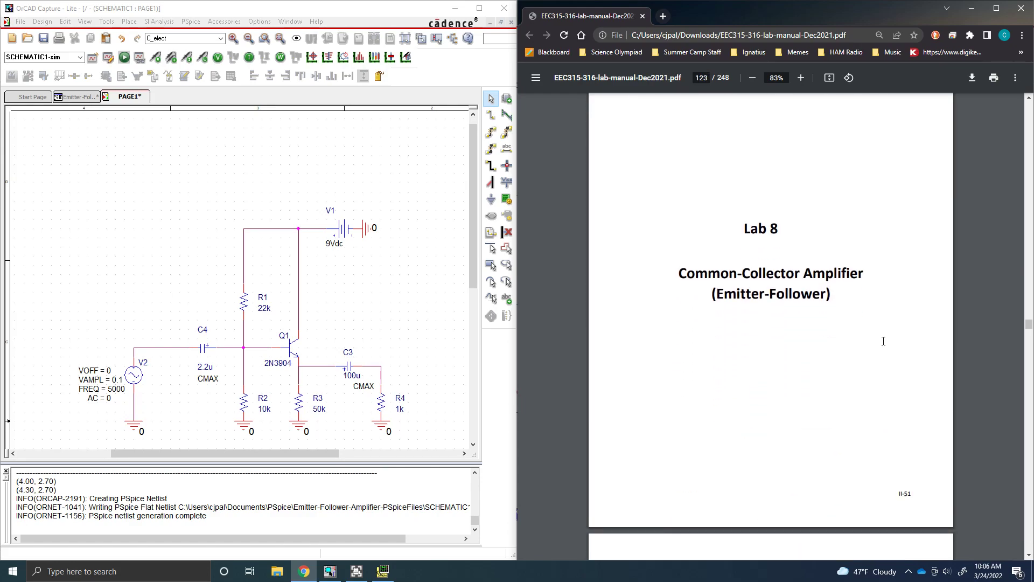
mouse_move(887, 299)
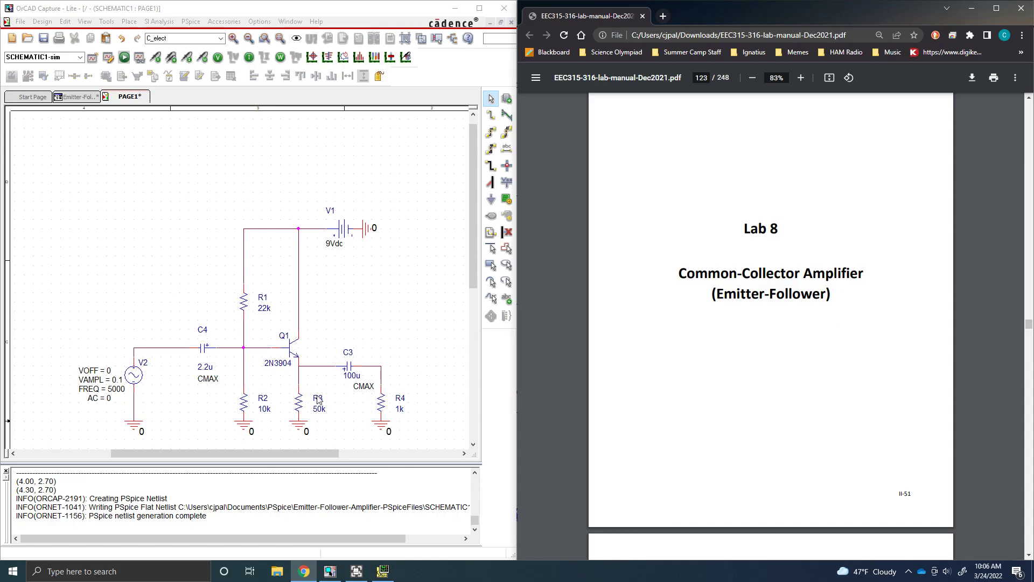
scroll("down", 3)
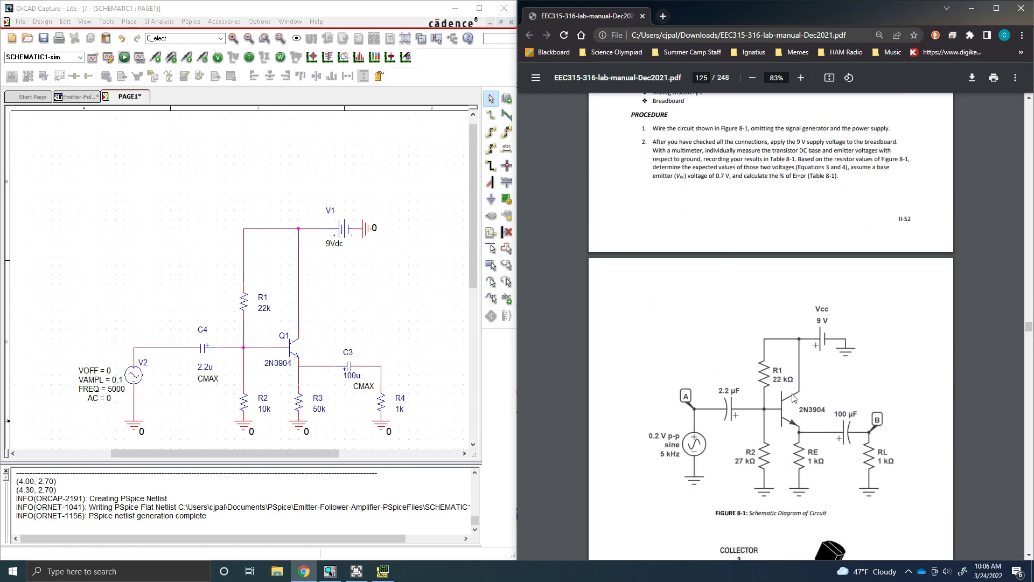
mouse_move(896, 361)
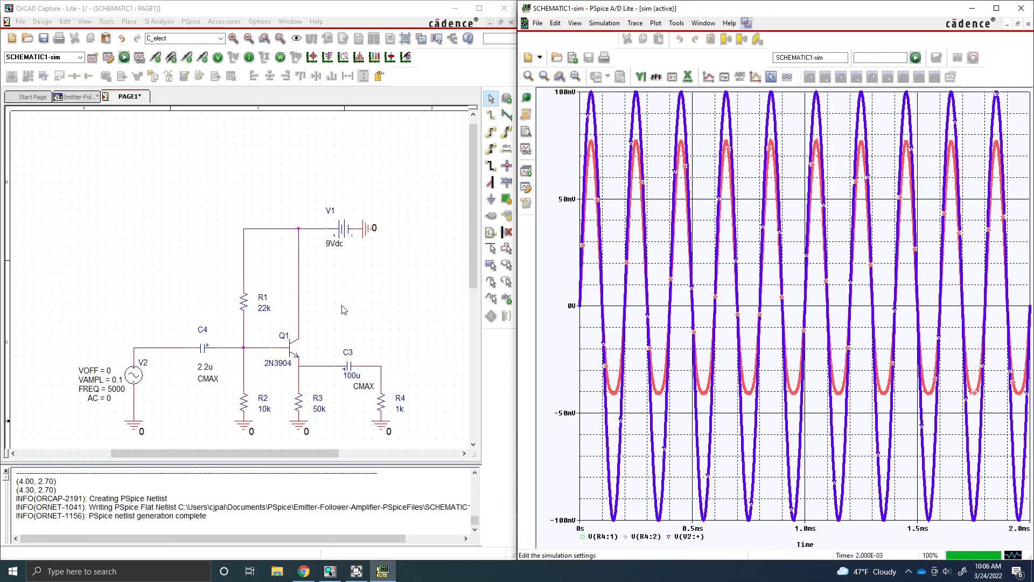
mouse_move(389, 452)
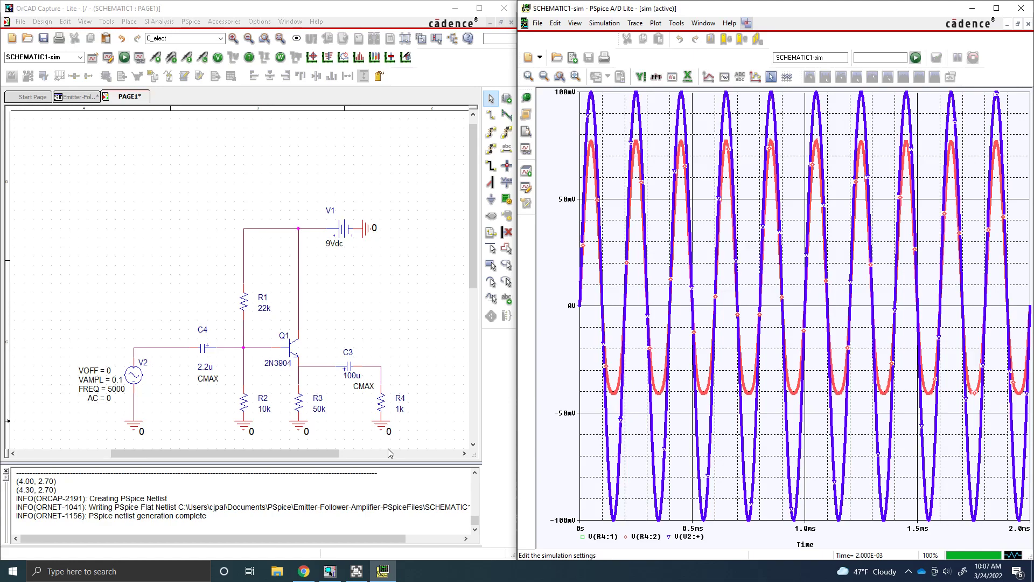
mouse_move(330, 570)
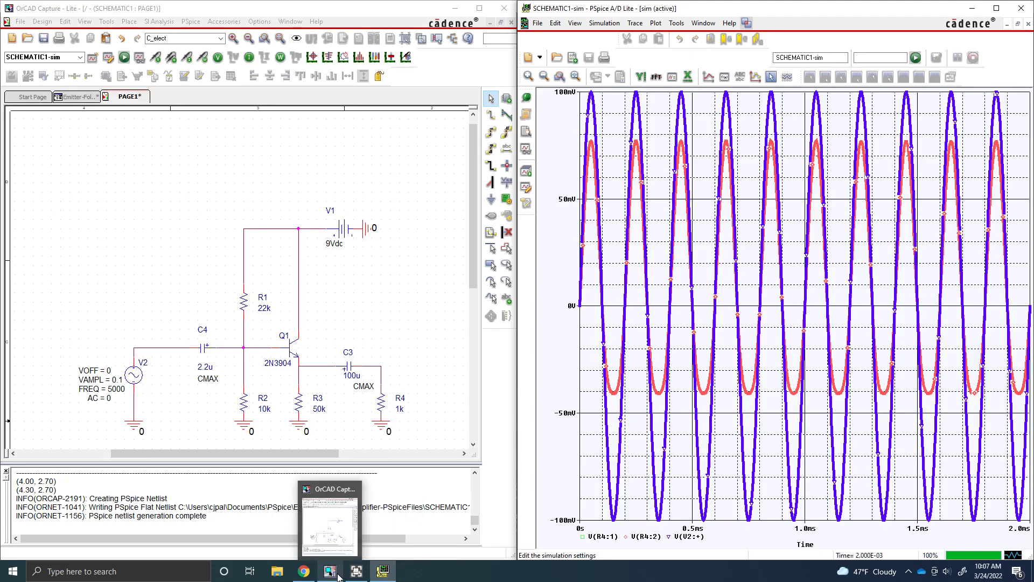